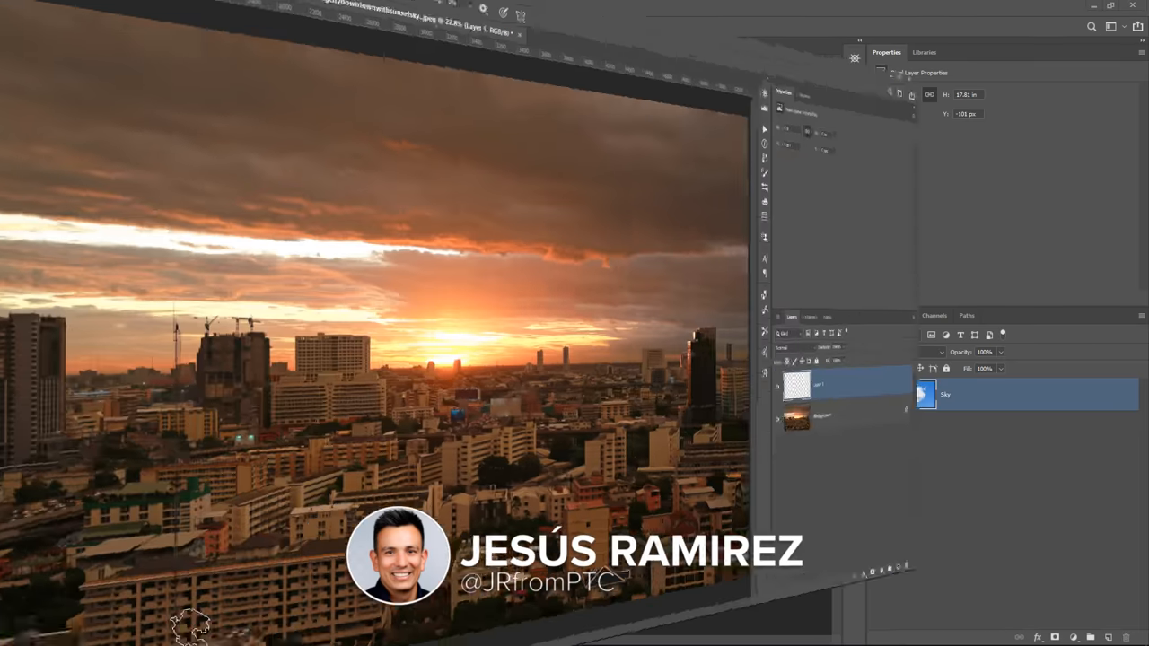
Switch to the Untitled-1 document showing the blue sky with two white clouds.
left_click(85, 45)
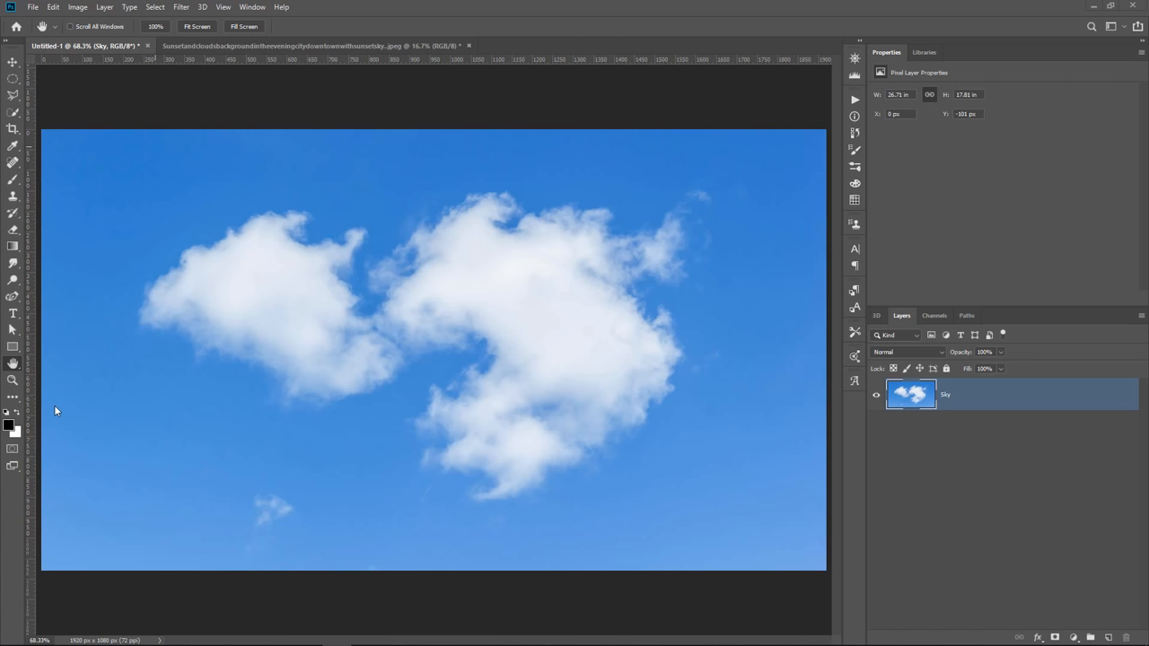
mouse_move(483, 192)
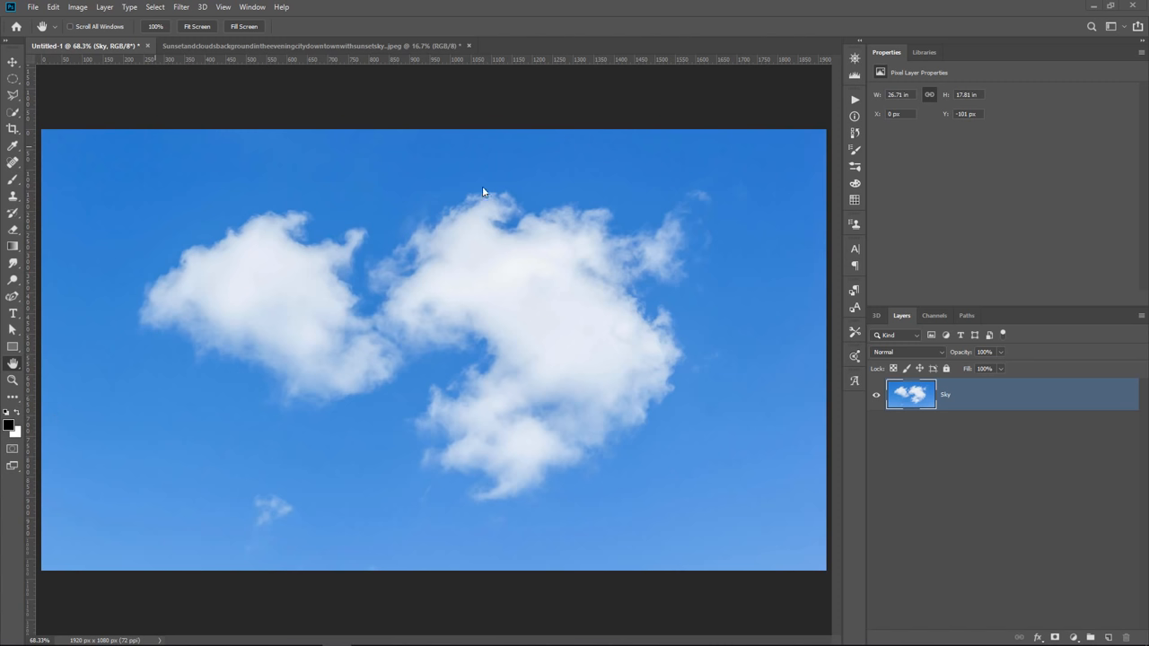
mouse_move(172, 276)
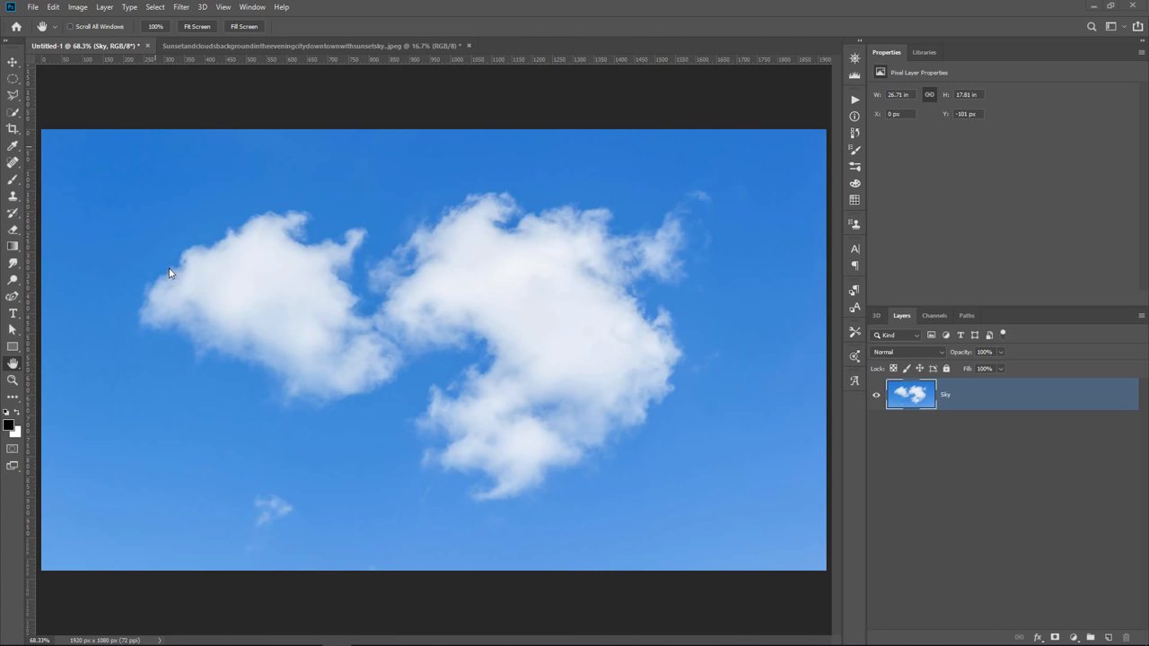
mouse_move(604, 215)
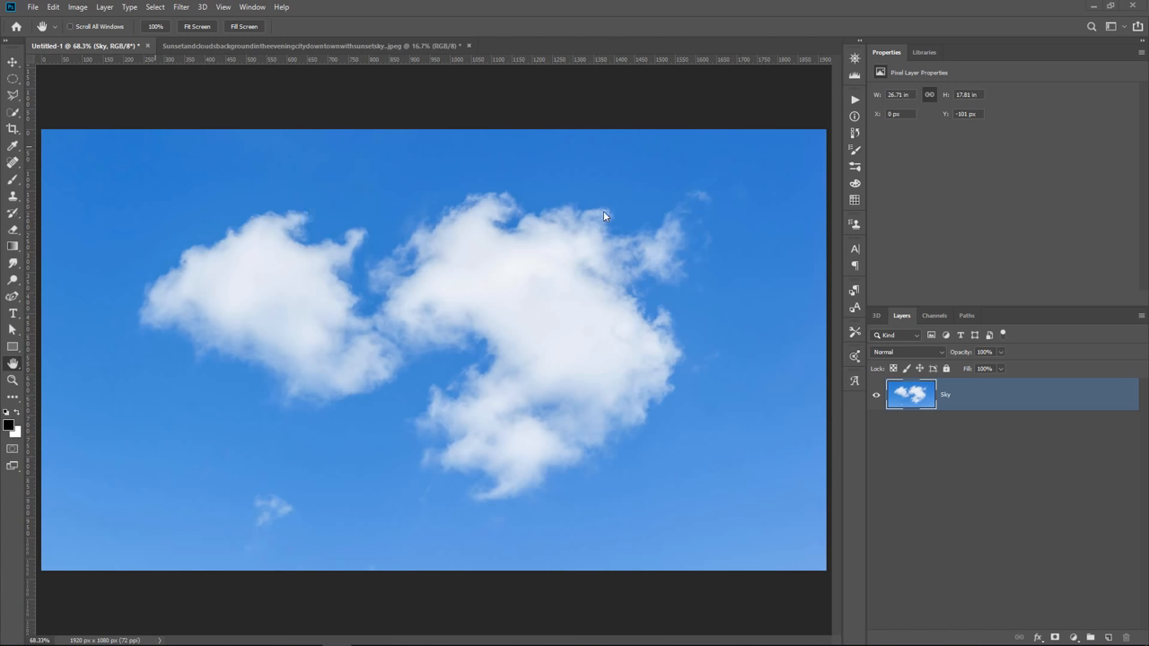
mouse_move(642, 435)
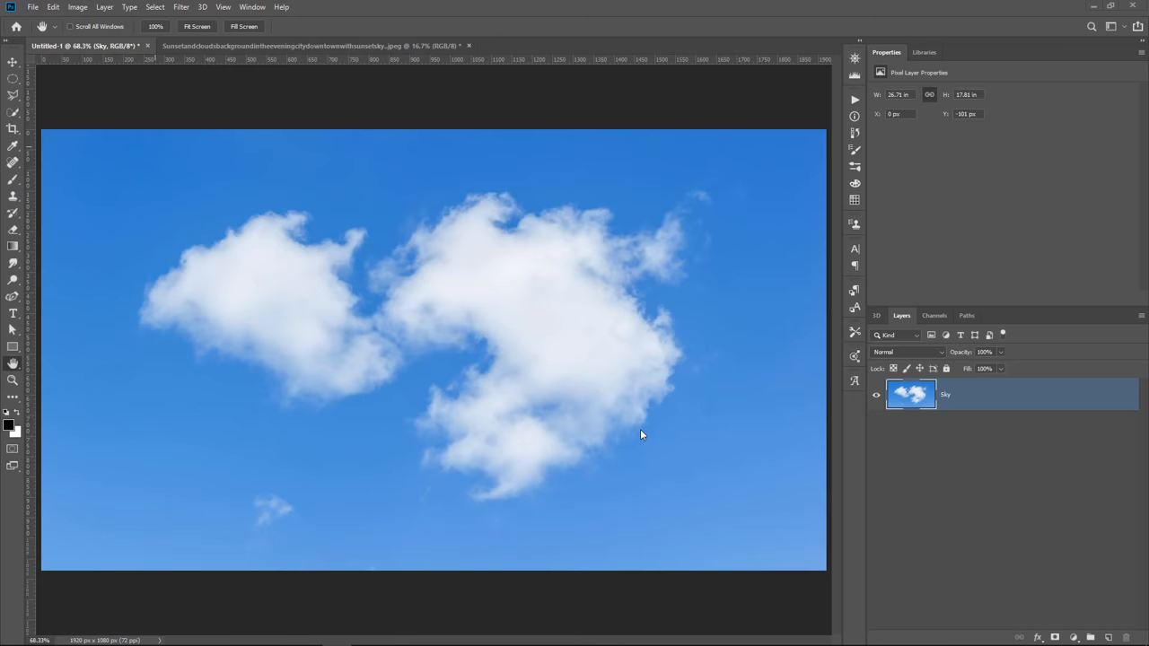
mouse_move(467, 364)
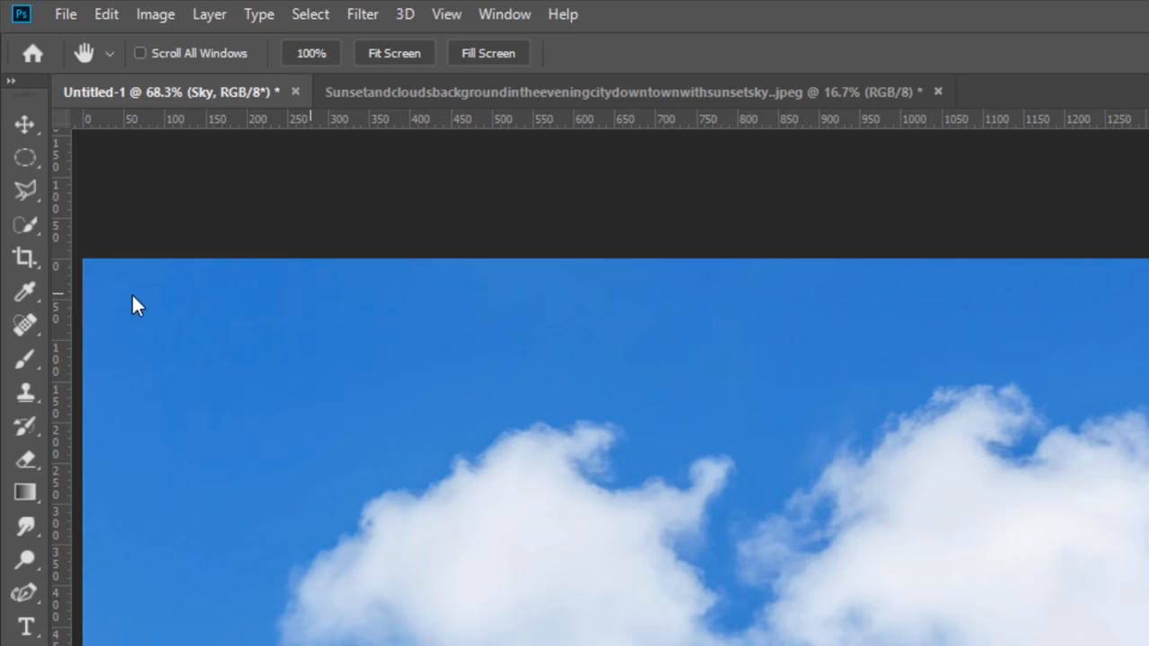
mouse_move(24, 190)
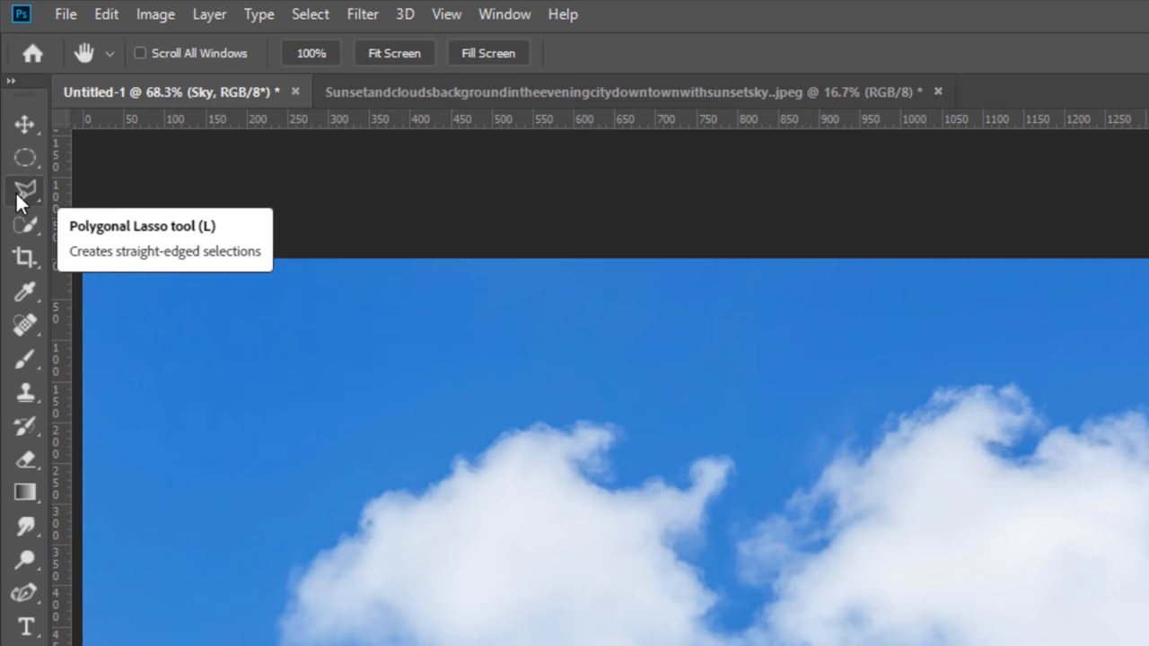
Draw a loose Lasso selection around both large clouds on the Sky layer.
left_click(25, 191)
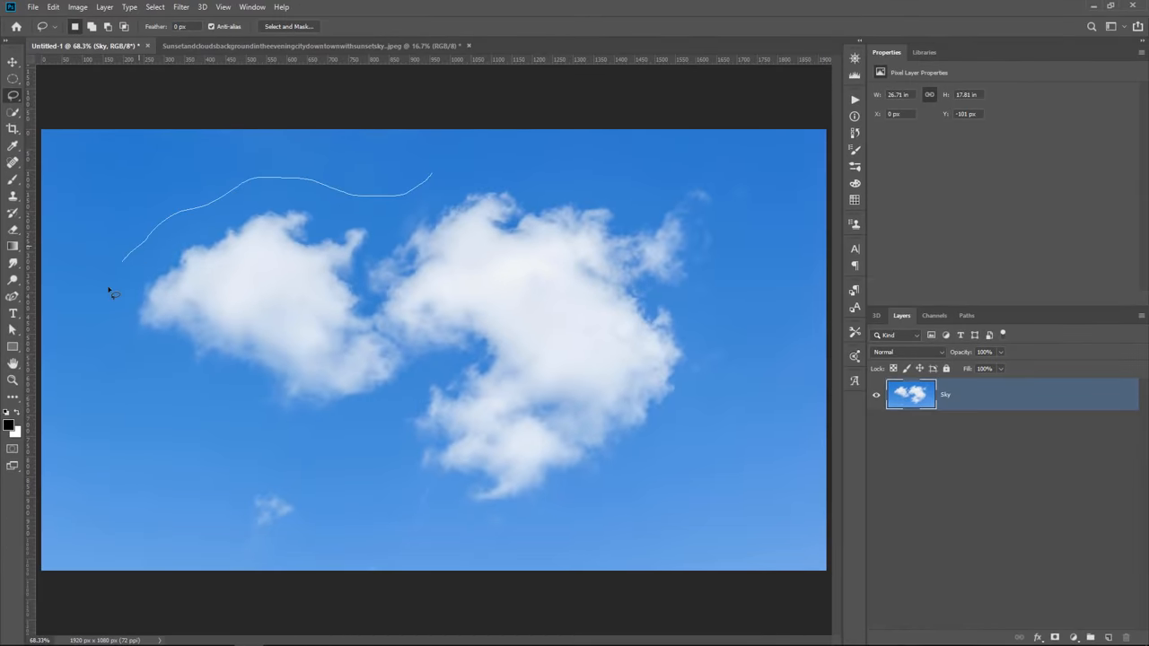
left_click_drag(115, 293, 549, 549)
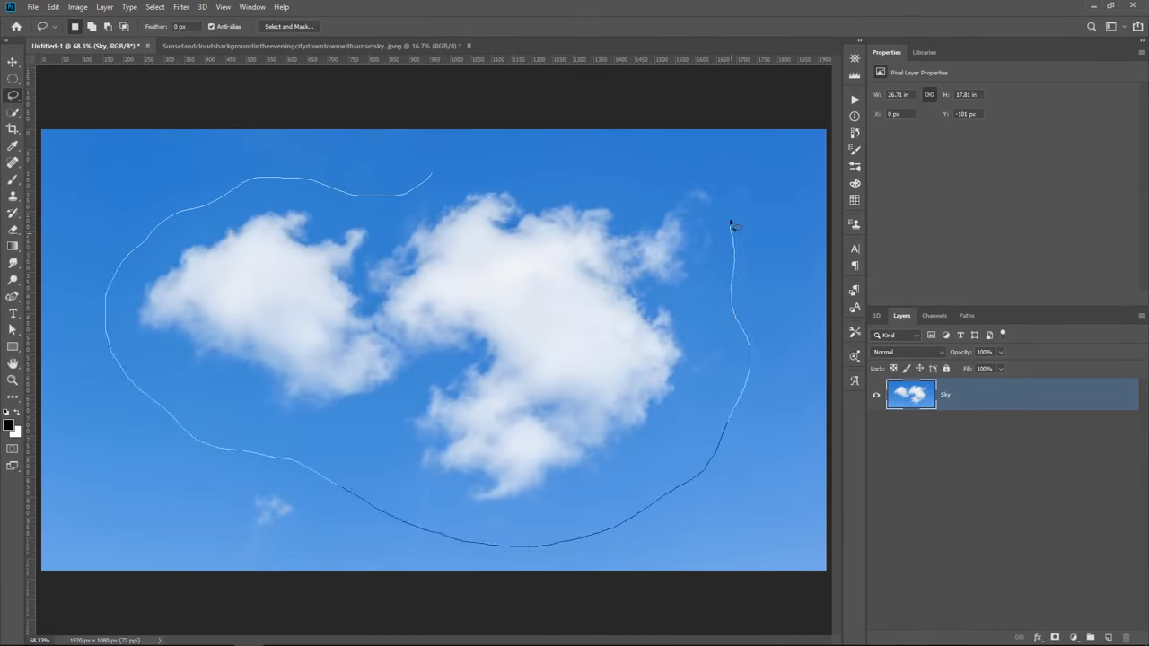
left_click(440, 171)
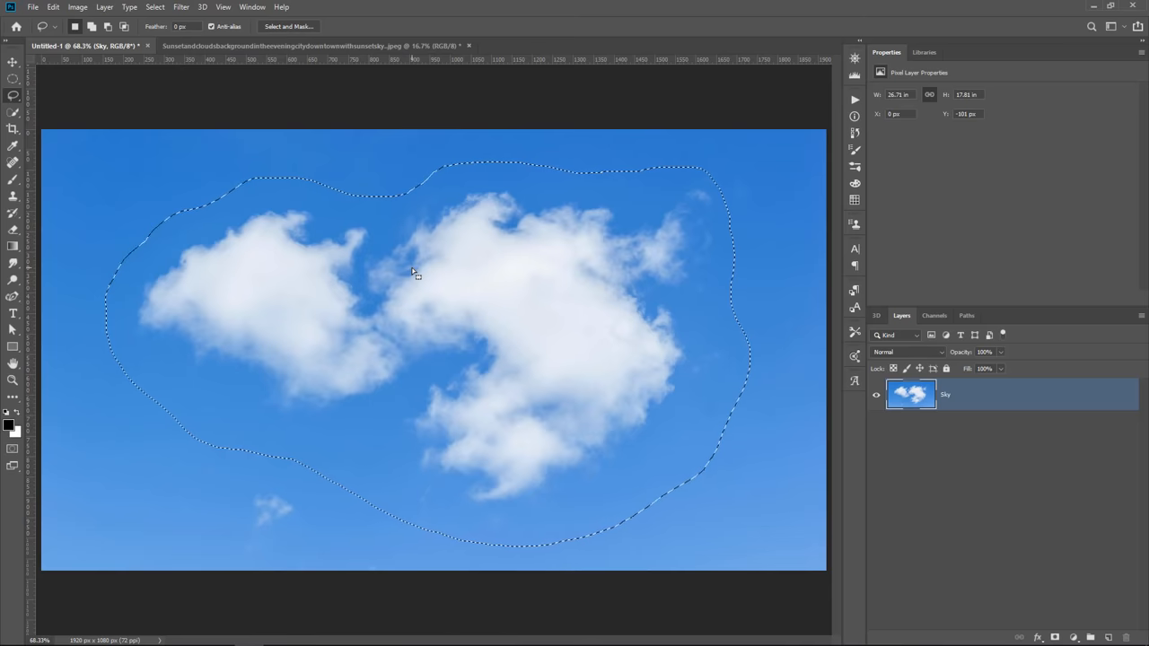
mouse_move(893, 455)
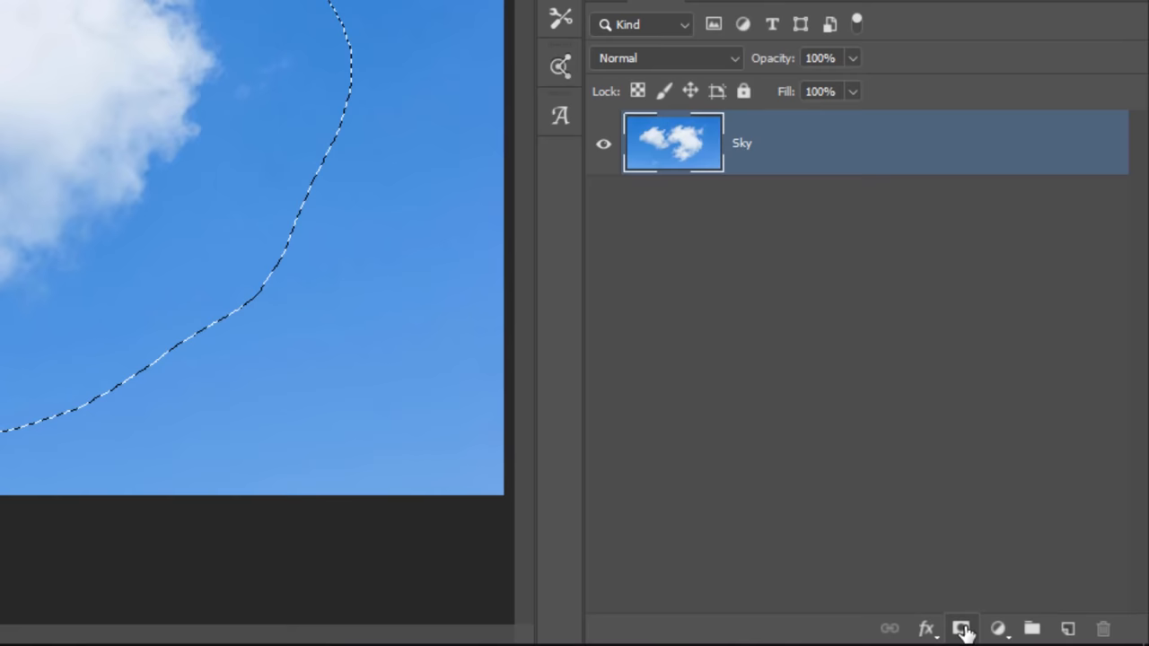
Add a layer mask from the cloud selection to the Sky layer.
left_click(960, 628)
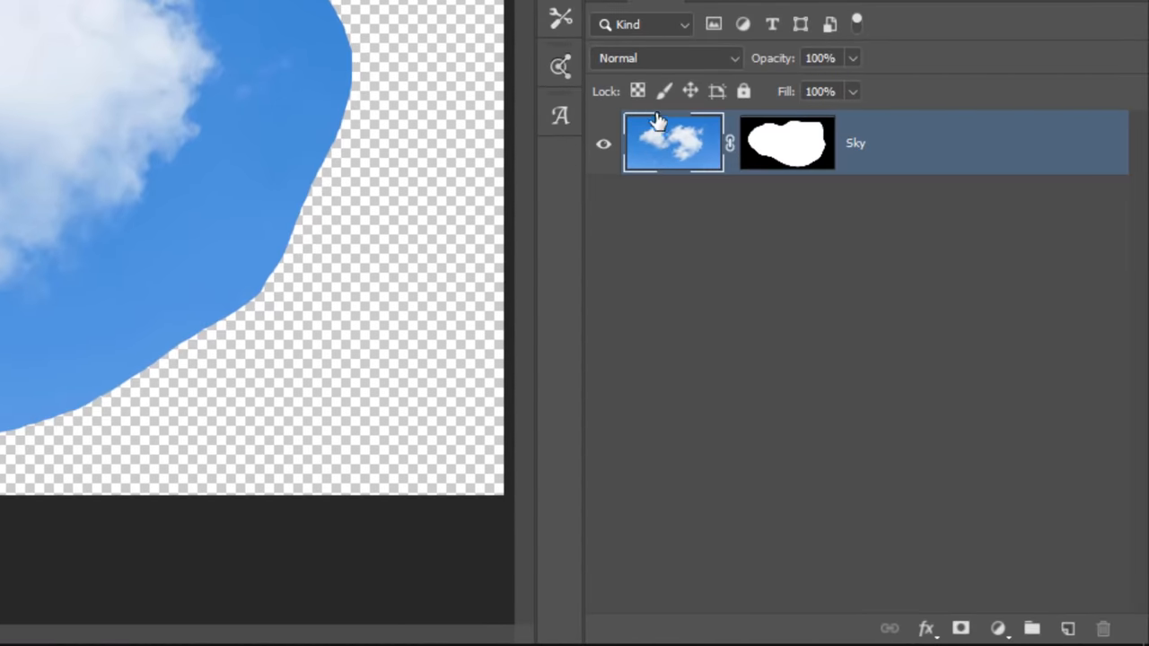
mouse_move(708, 149)
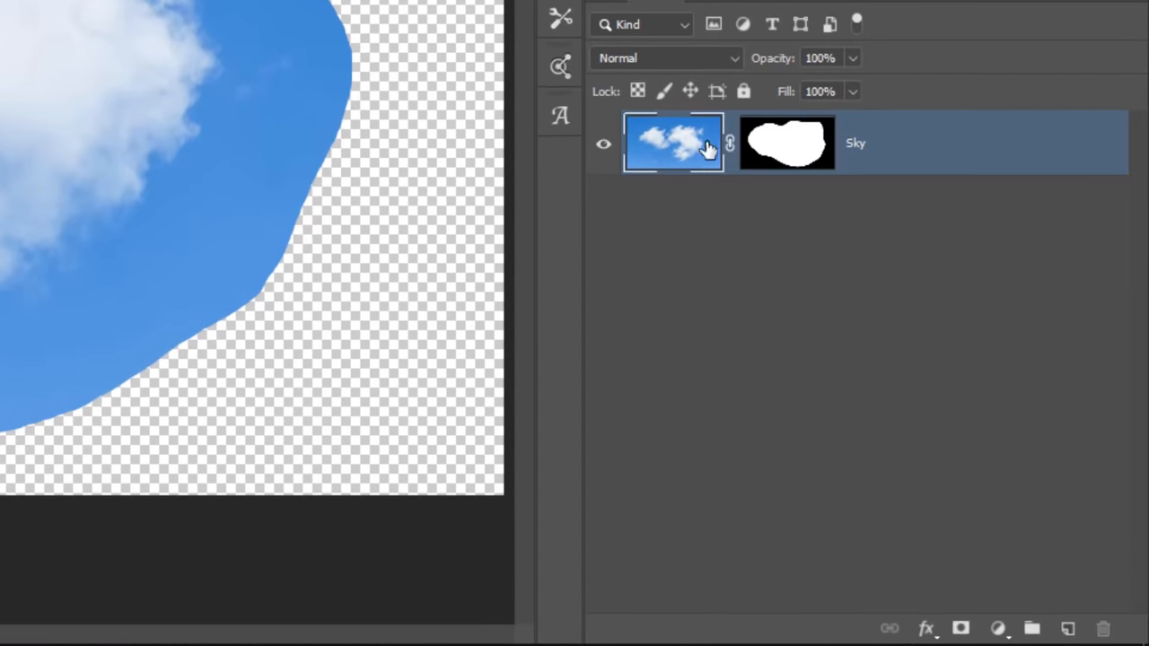
mouse_move(267, 116)
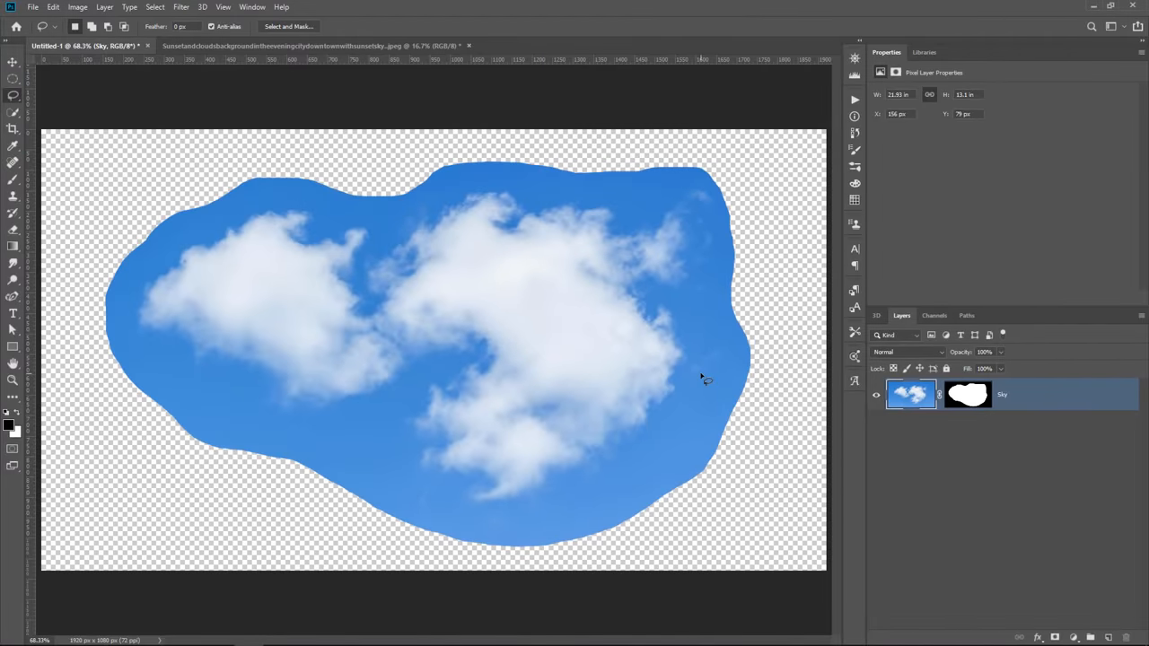
Desaturate the masked Sky layer with Ctrl+Shift+U, turning the blue sky grey.
key("ctrl+shift+u")
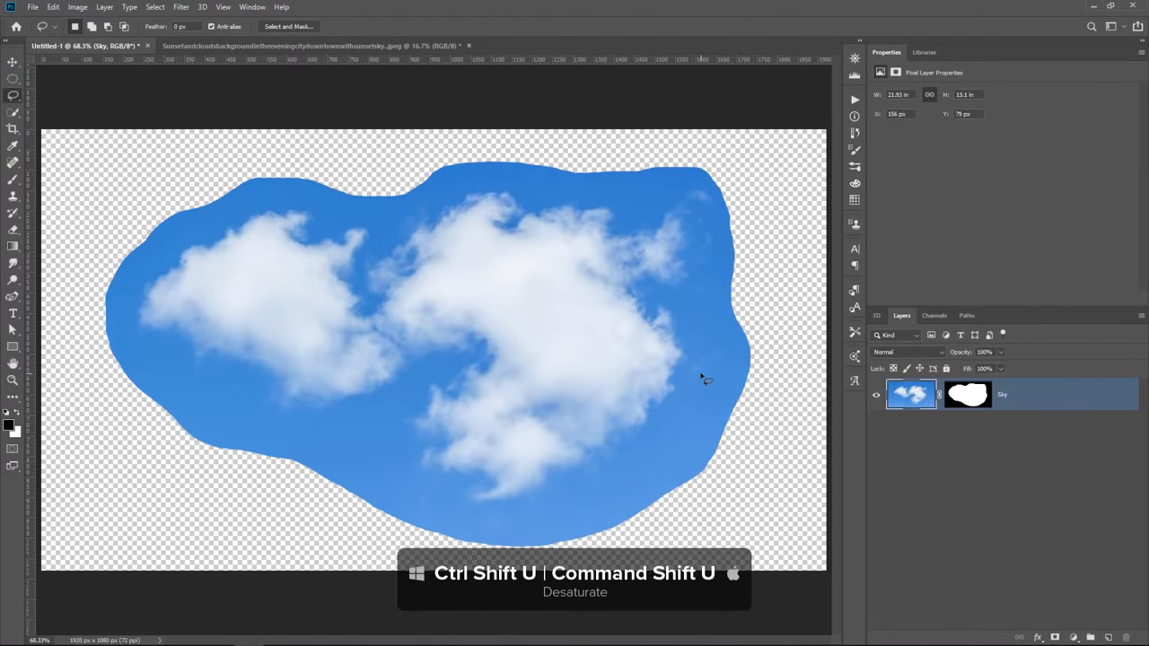
key("ctrl+shift+u")
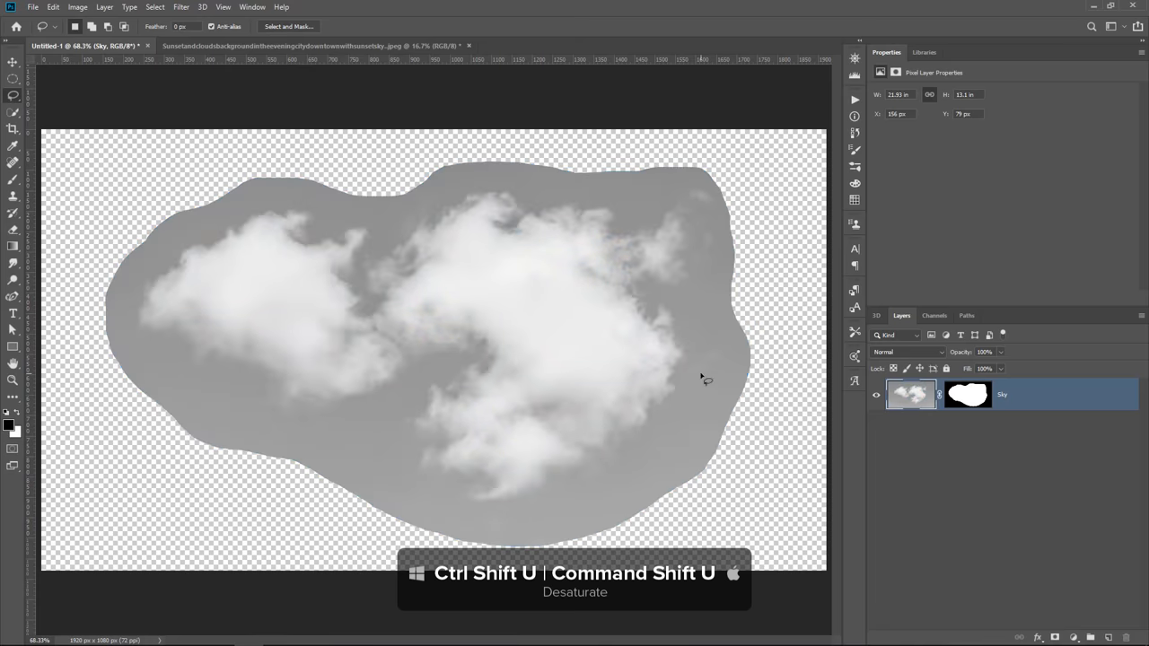
left_click(156, 14)
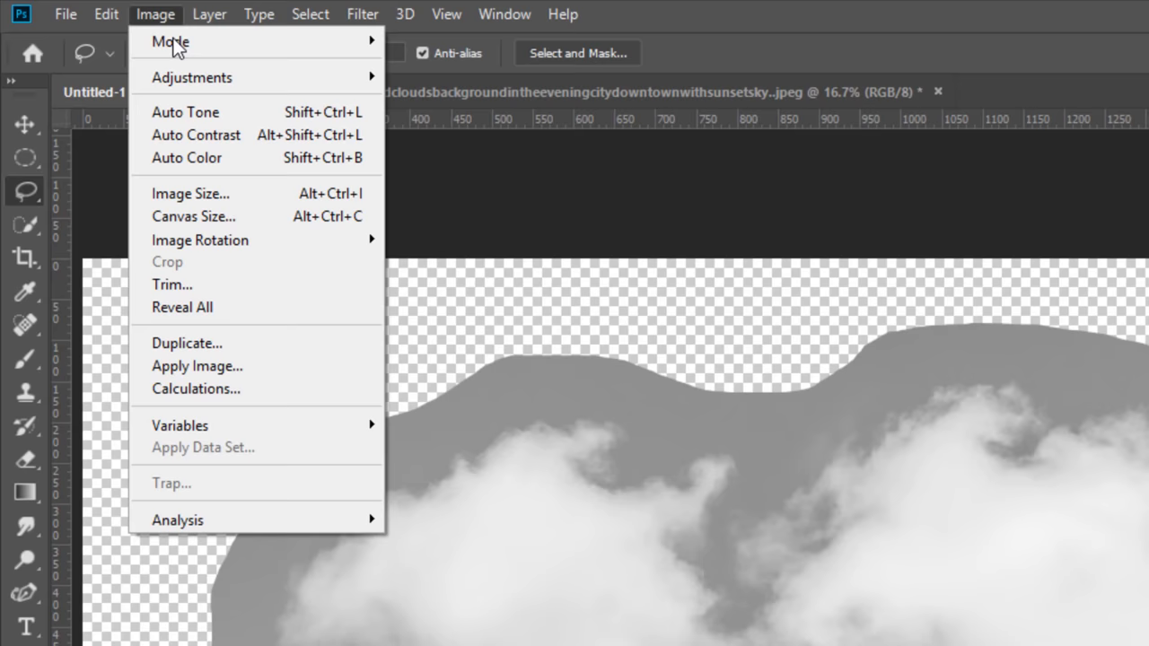
mouse_move(191, 77)
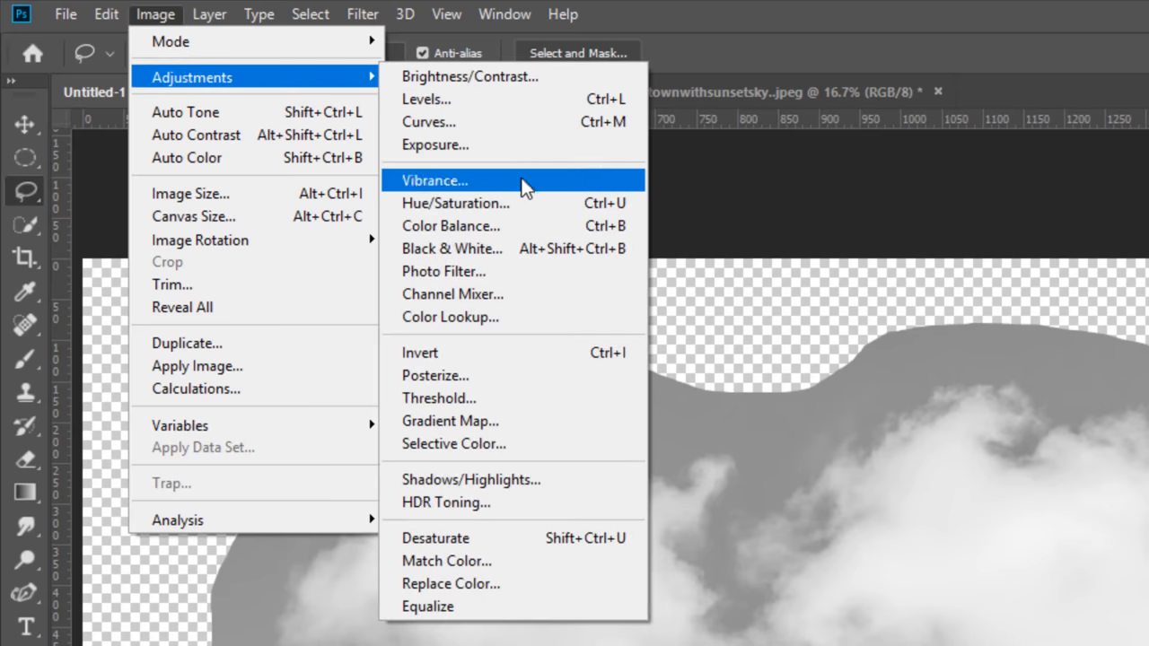
mouse_move(525, 537)
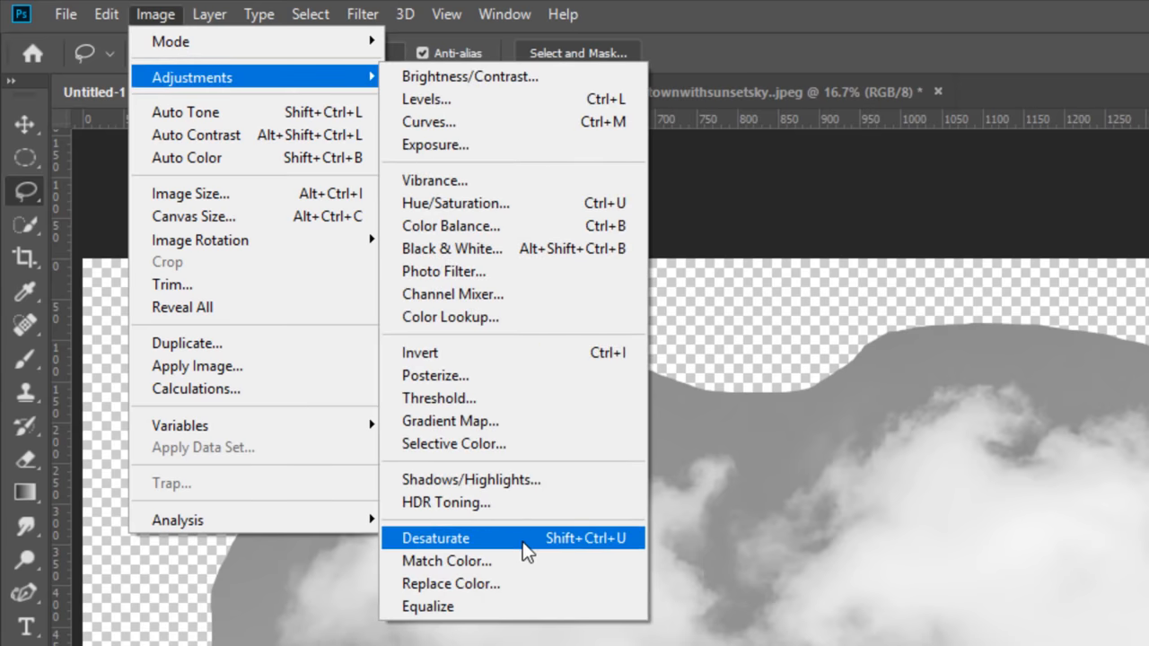
mouse_move(525, 545)
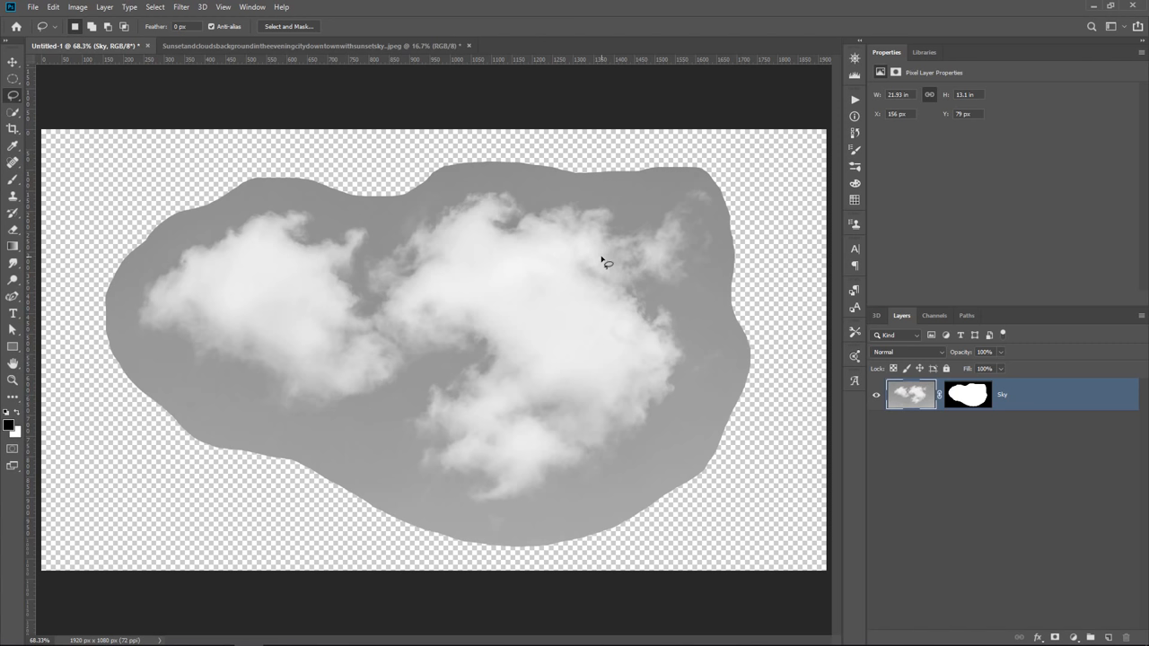
mouse_move(666, 237)
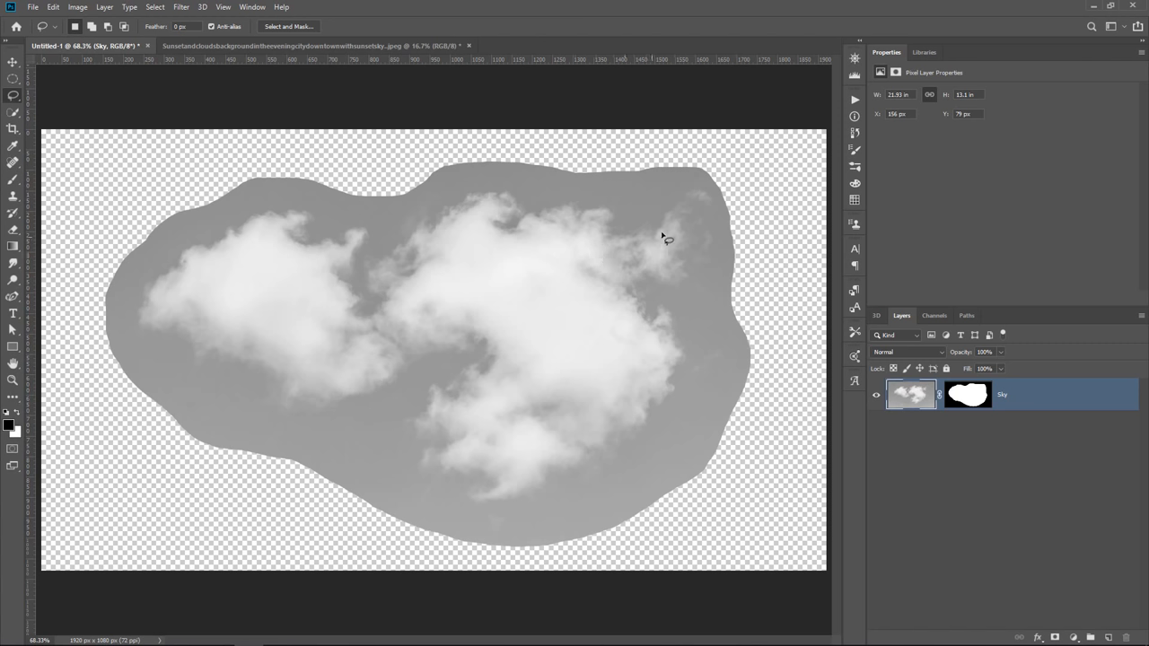
mouse_move(799, 242)
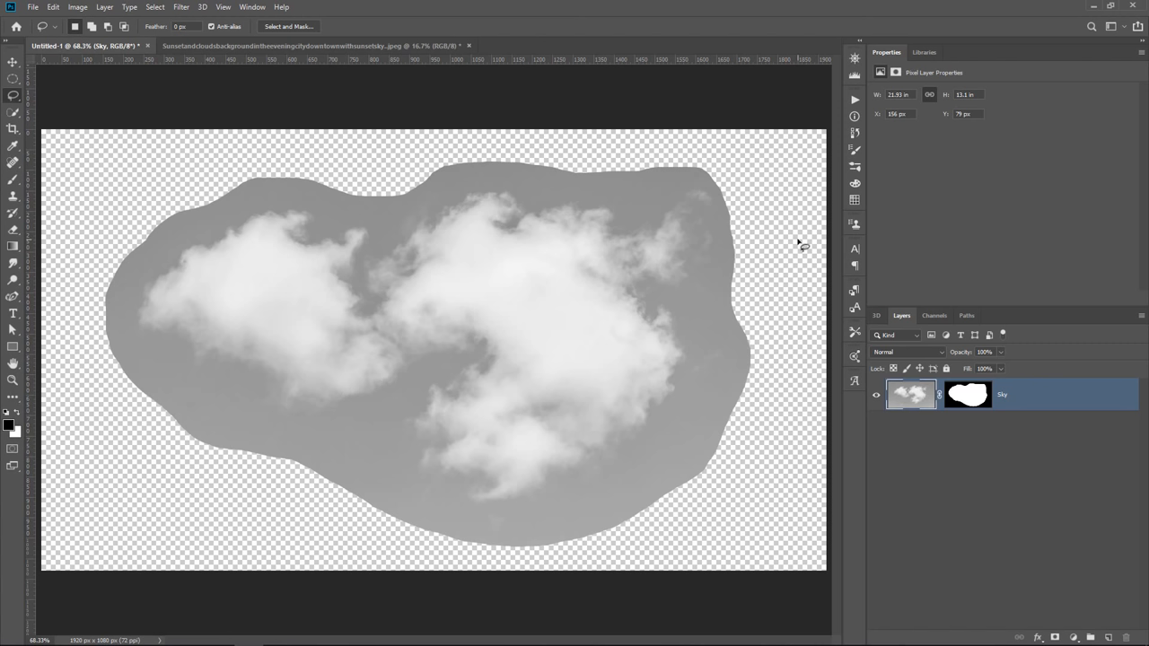
mouse_move(734, 269)
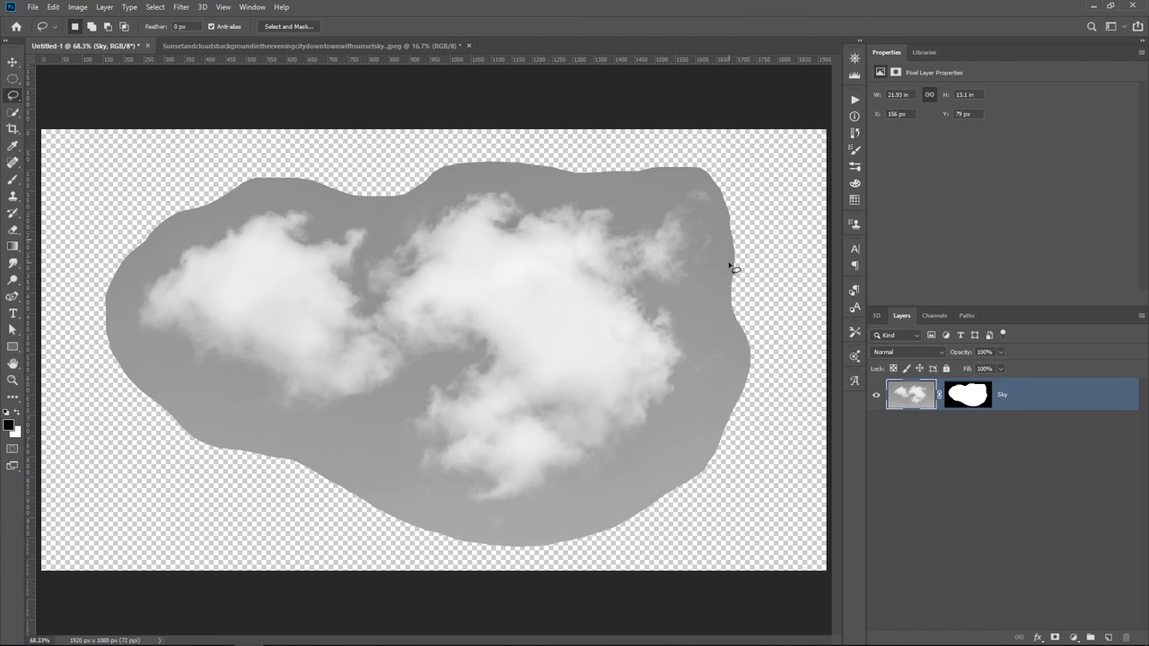
mouse_move(739, 263)
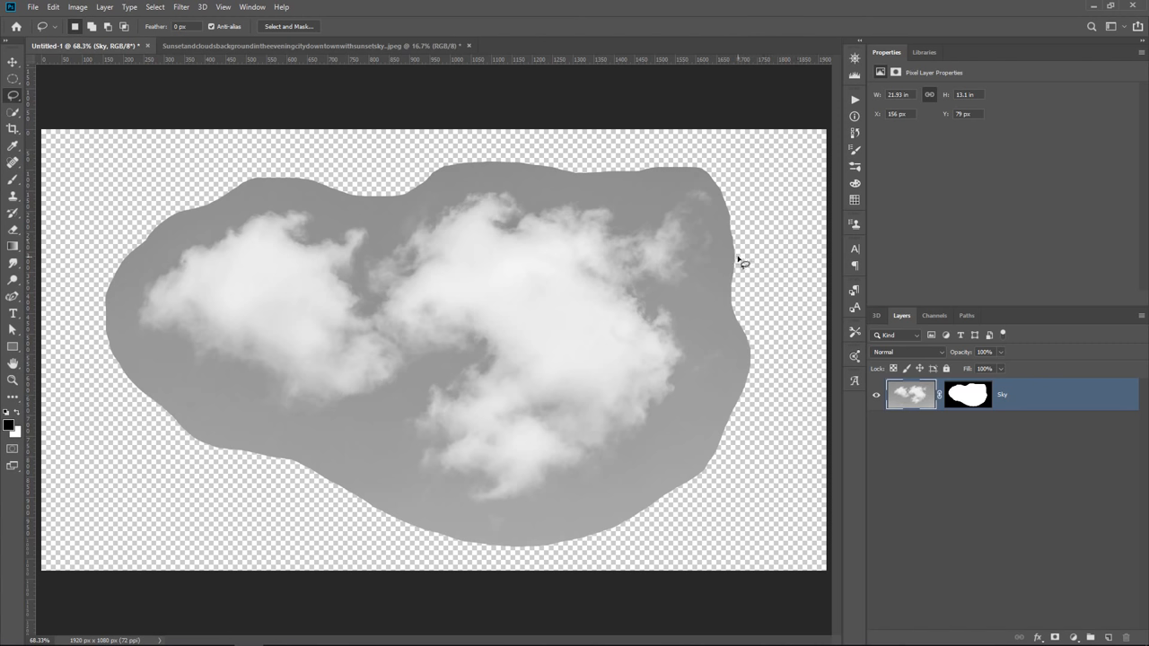
mouse_move(729, 281)
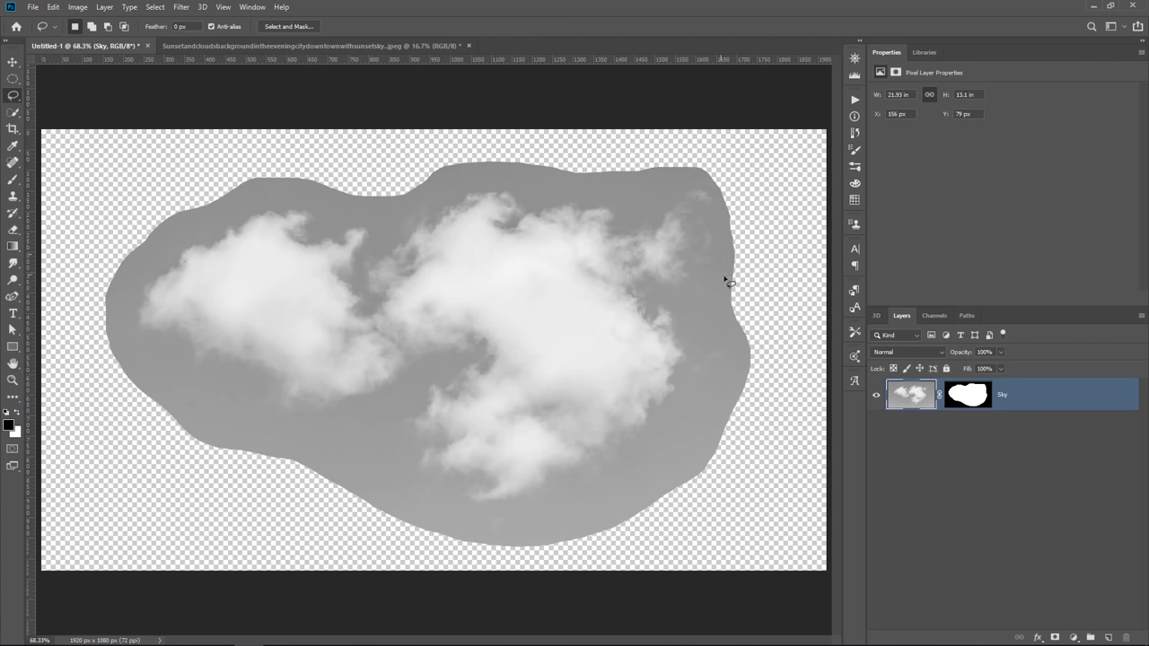
mouse_move(731, 285)
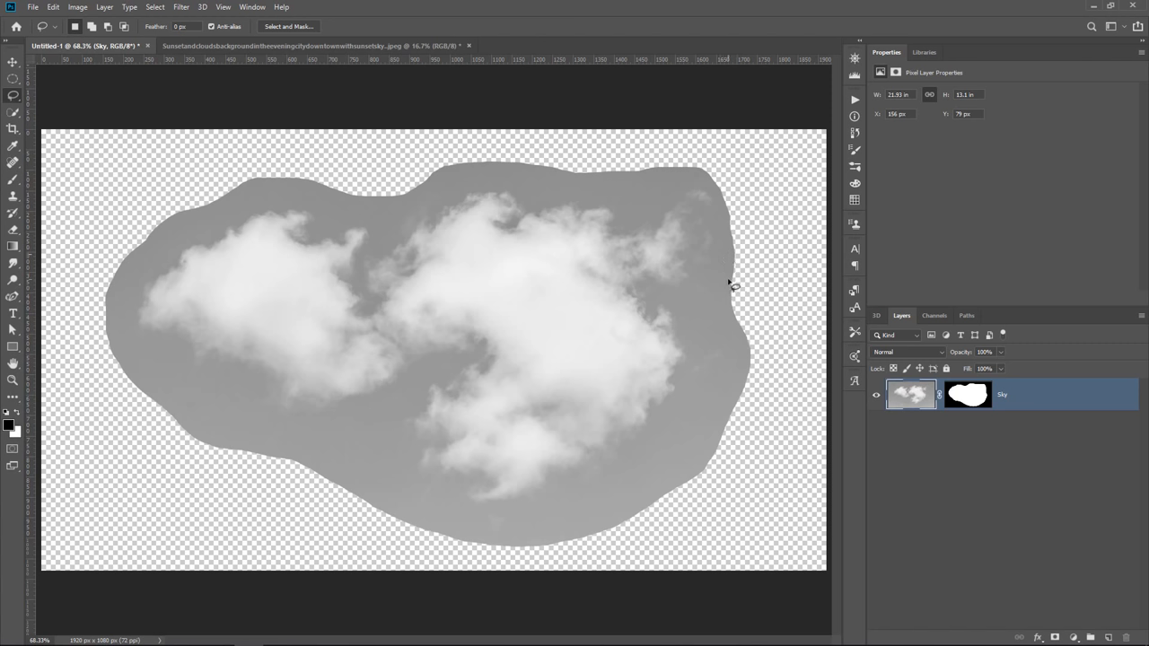
mouse_move(655, 269)
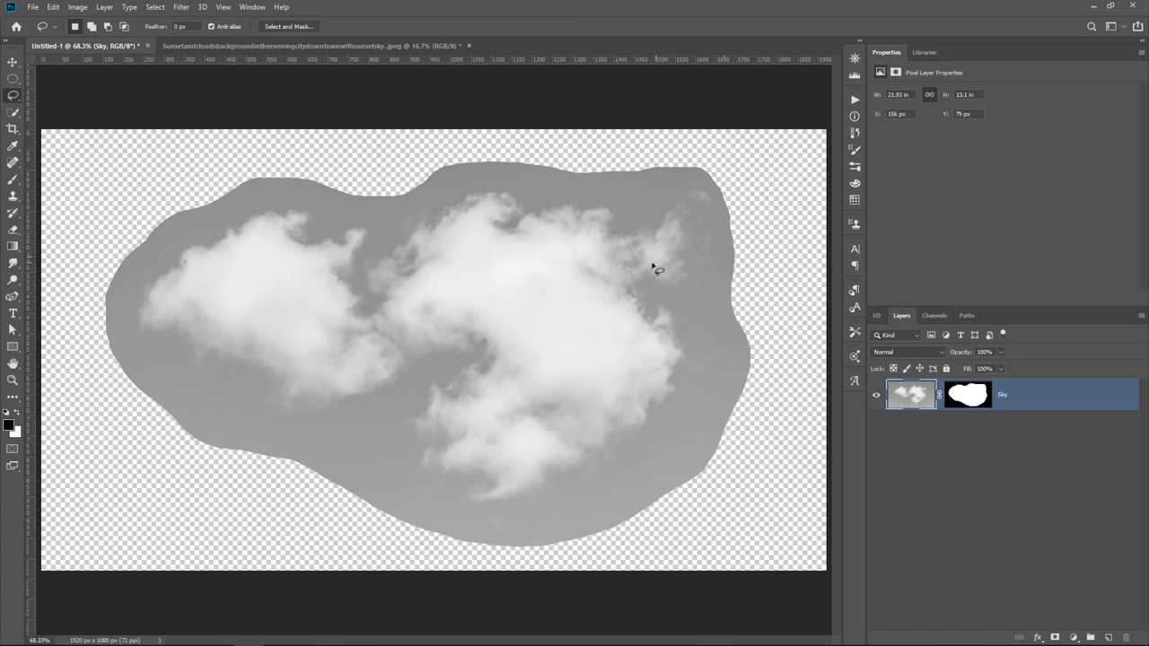
mouse_move(591, 363)
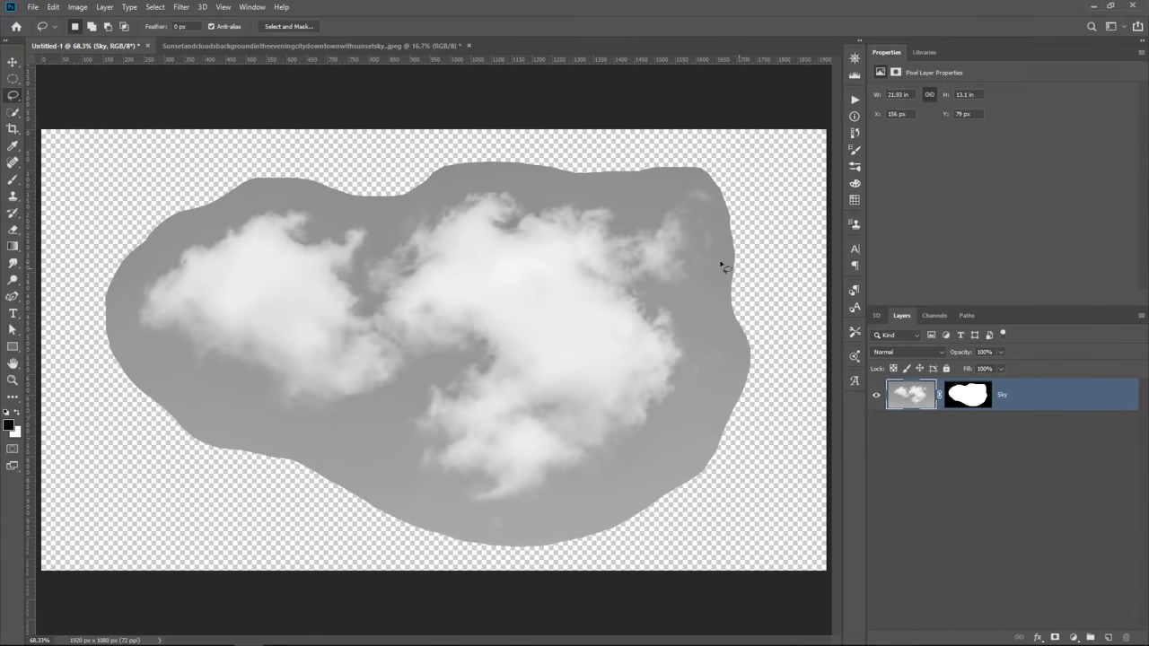
mouse_move(754, 332)
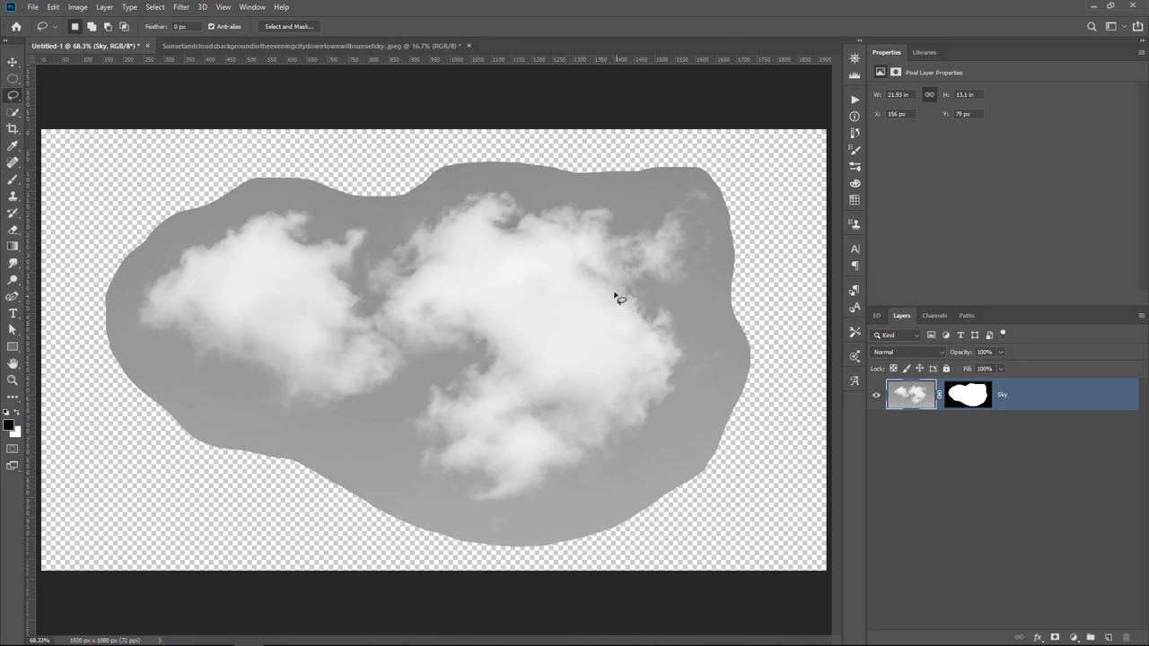
mouse_move(628, 285)
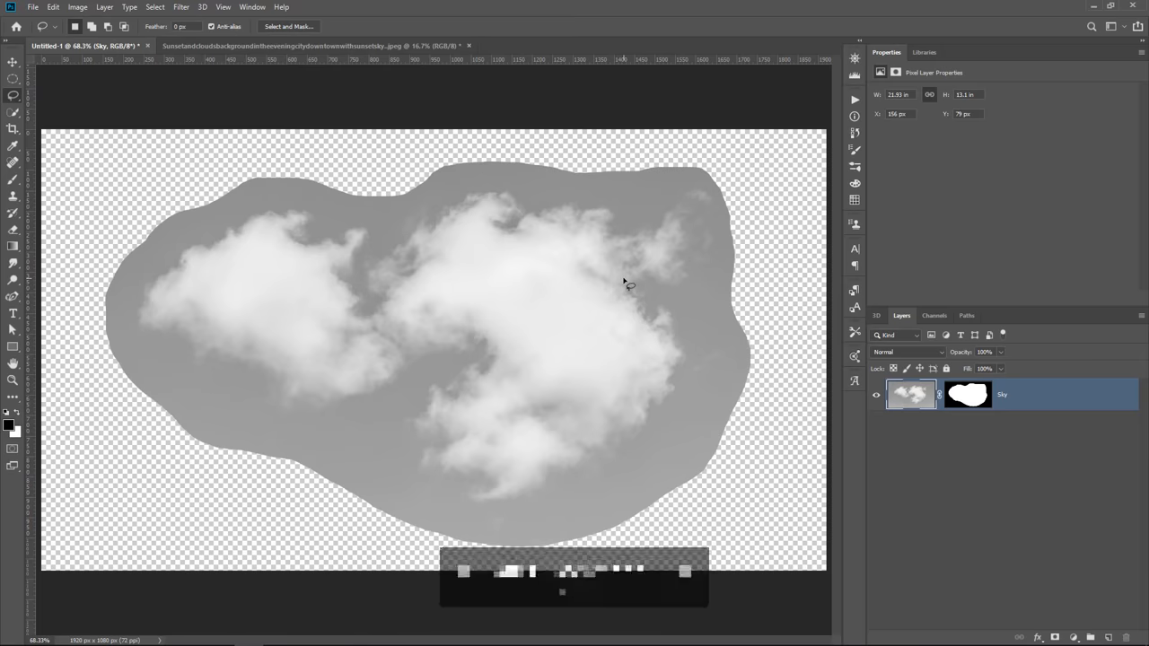
Invert the Sky layer's tones with Ctrl+I.
key("ctrl+i")
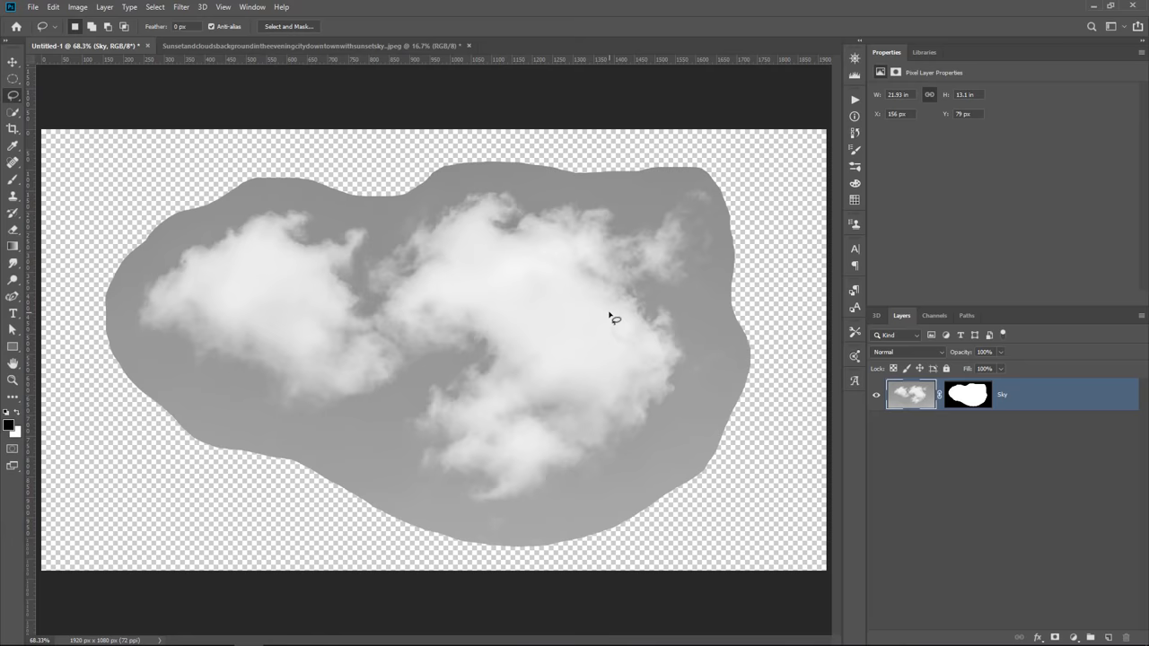
mouse_move(705, 205)
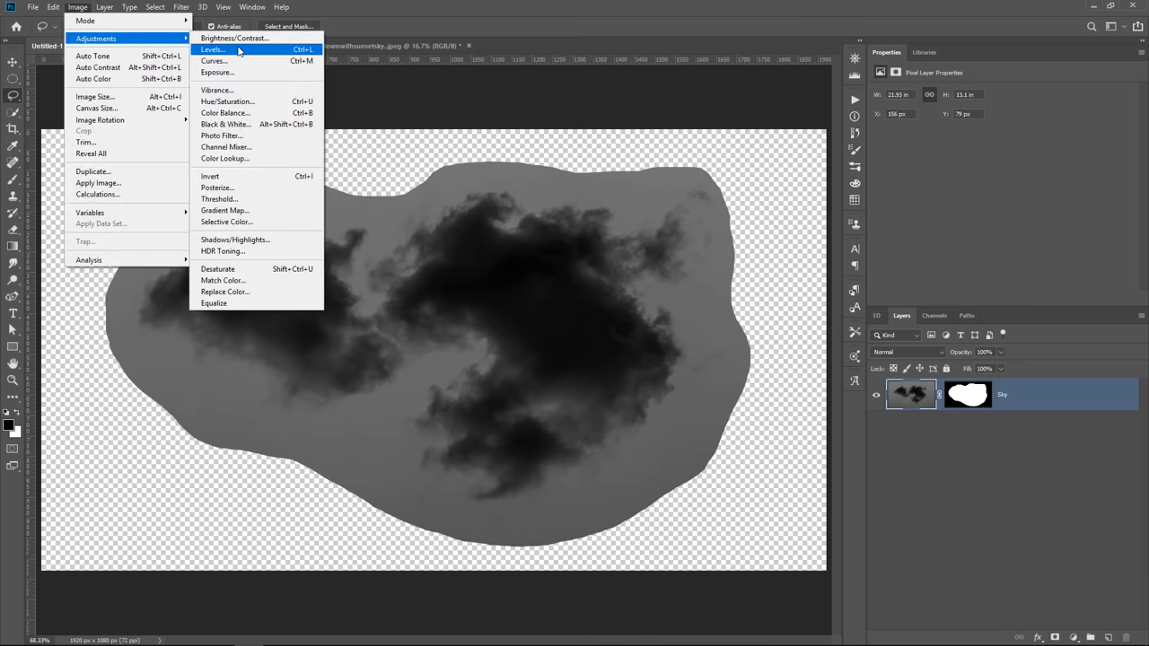
Apply Levels with white point near 108 and lighter midtones to whiten the backdrop.
left_click(211, 49)
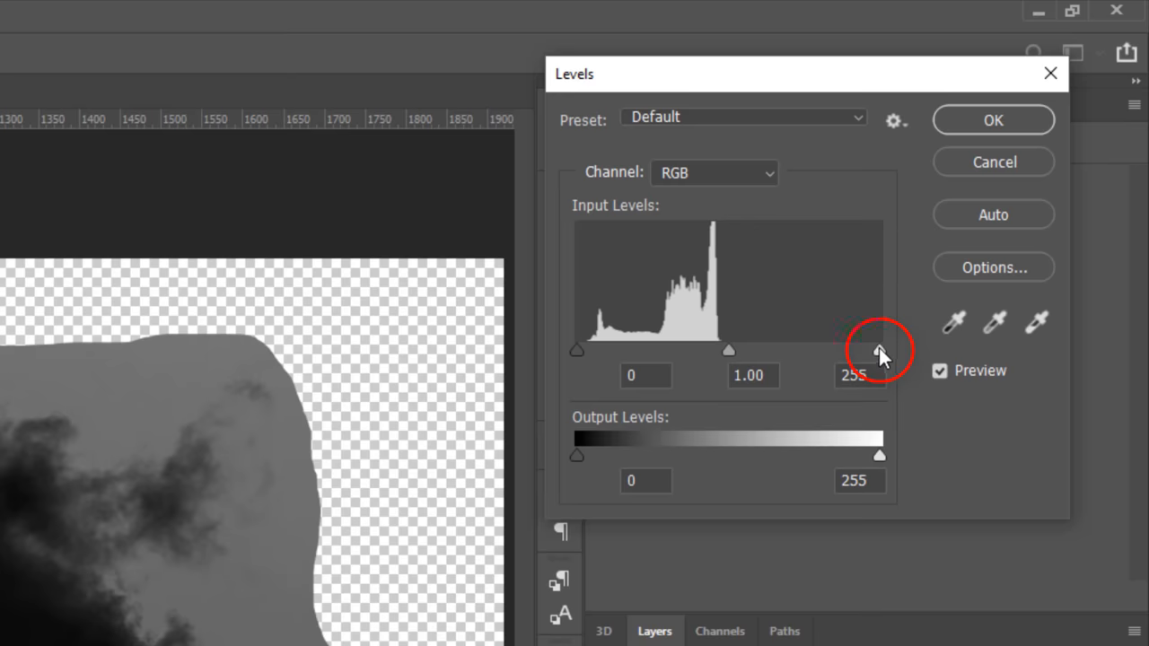
mouse_move(884, 358)
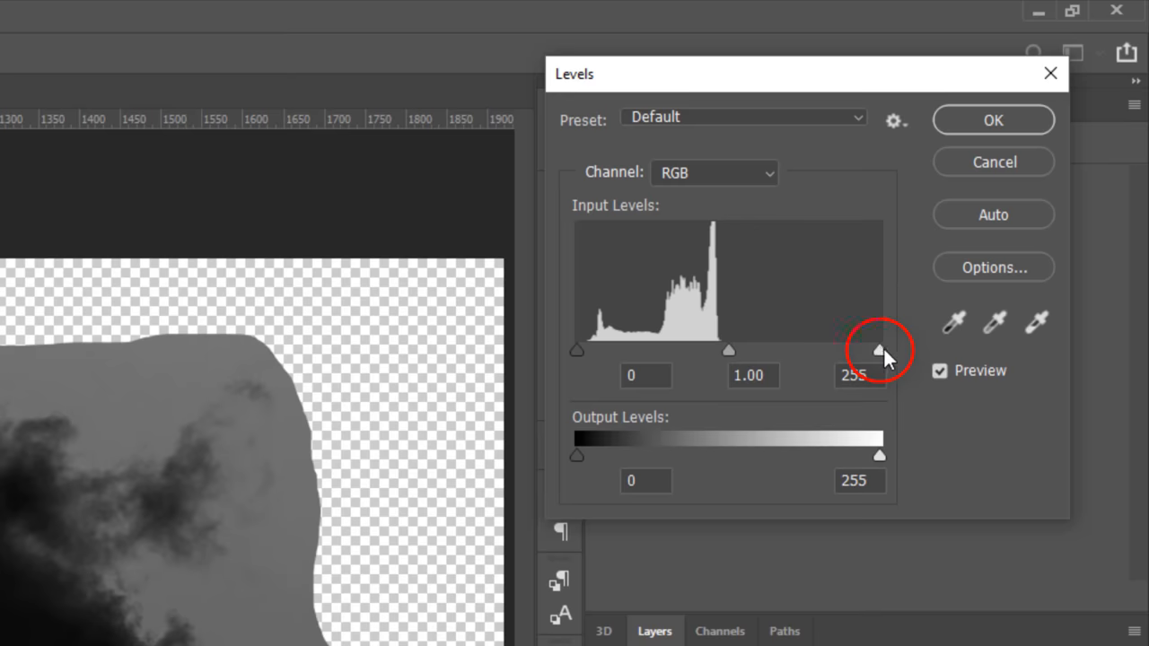
left_click_drag(879, 350, 1009, 175)
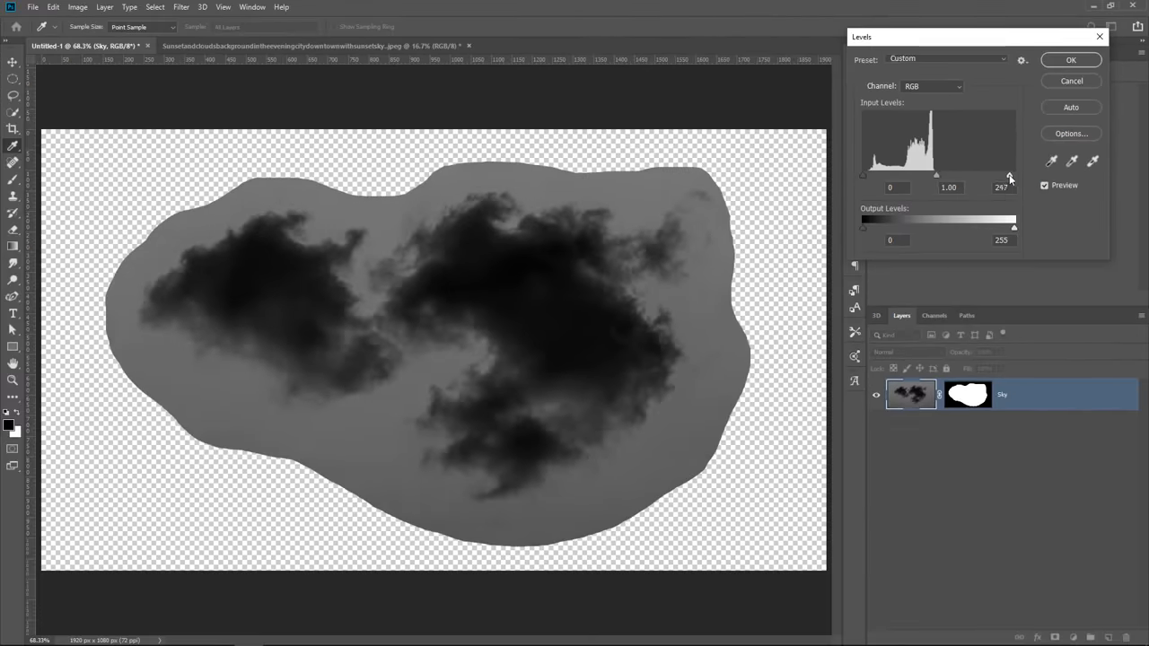
left_click_drag(1009, 176, 943, 176)
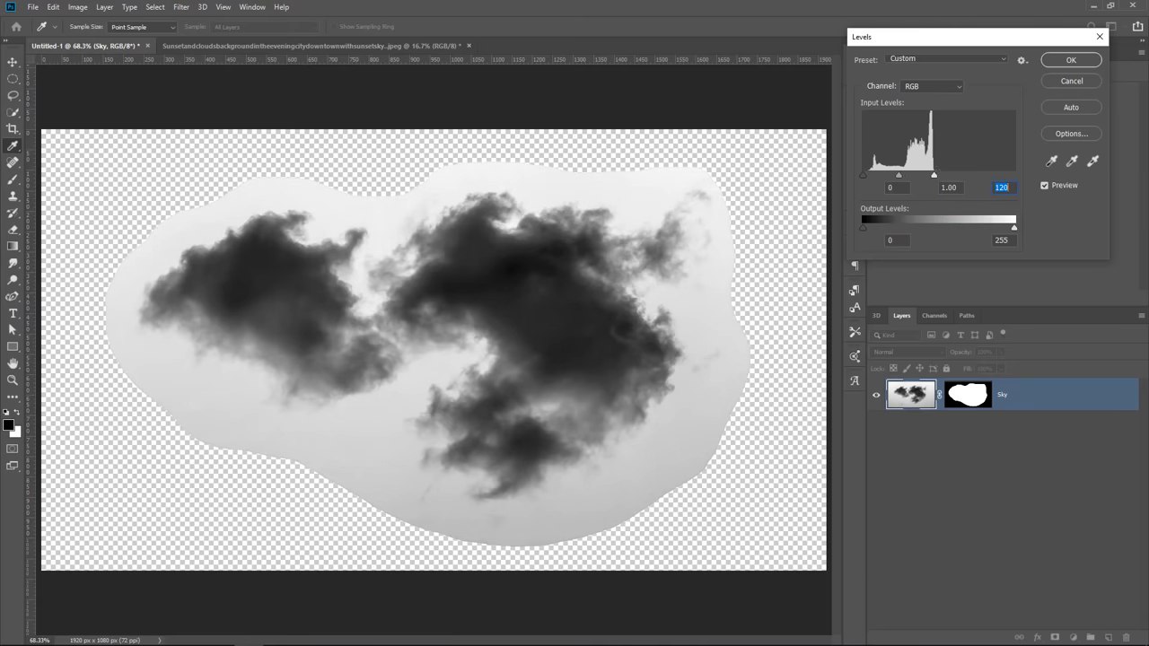
mouse_move(307, 235)
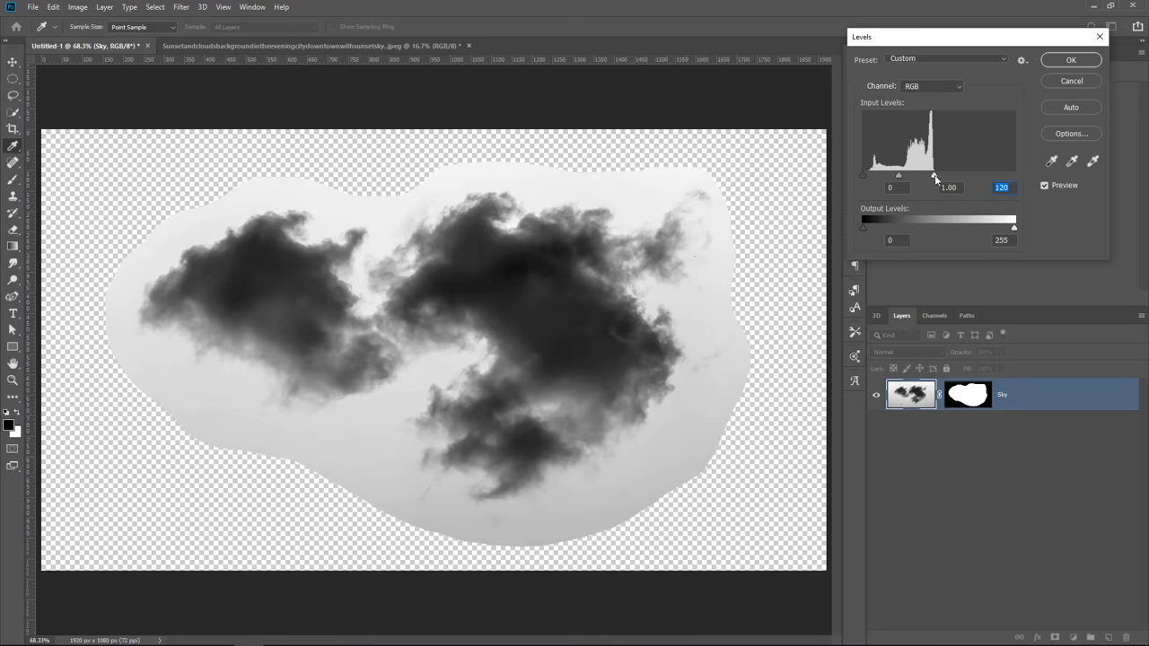
left_click_drag(934, 175, 922, 175)
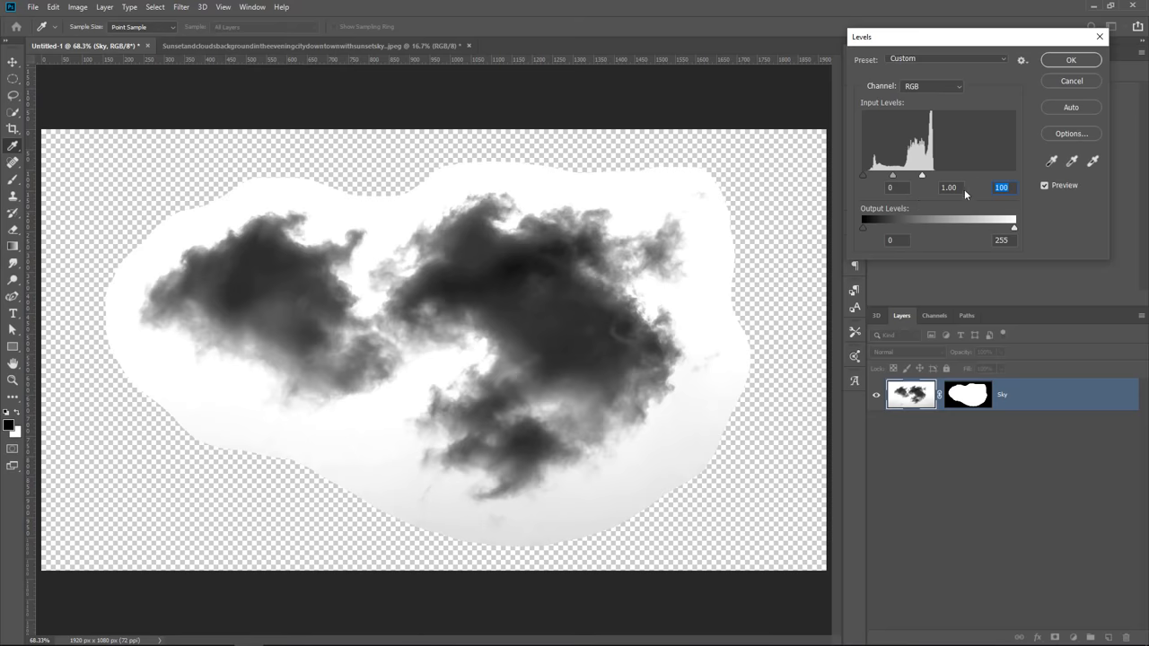
mouse_move(914, 186)
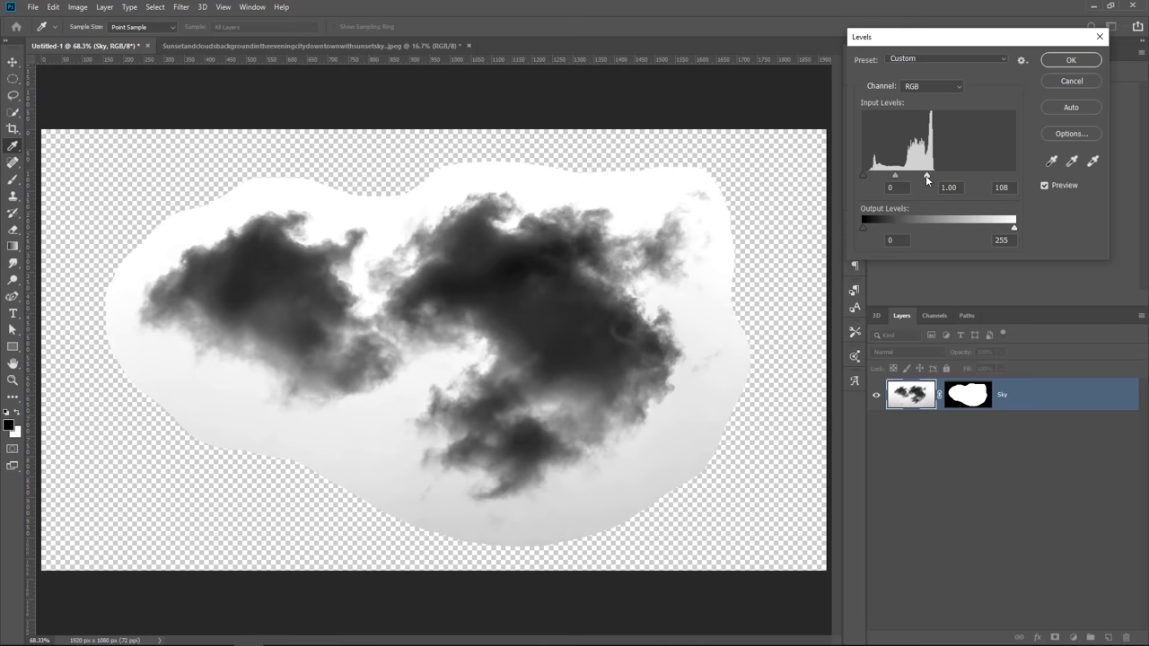
left_click(1069, 60)
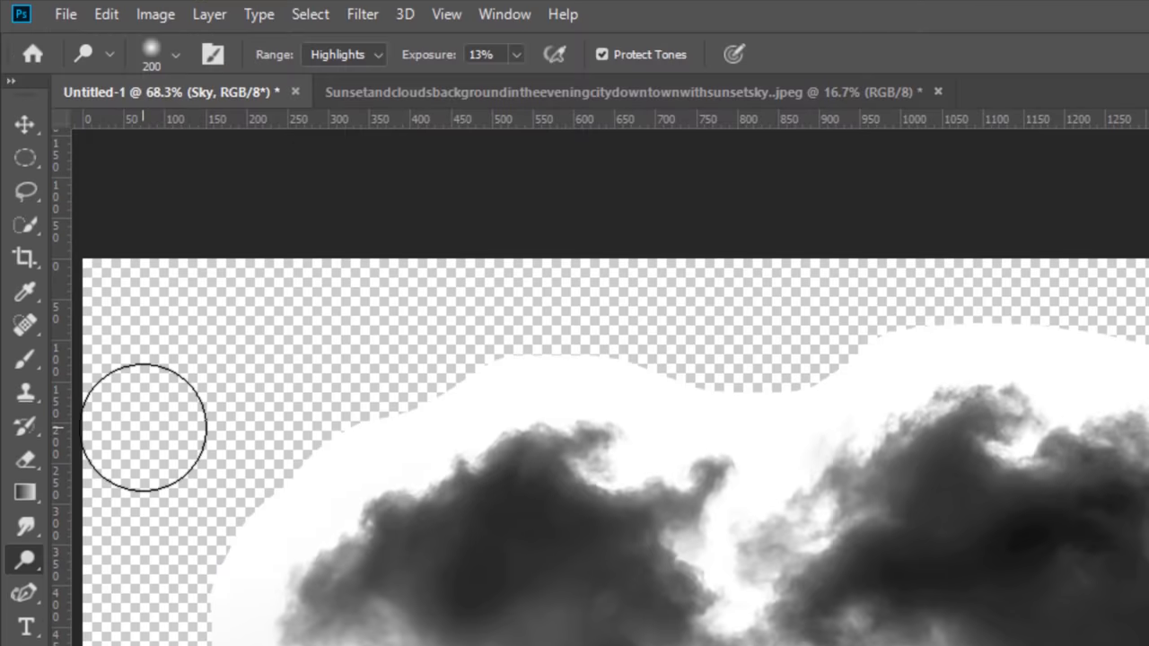
Dodge the grey areas around the clouds using Highlights range at 13% exposure.
left_click(344, 54)
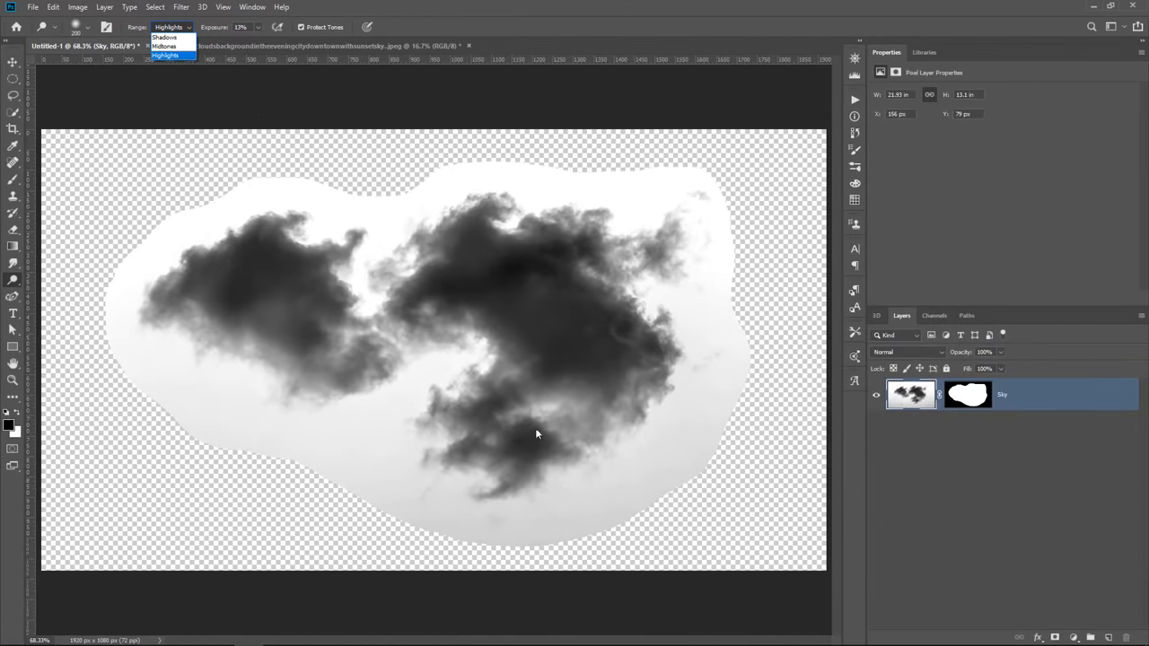
mouse_move(233, 34)
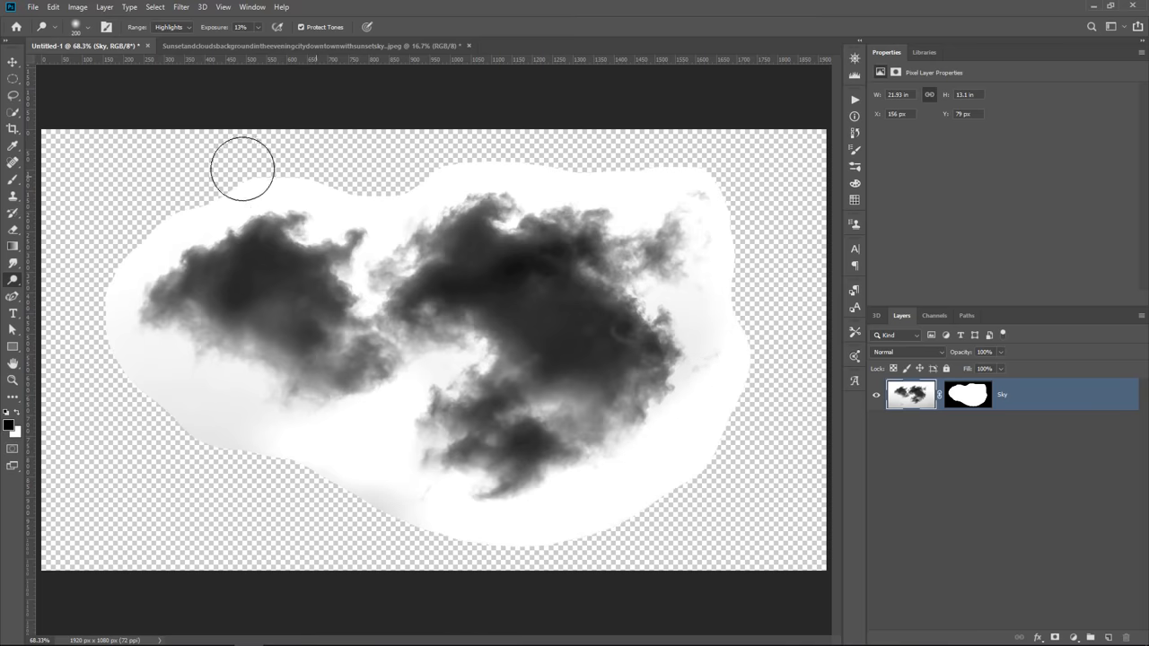
left_click_drag(242, 168, 106, 354)
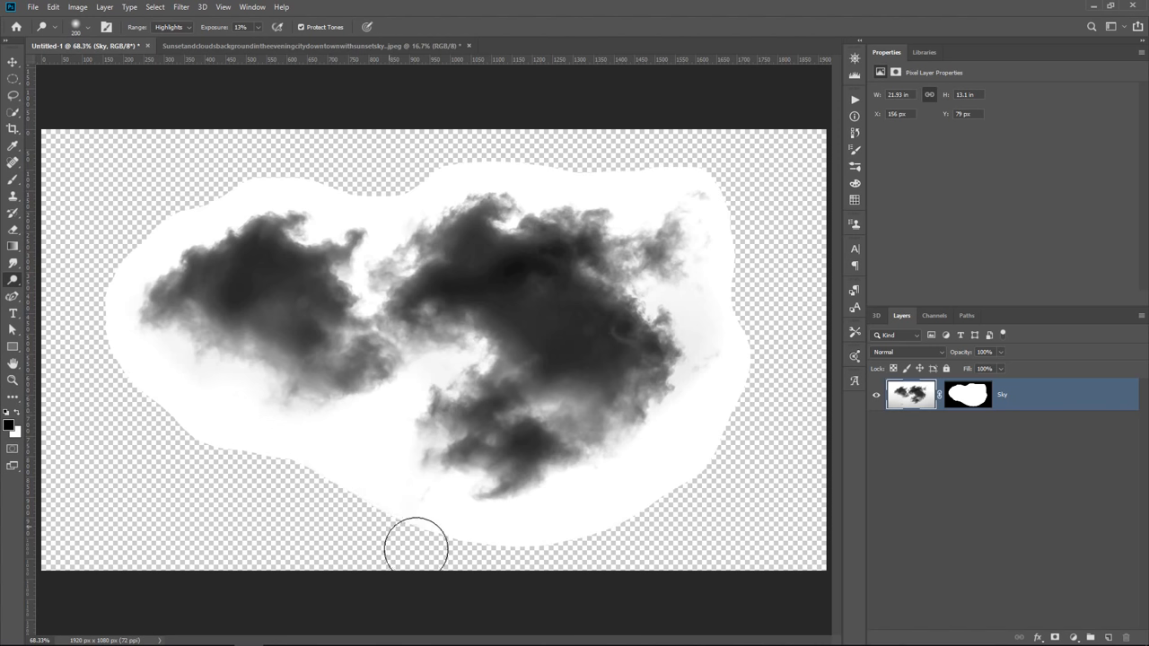
mouse_move(648, 507)
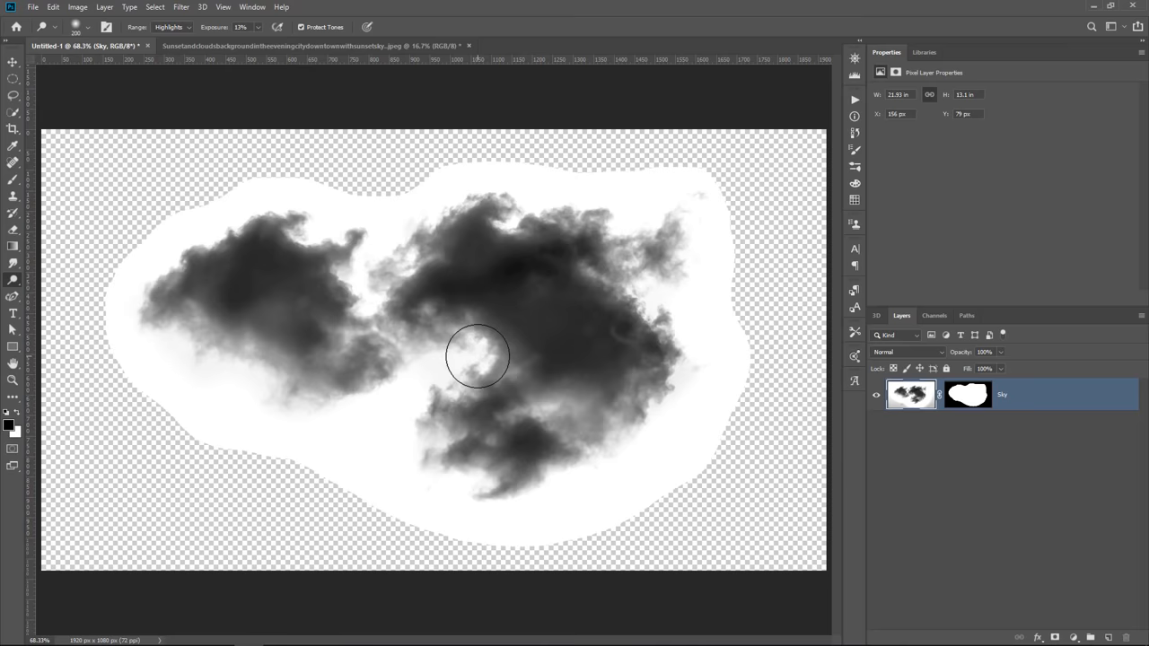
Define the cloud image as a brush preset named 'Clou'.
left_click(53, 6)
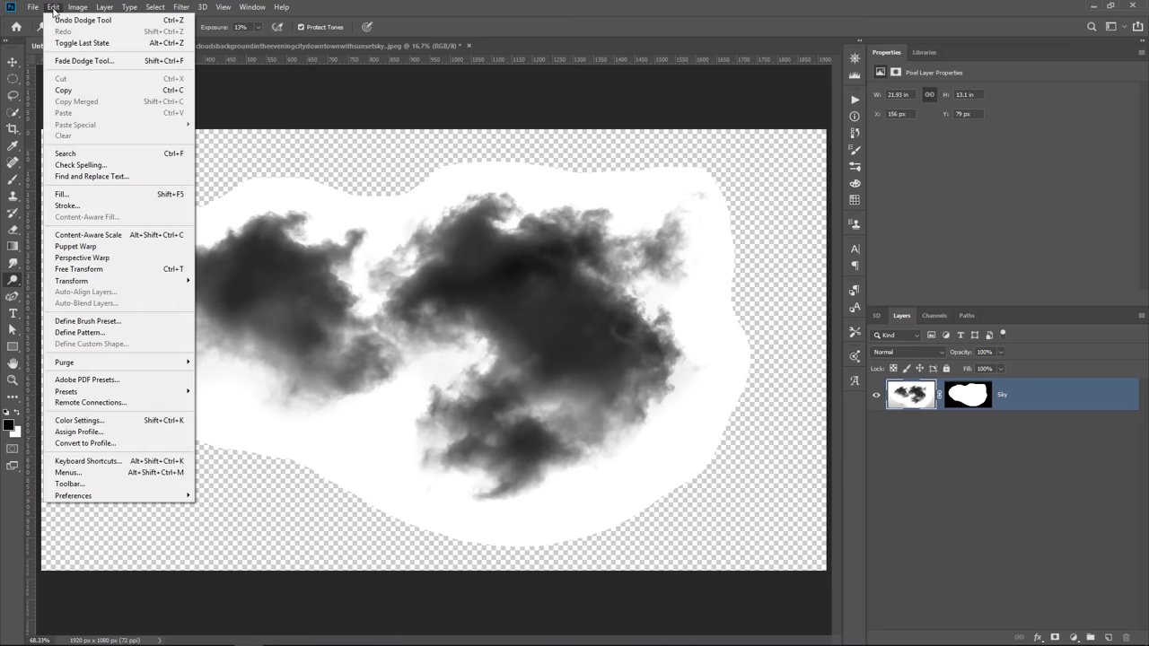
mouse_move(87, 320)
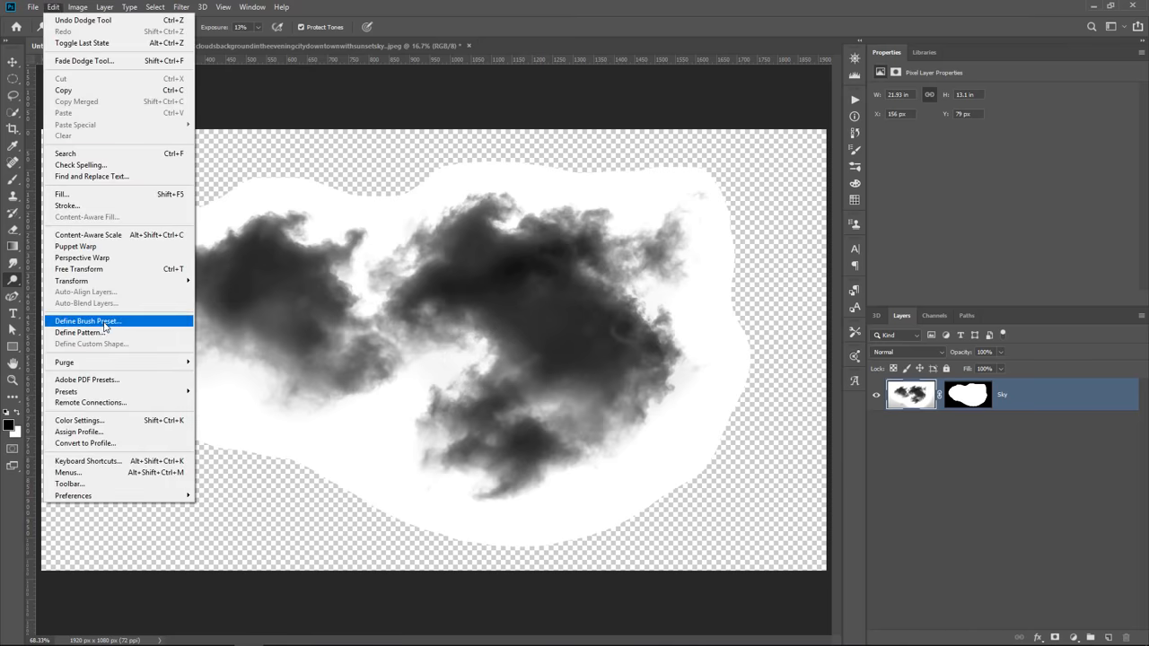
left_click(87, 322)
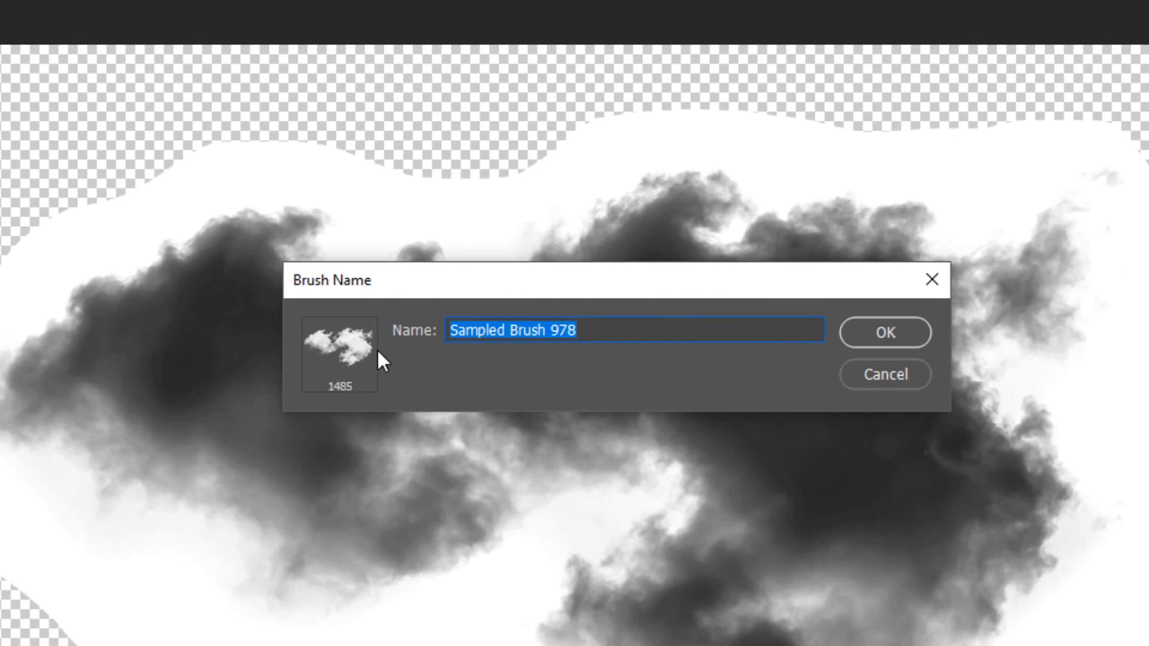
left_click(339, 355)
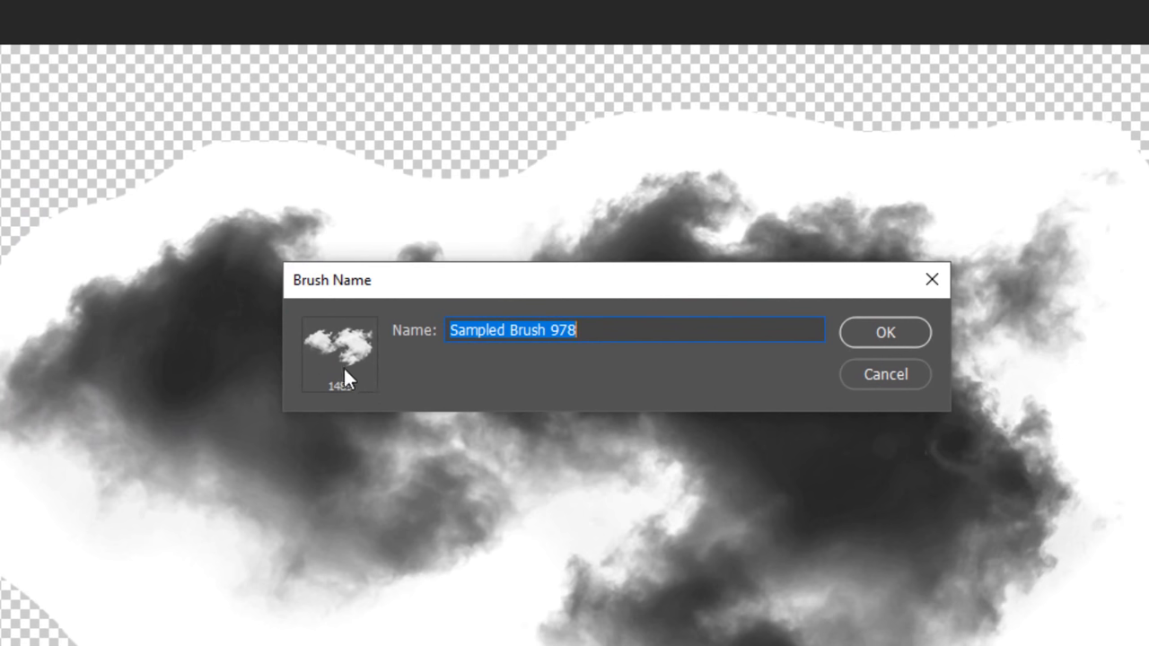
type("C")
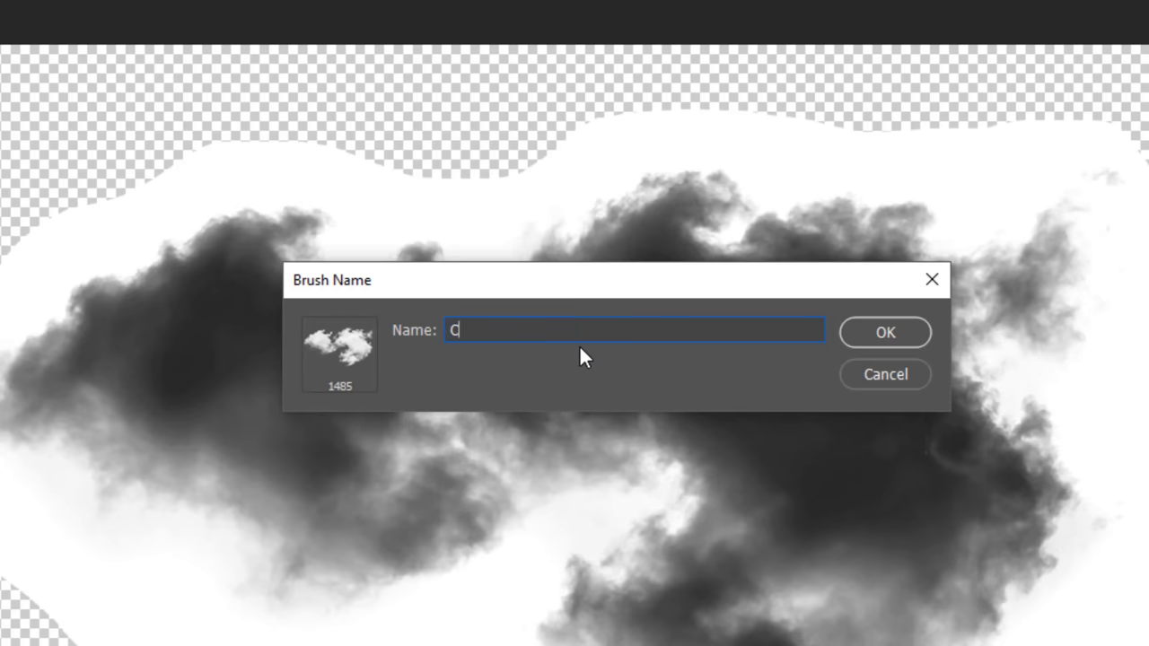
type("lou")
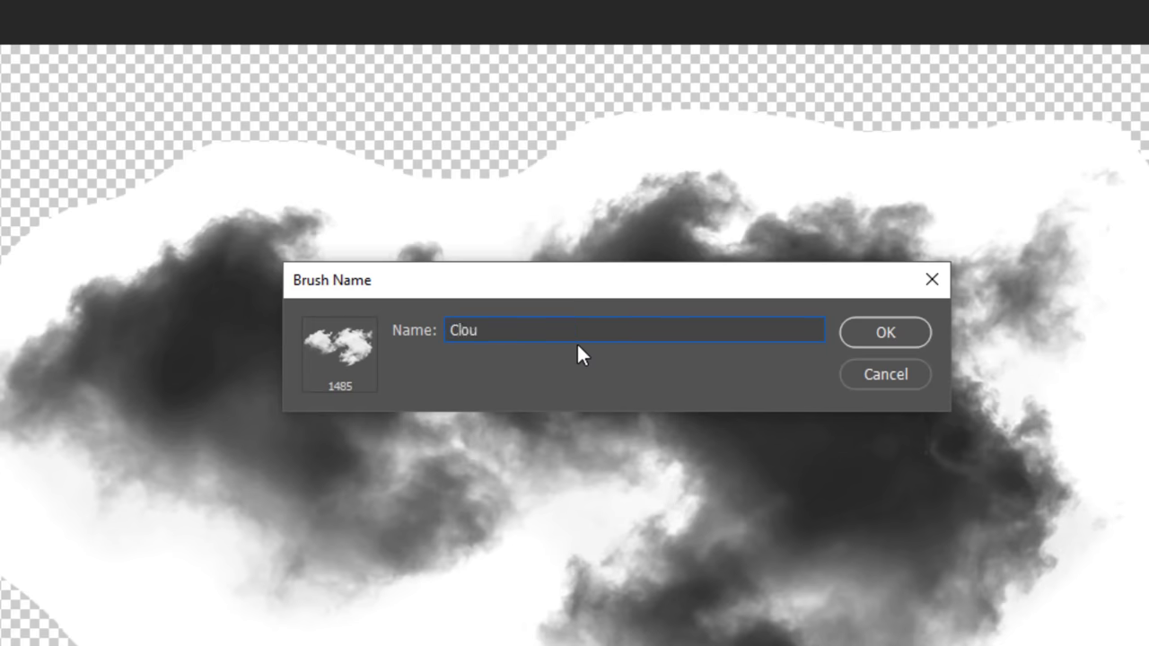
left_click(883, 332)
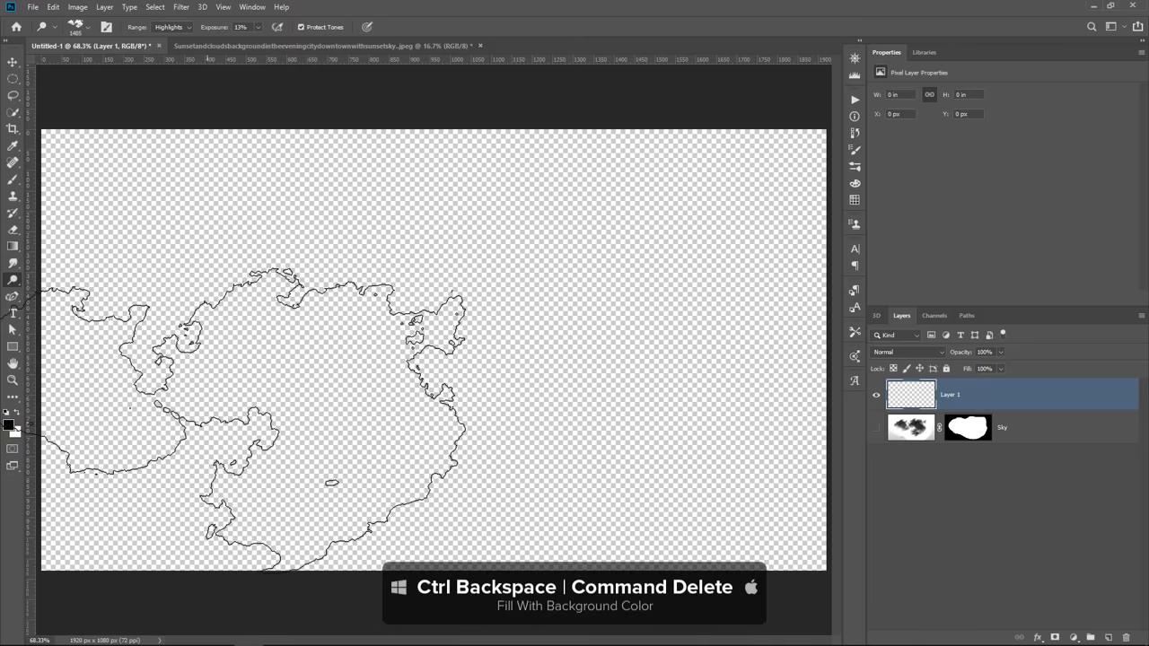
Fill the new layer with the background colour using Ctrl+Backspace.
key("Ctrl+Backspace")
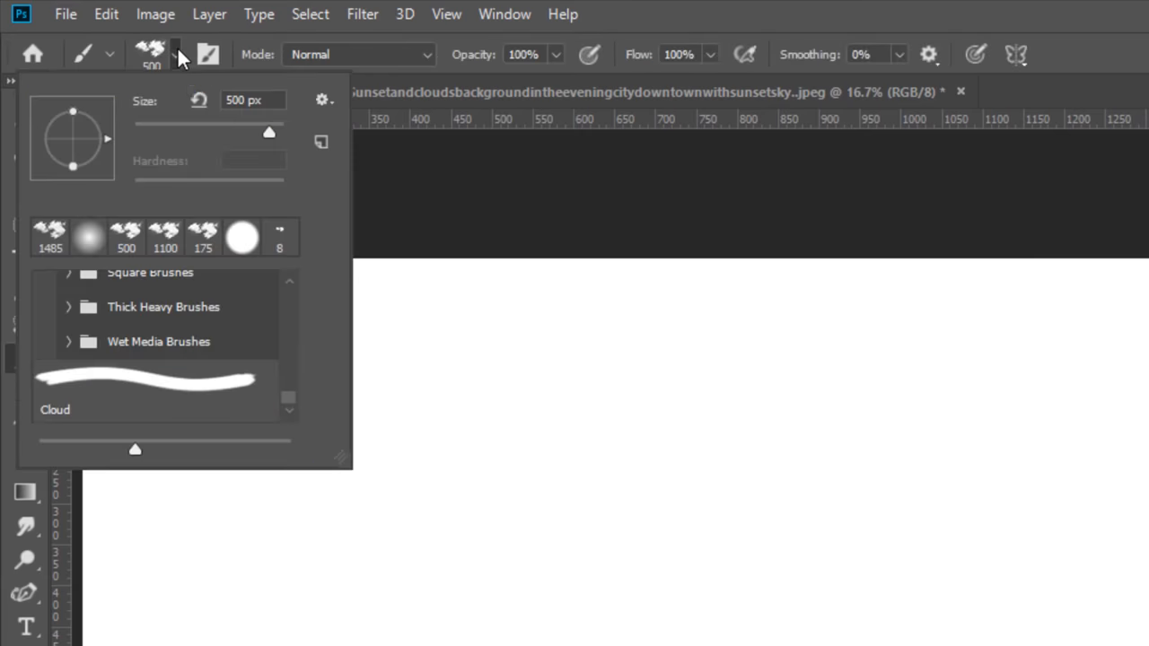
mouse_move(194, 399)
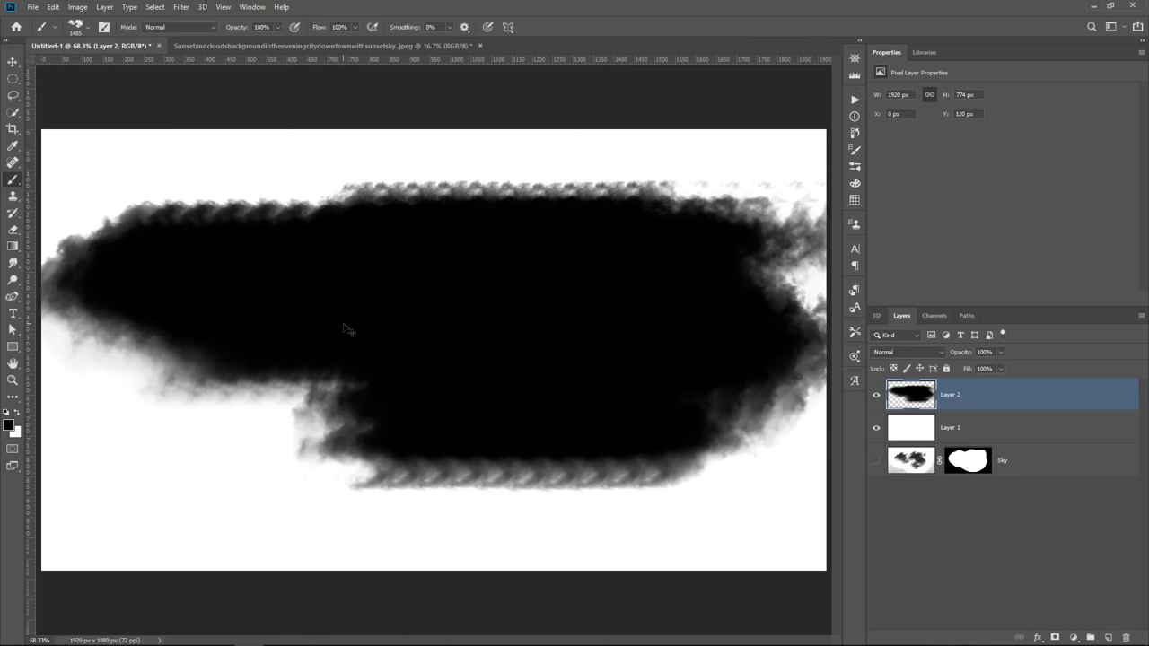
Undo the big black cloud on Layer 2 and paint a cloud-brush test stroke across the top.
key("Ctrl+Z")
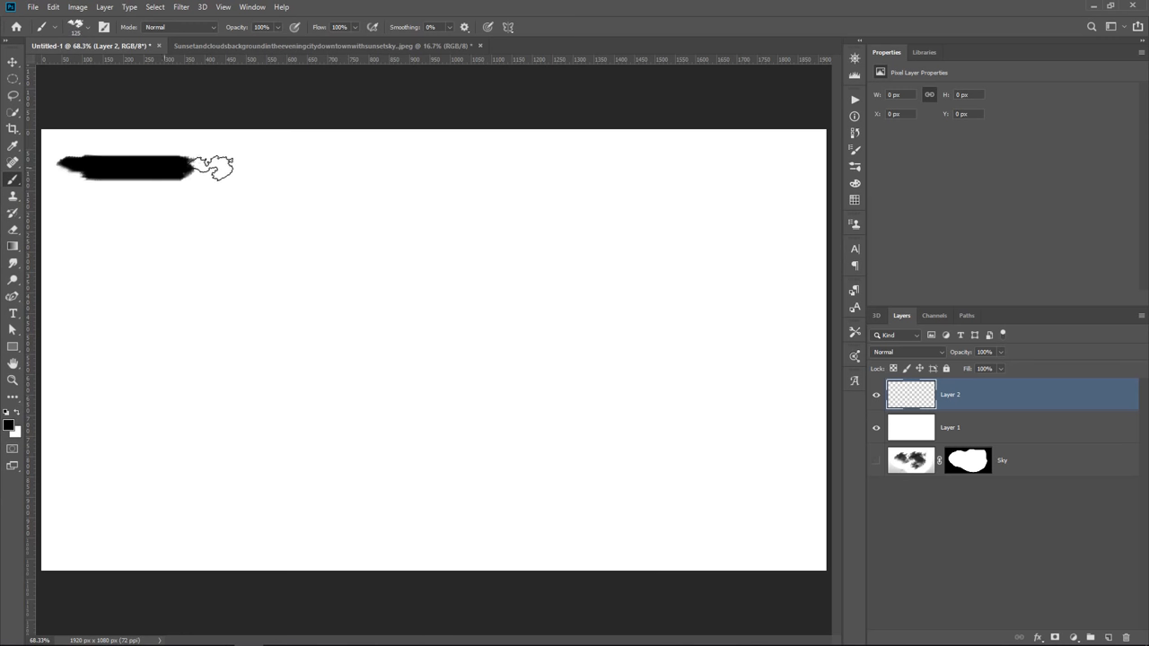
left_click_drag(184, 166, 696, 165)
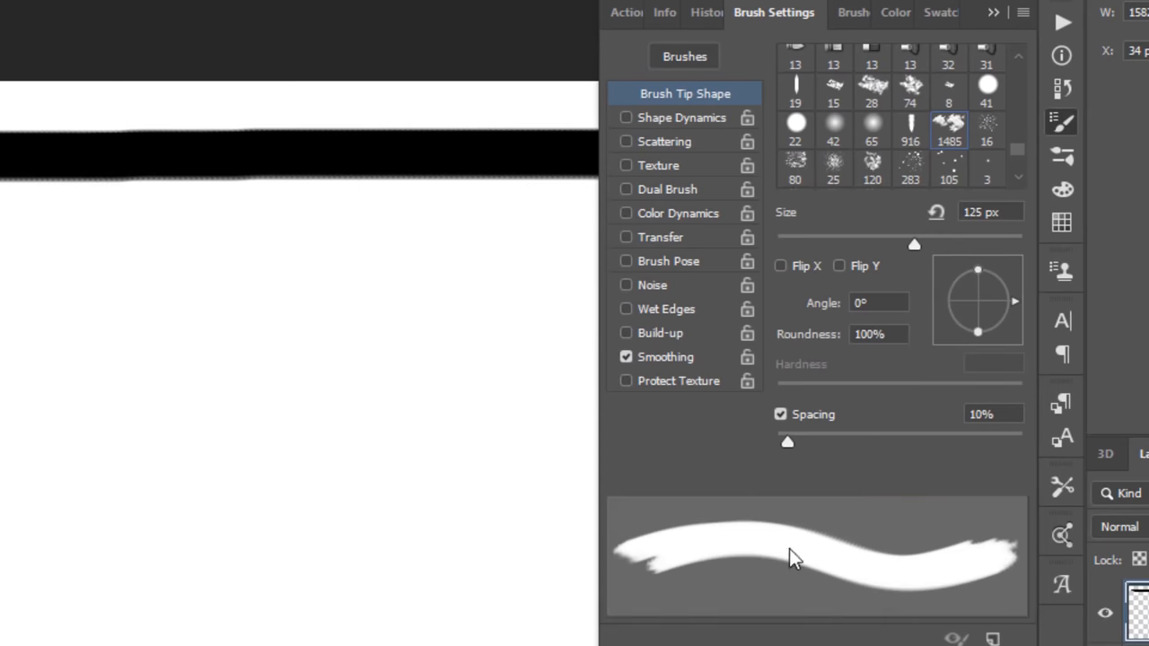
mouse_move(790, 449)
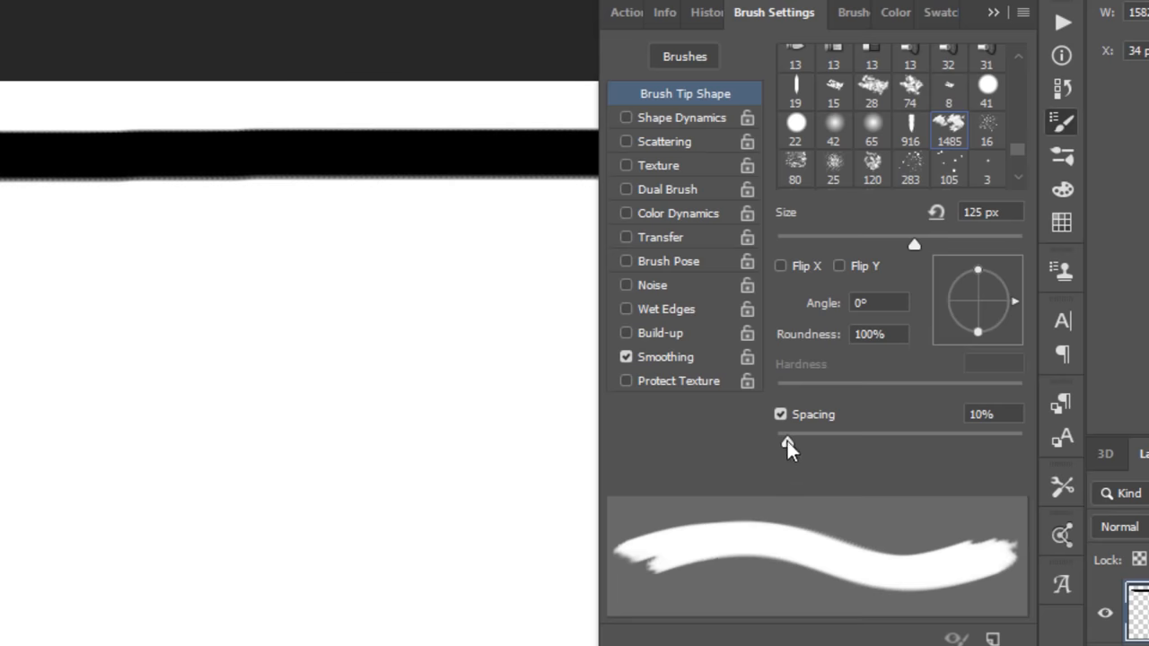
Raise the cloud brush's tip spacing from 10% to about 21%.
left_click_drag(785, 445, 803, 445)
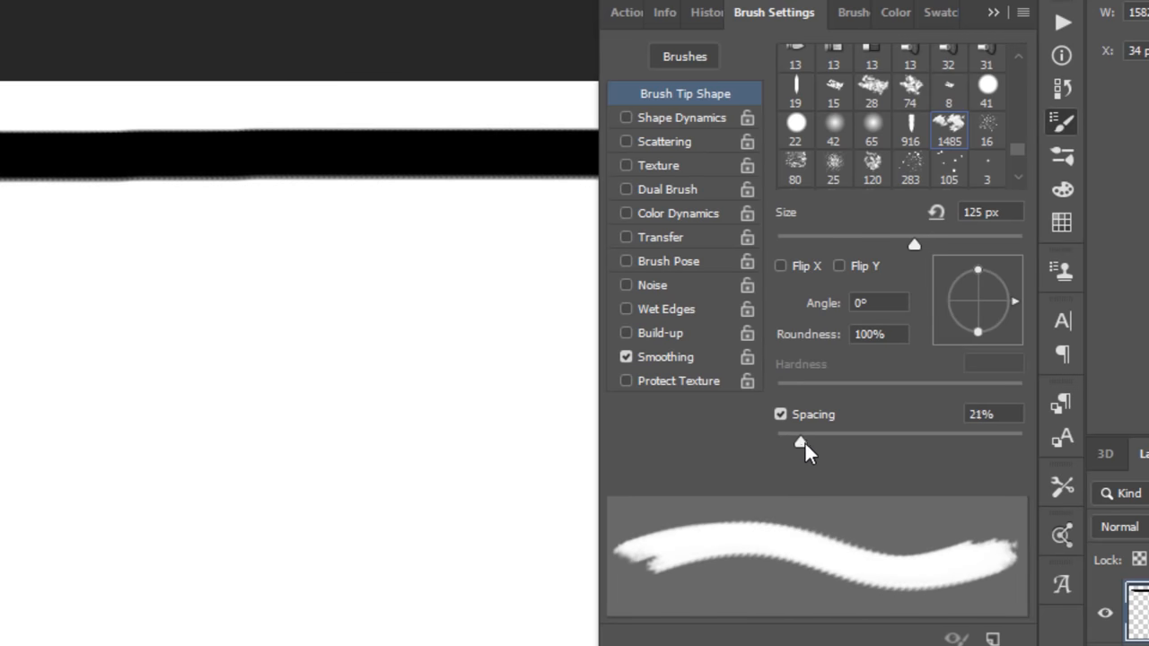
left_click_drag(800, 440, 854, 441)
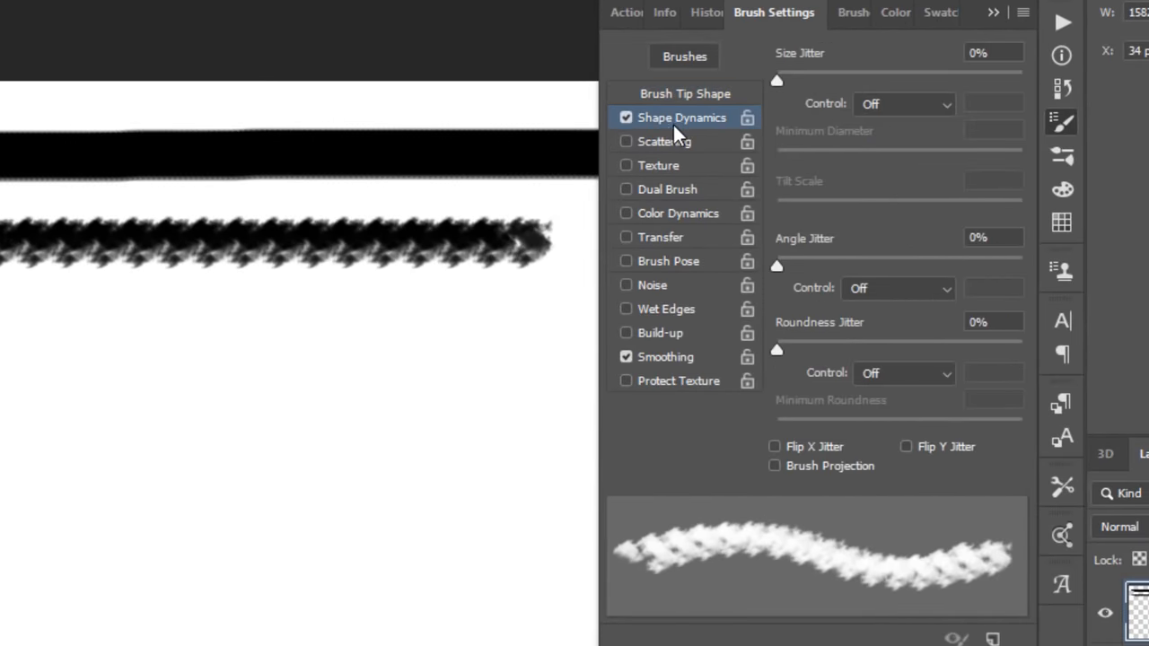
mouse_move(752, 115)
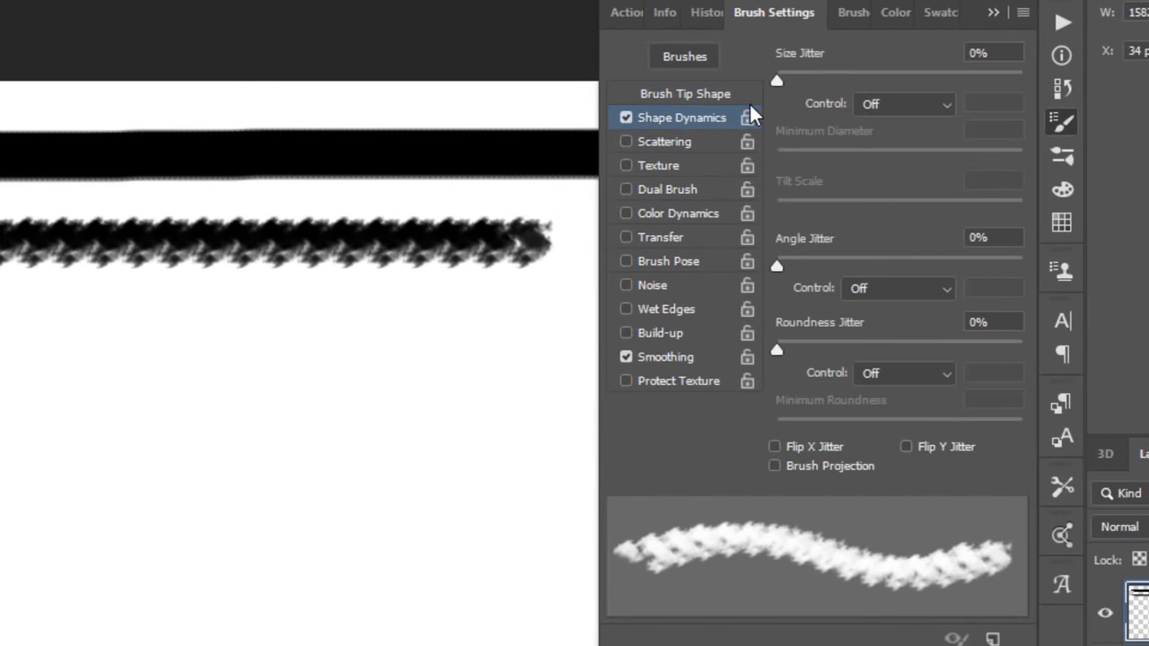
mouse_move(779, 85)
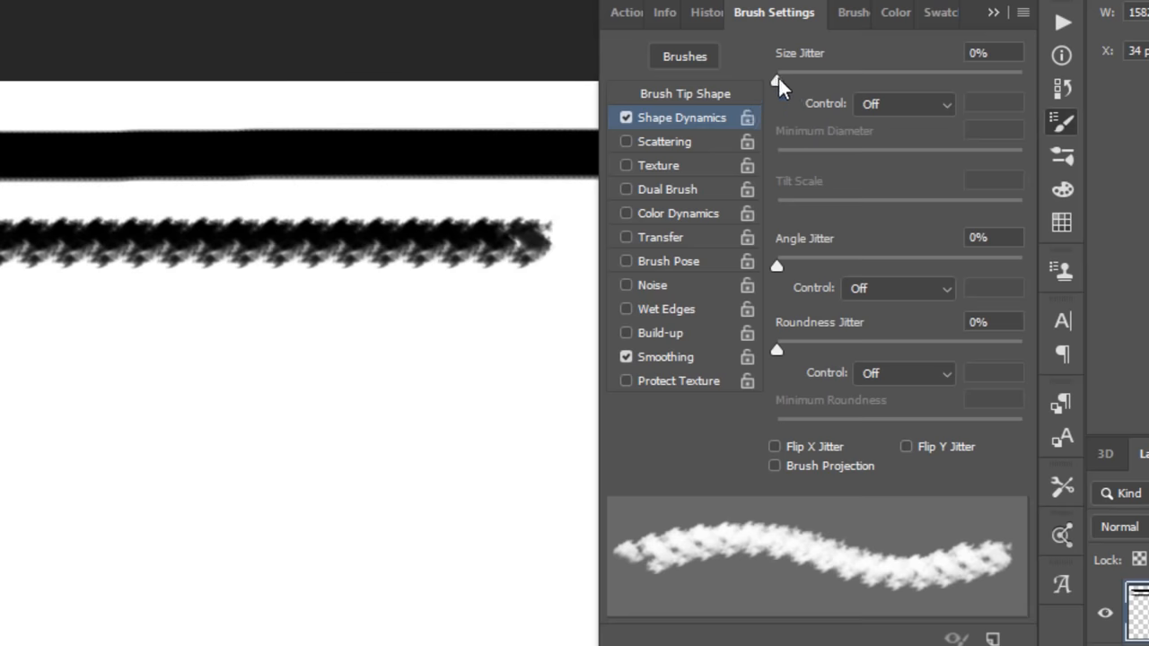
Set Size Jitter to 100%, paint a varying-size test stroke, and set Angle Jitter to 100%.
left_click_drag(777, 80, 907, 80)
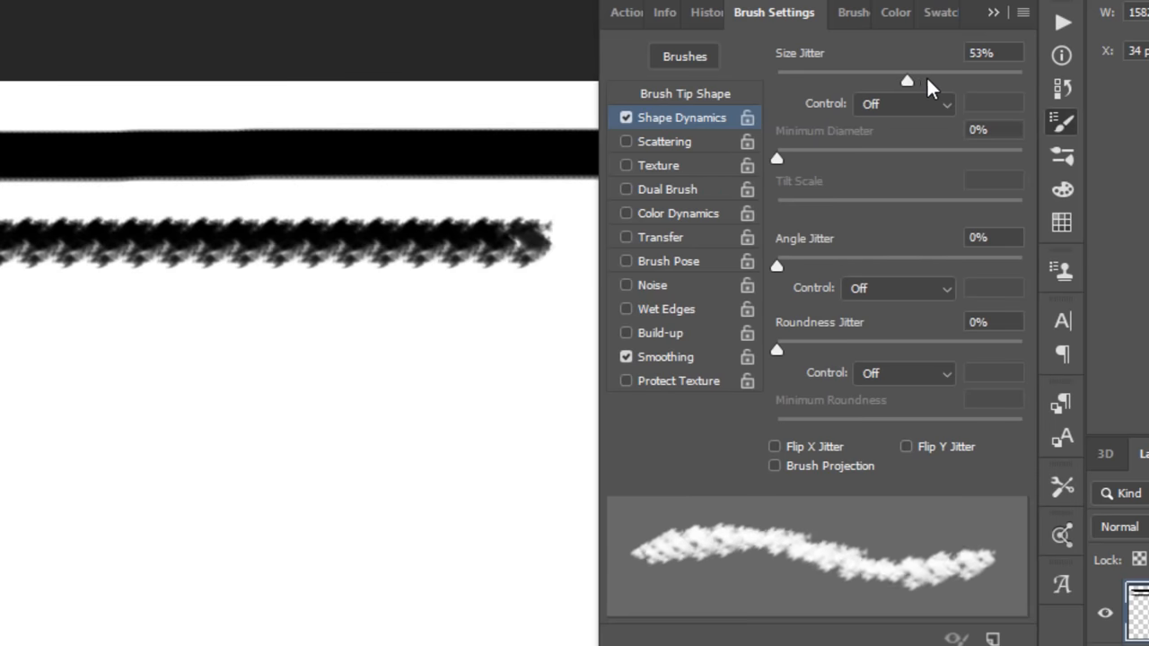
left_click_drag(907, 81, 1020, 81)
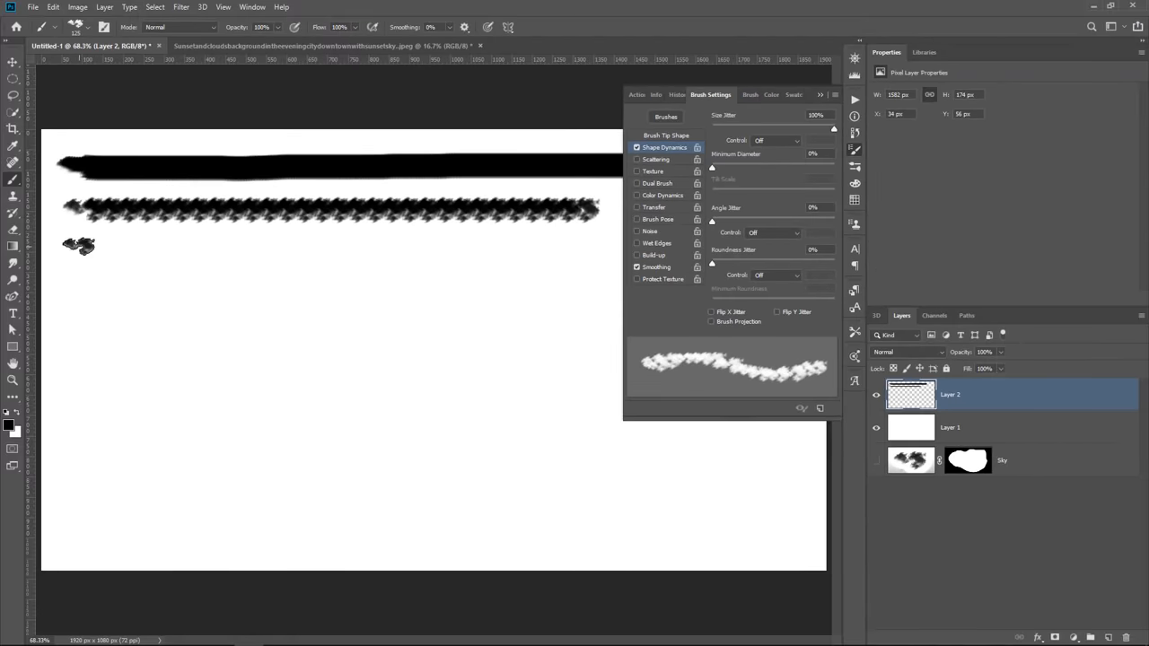
left_click_drag(81, 246, 565, 263)
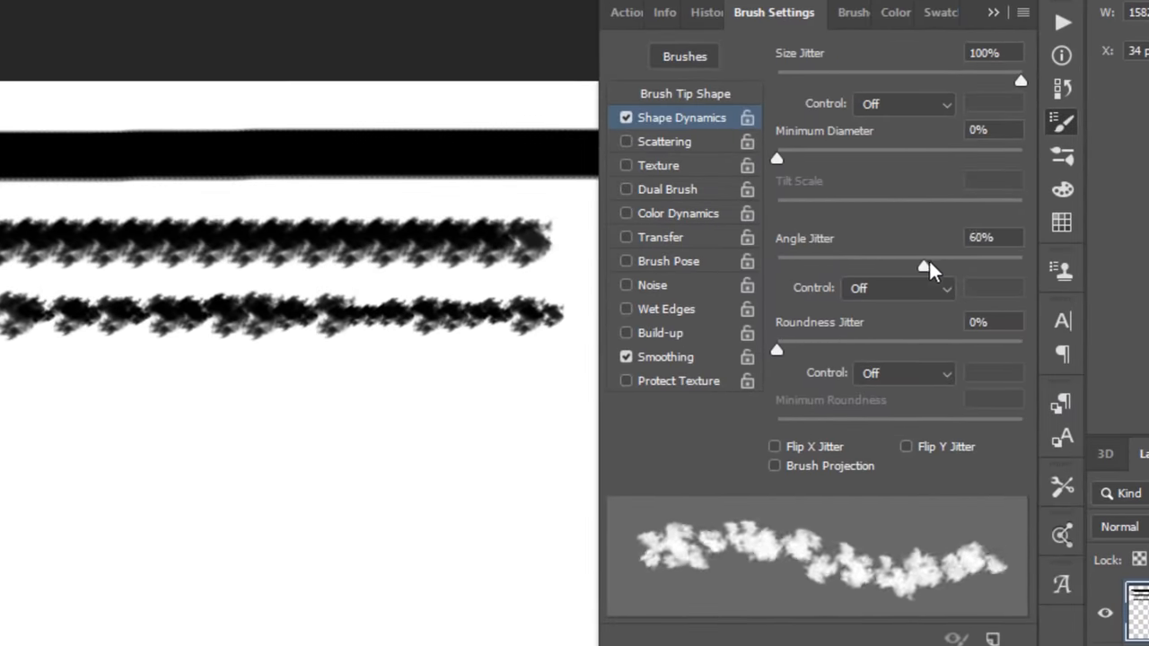
left_click_drag(924, 268, 993, 260)
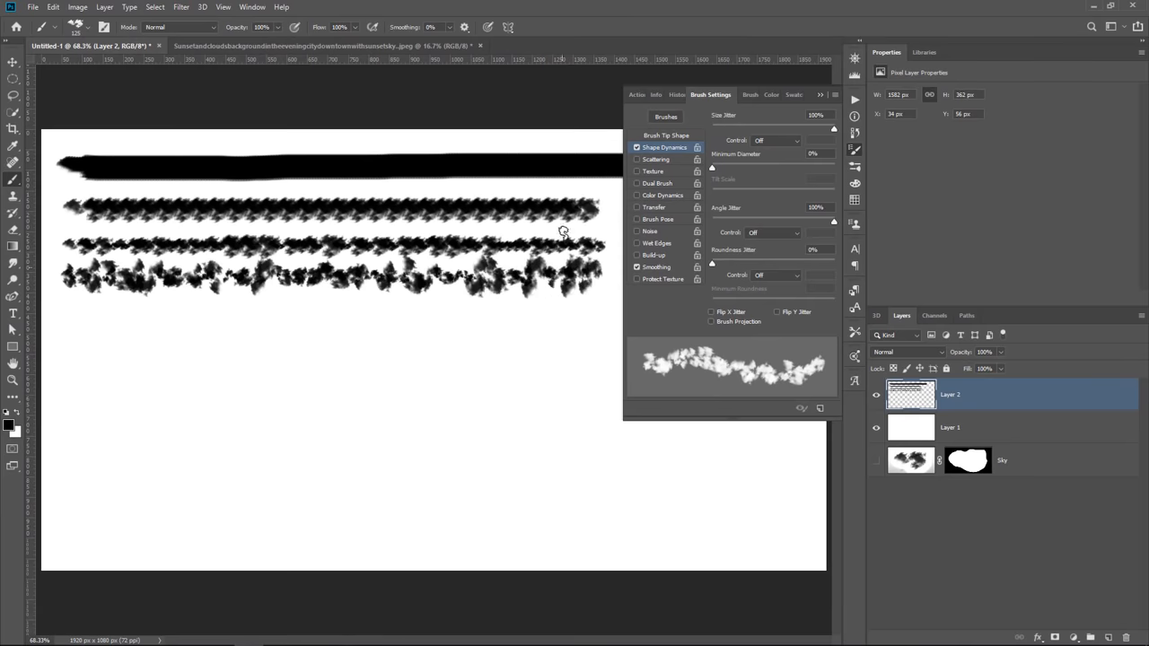
Turn on Scattering at 64% and paint a scattered test stroke near the bottom.
left_click(655, 159)
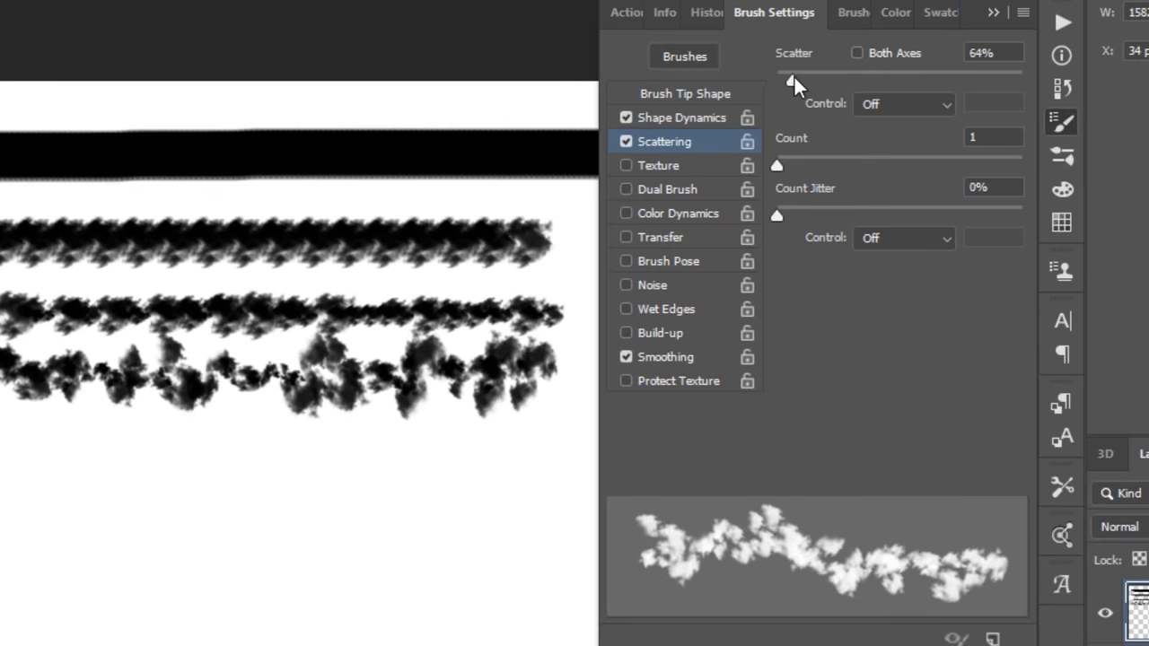
left_click_drag(794, 80, 806, 80)
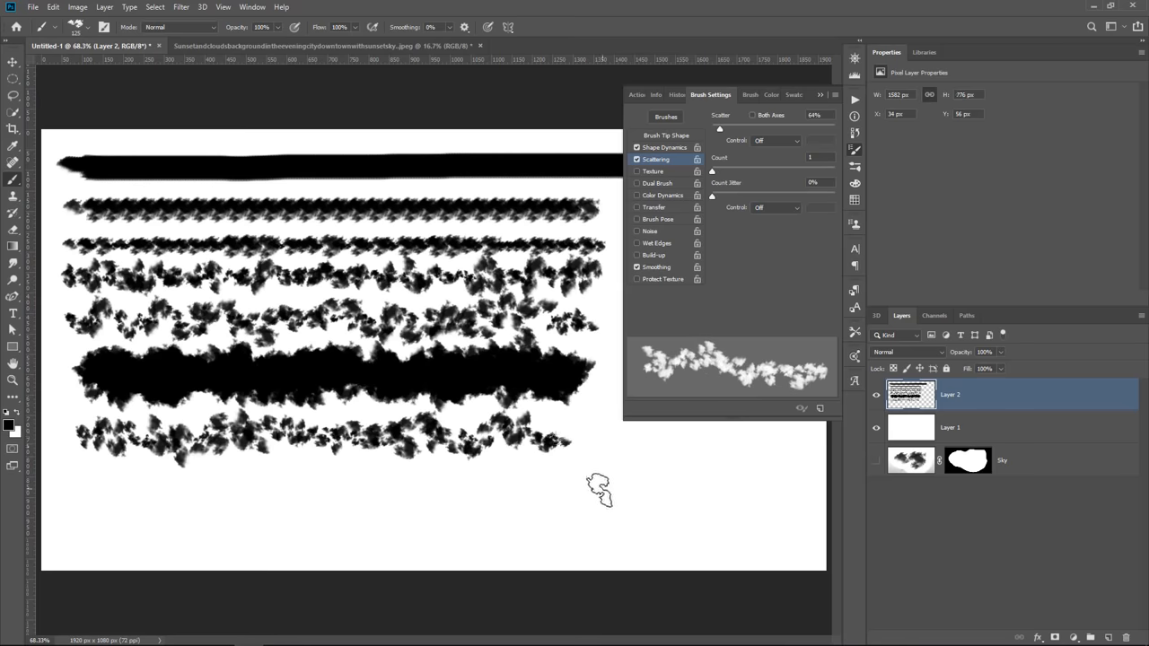
mouse_move(655, 244)
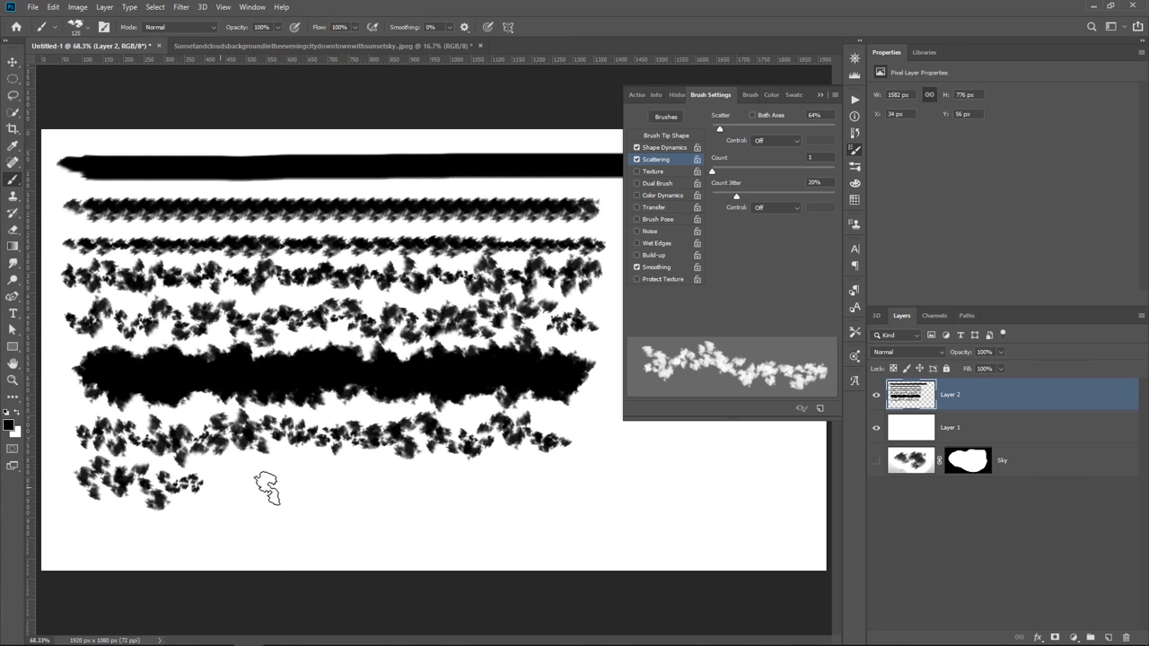
left_click_drag(170, 489, 620, 489)
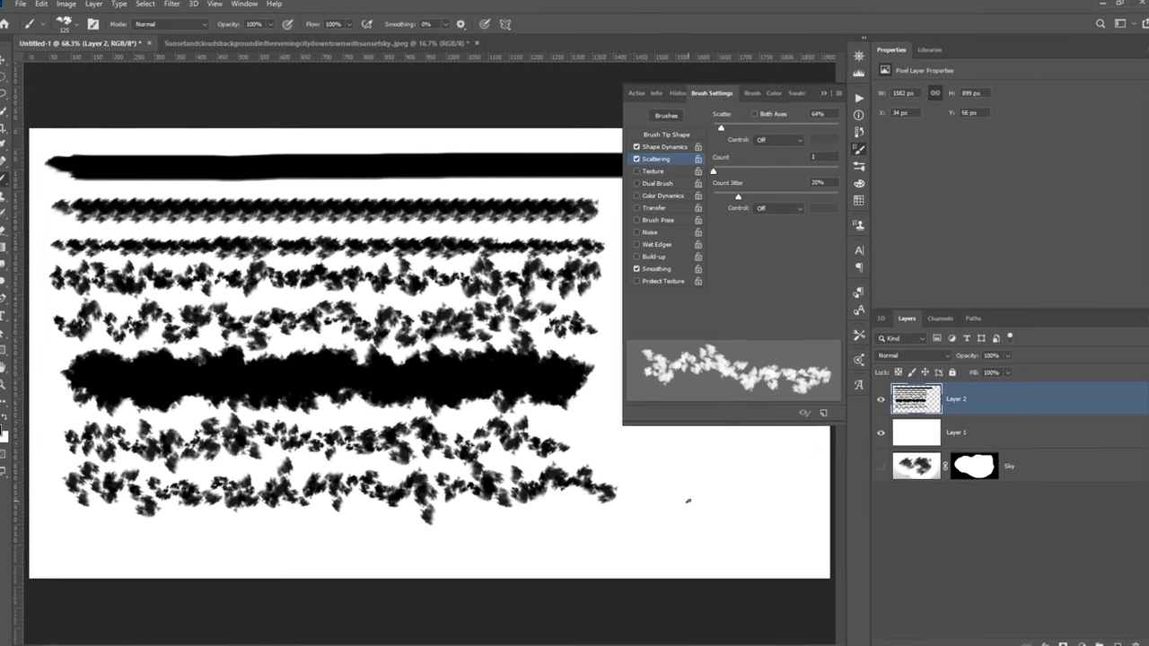
Enable Transfer and set the brush's Opacity Jitter to 50%.
left_click(653, 207)
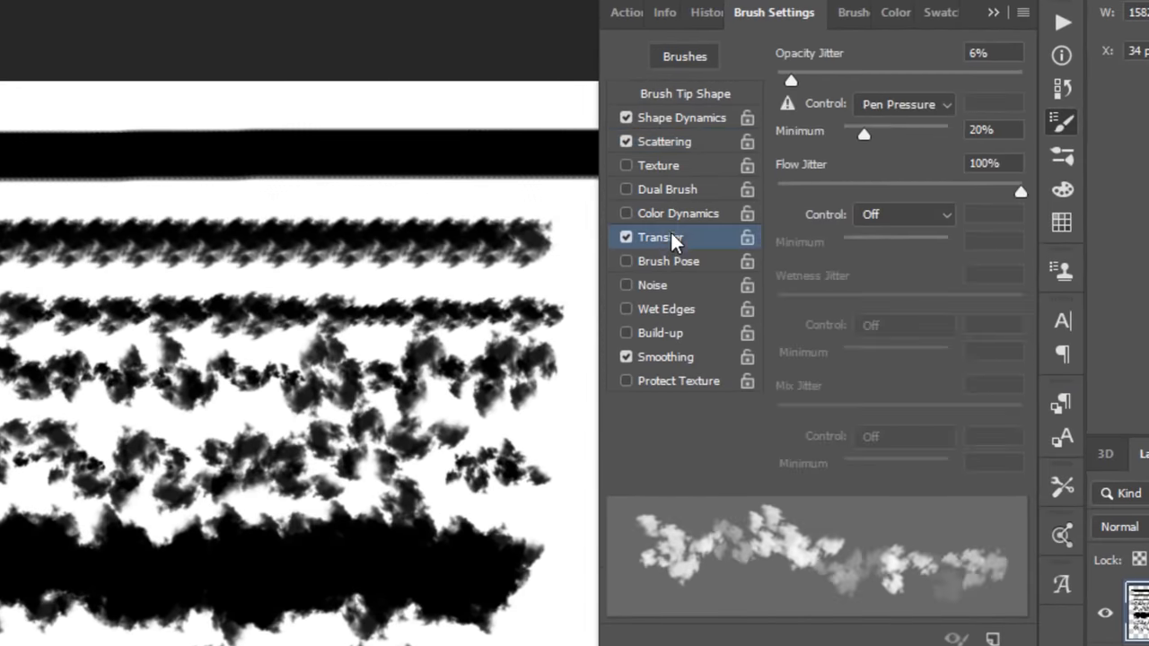
left_click_drag(790, 80, 811, 80)
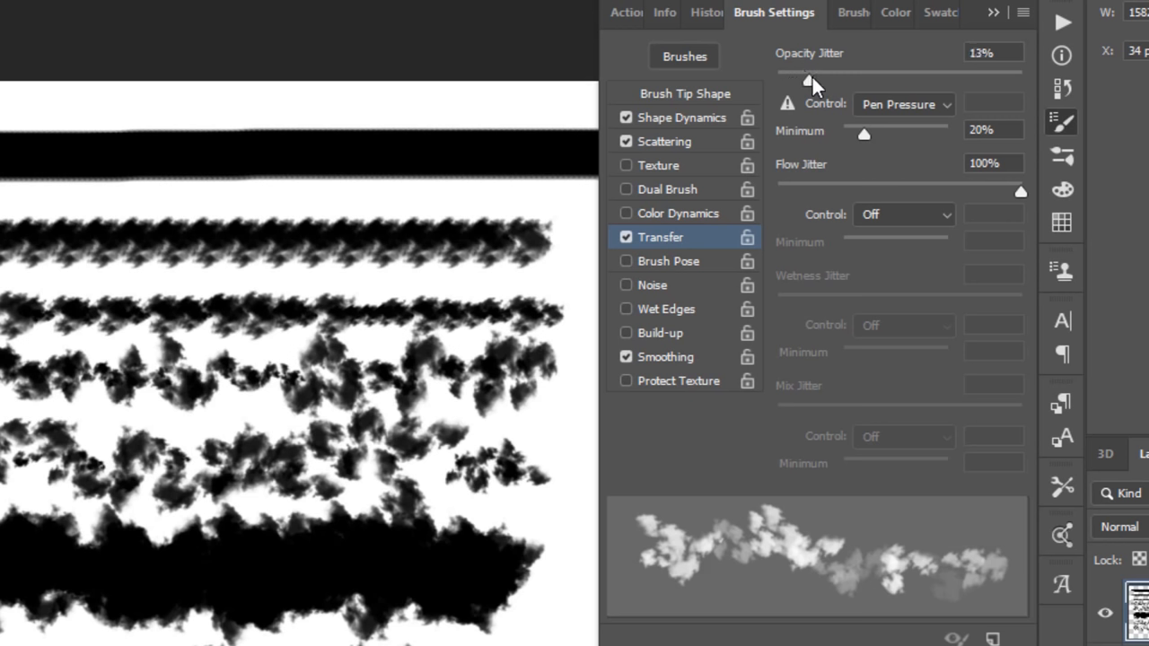
left_click_drag(810, 77, 870, 76)
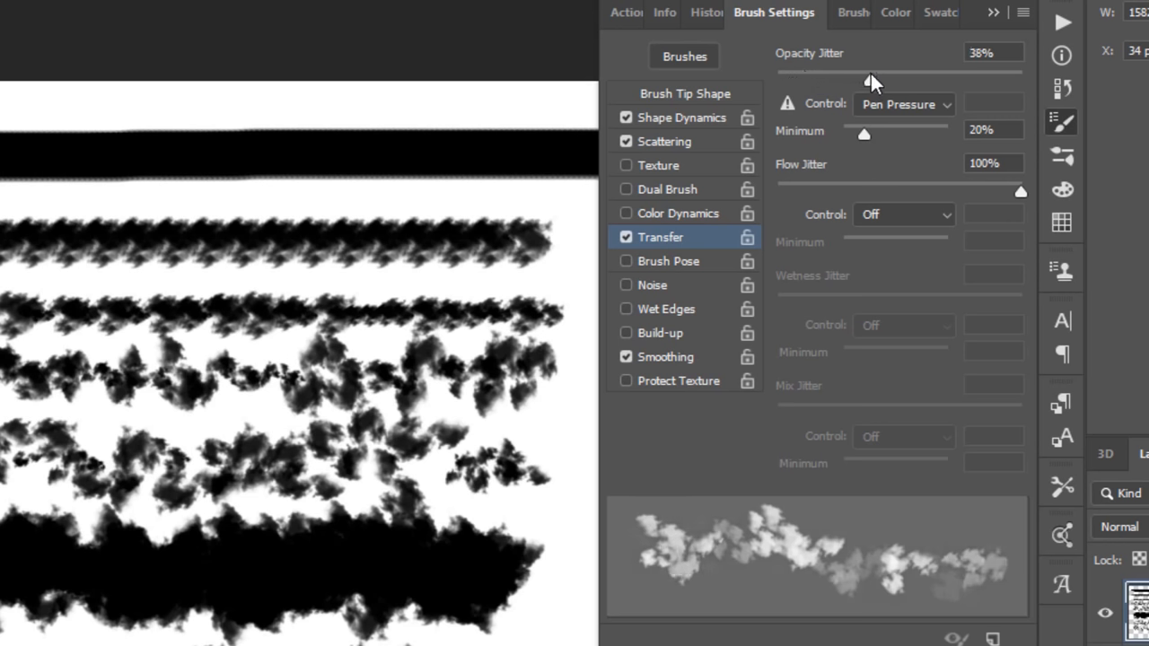
left_click_drag(872, 80, 897, 80)
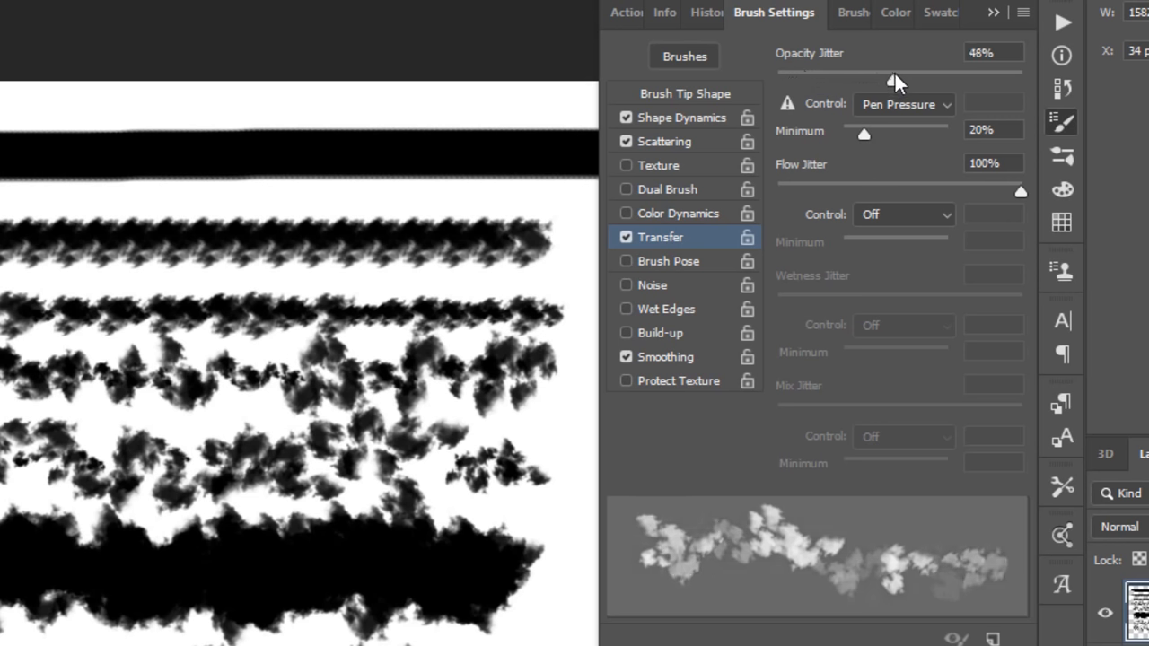
left_click_drag(893, 81, 897, 80)
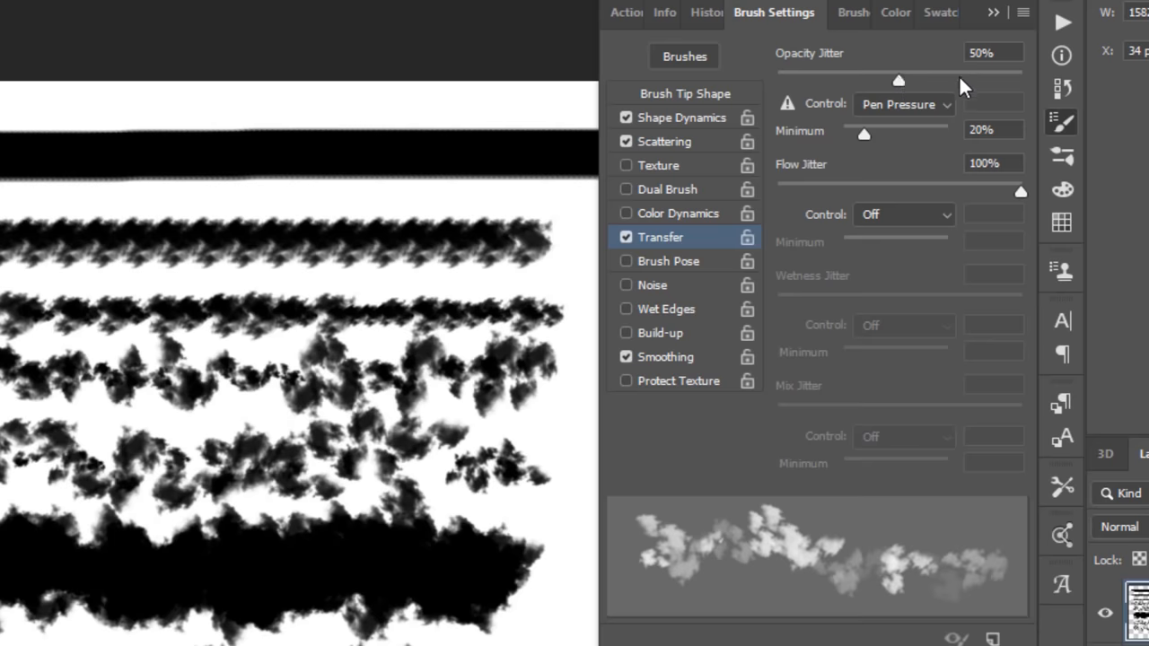
mouse_move(922, 188)
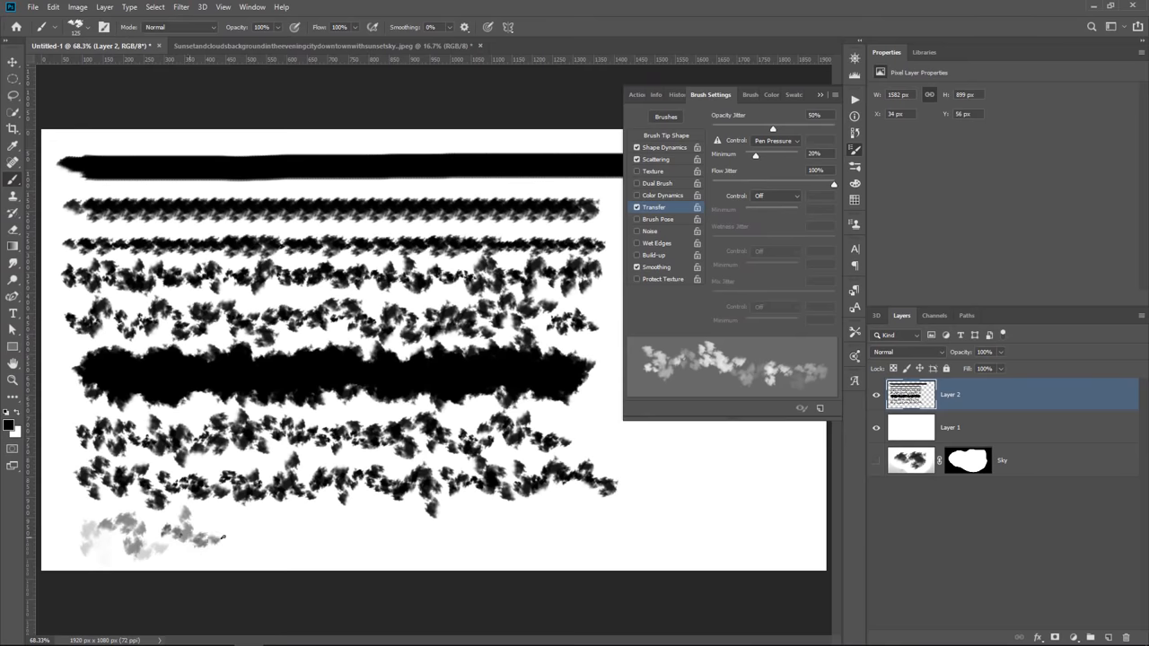
Paint a faded grey test stroke along the bottom, lower opacity variation, and close Brush Settings.
left_click_drag(206, 538, 587, 538)
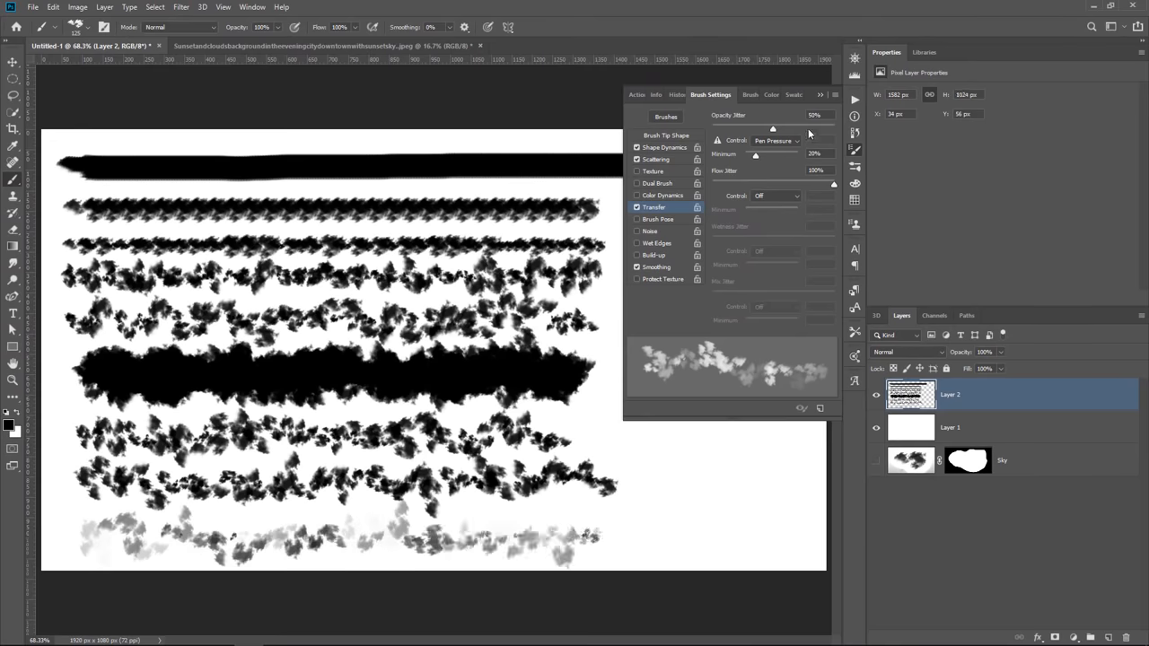
left_click_drag(772, 129, 741, 128)
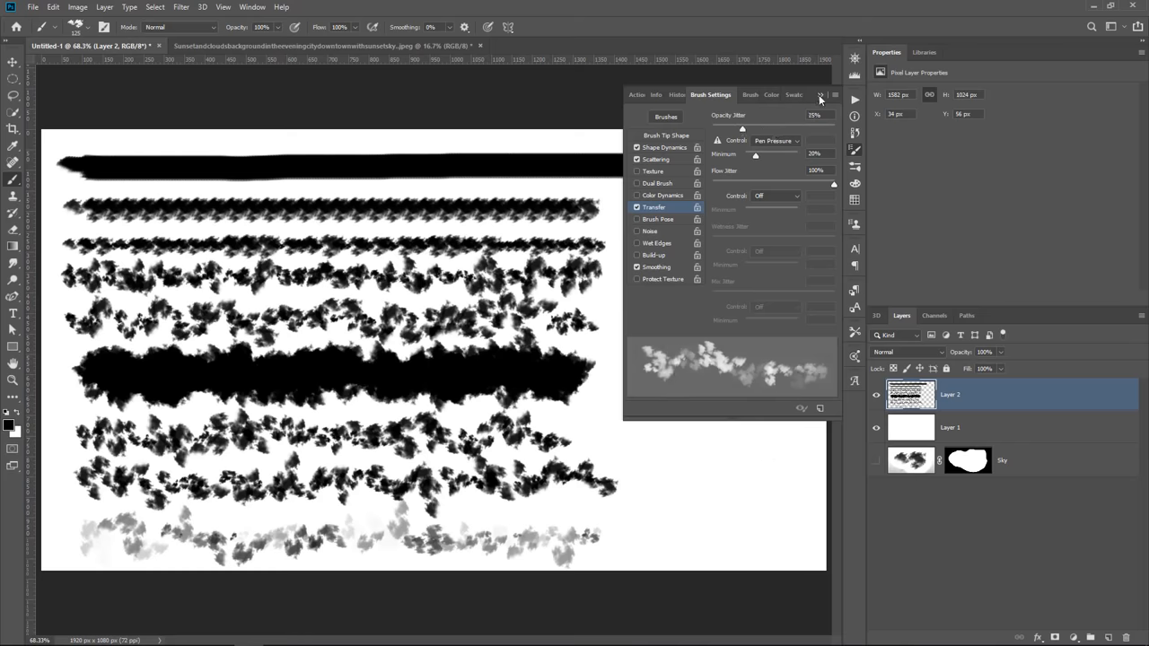
left_click(819, 95)
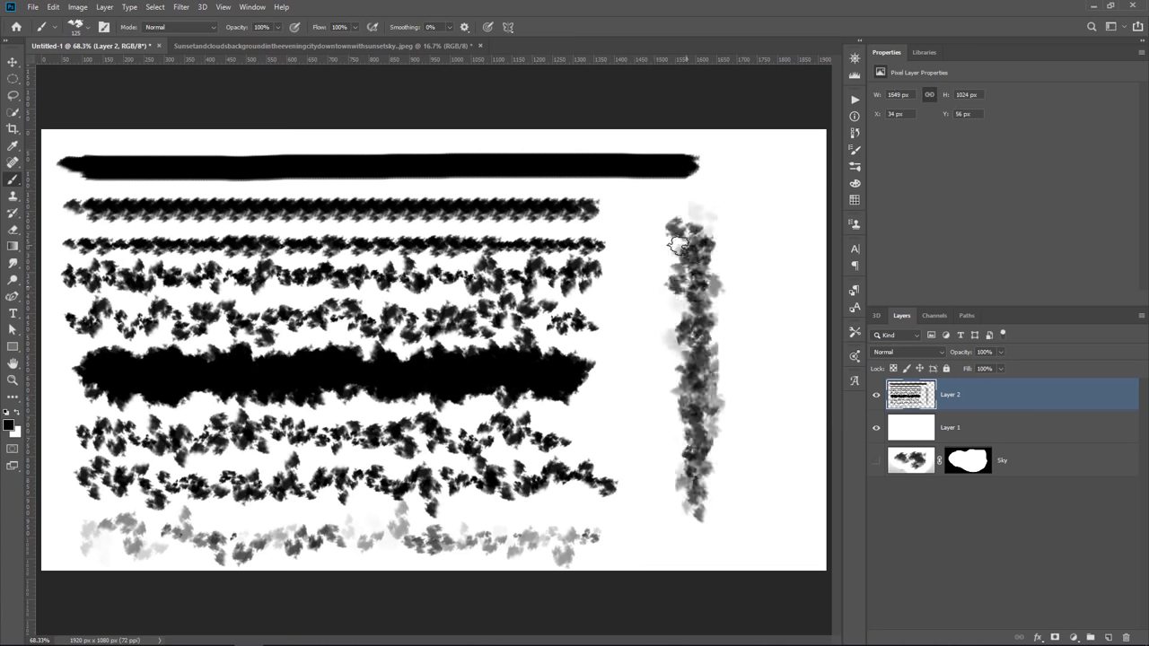
Hide the test-stroke layer, leaving a blank white canvas.
left_click(876, 395)
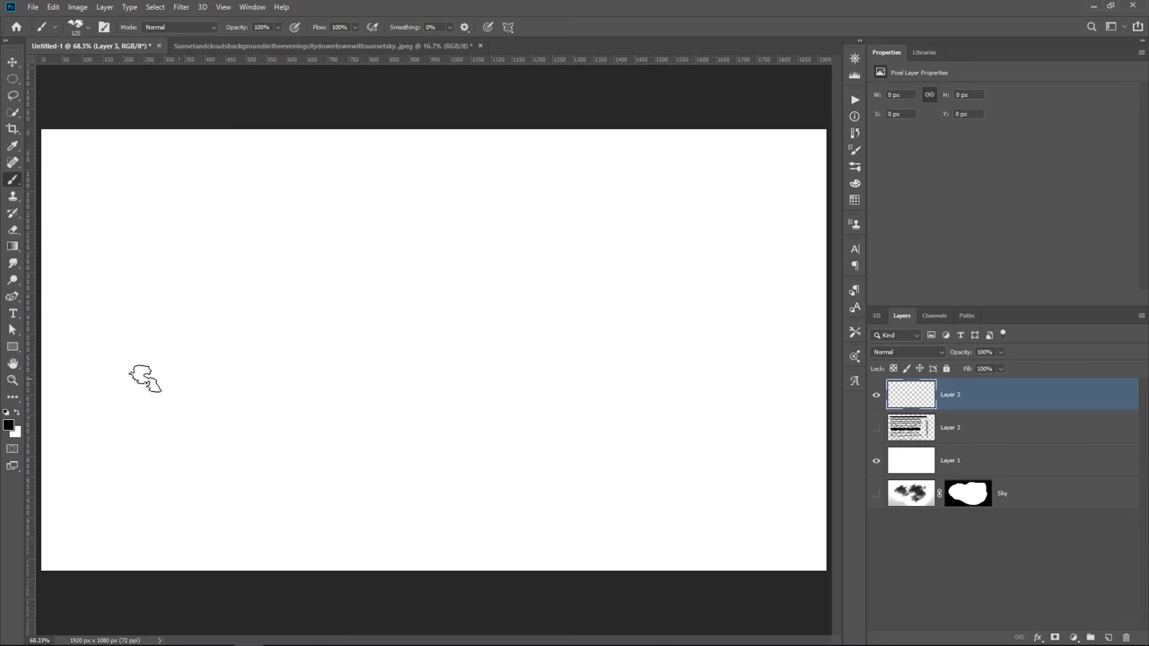
mouse_move(107, 247)
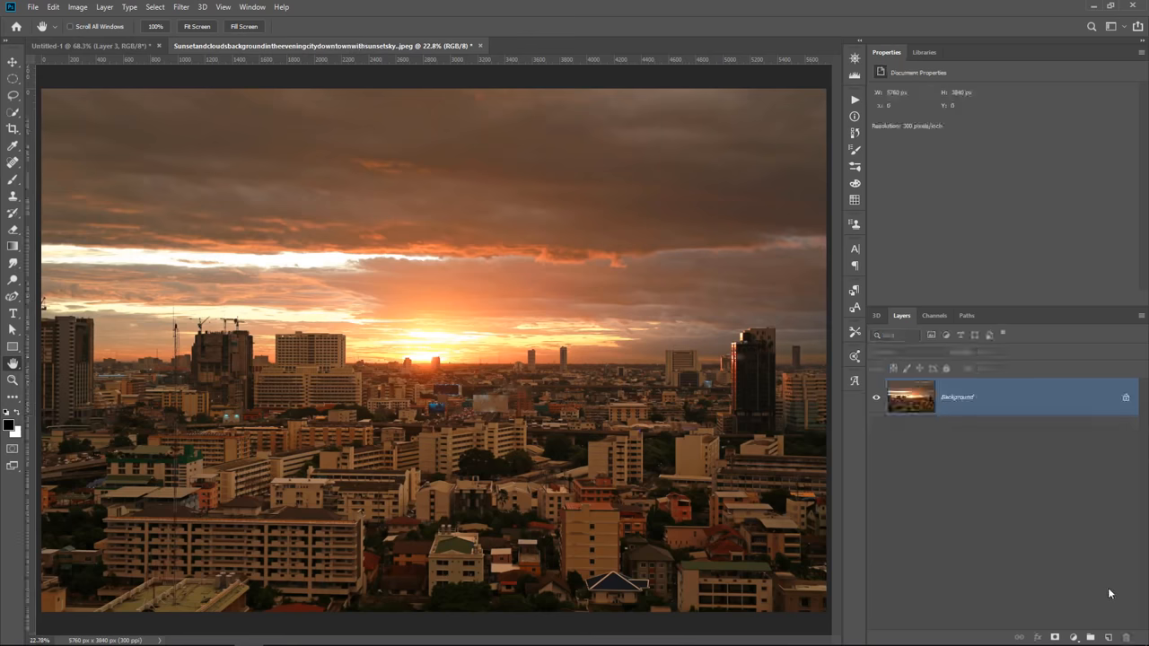
Add a new fog layer, choose a beige colour, and toggle the layer's visibility to compare.
left_click(1074, 611)
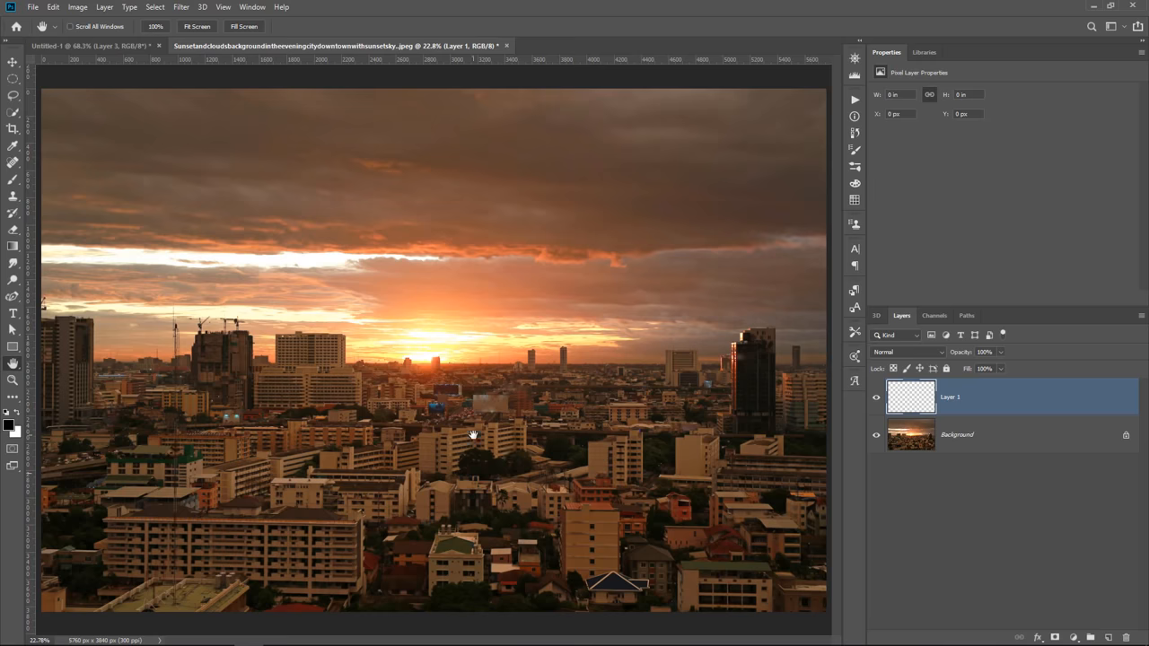
mouse_move(13, 281)
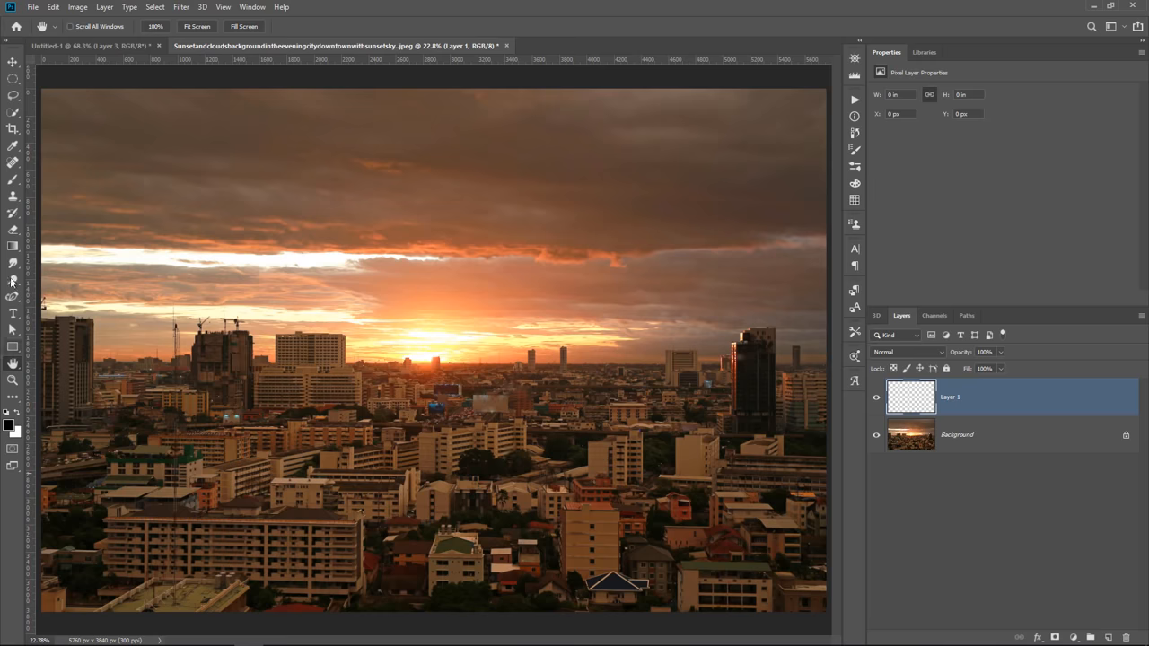
left_click(12, 280)
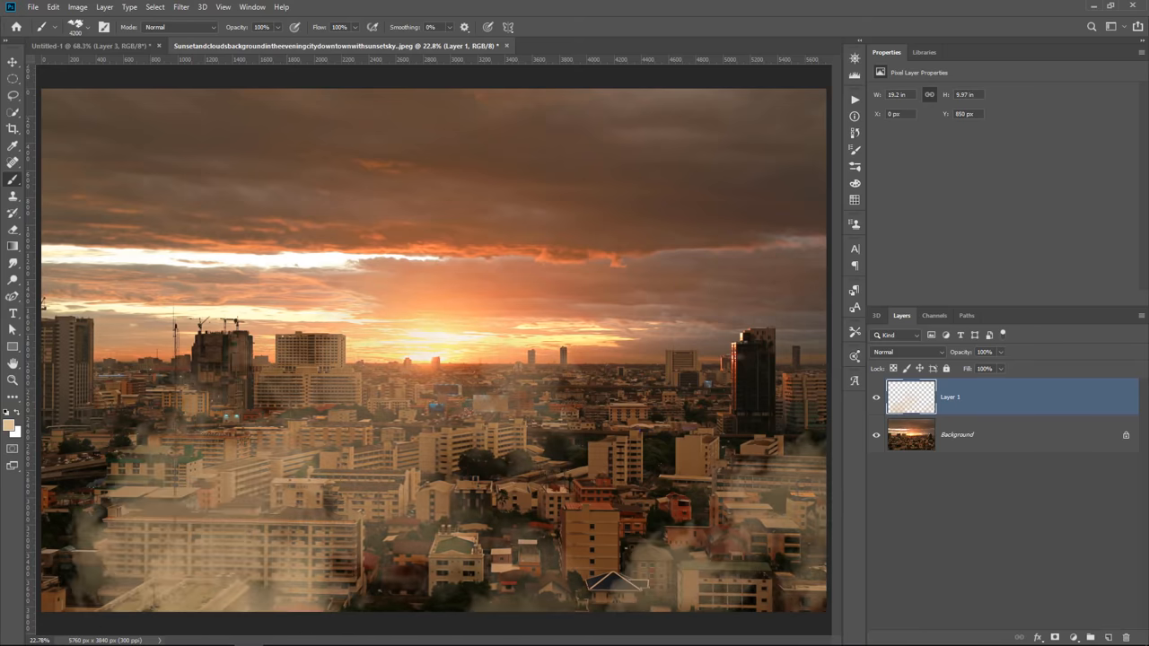
left_click(876, 397)
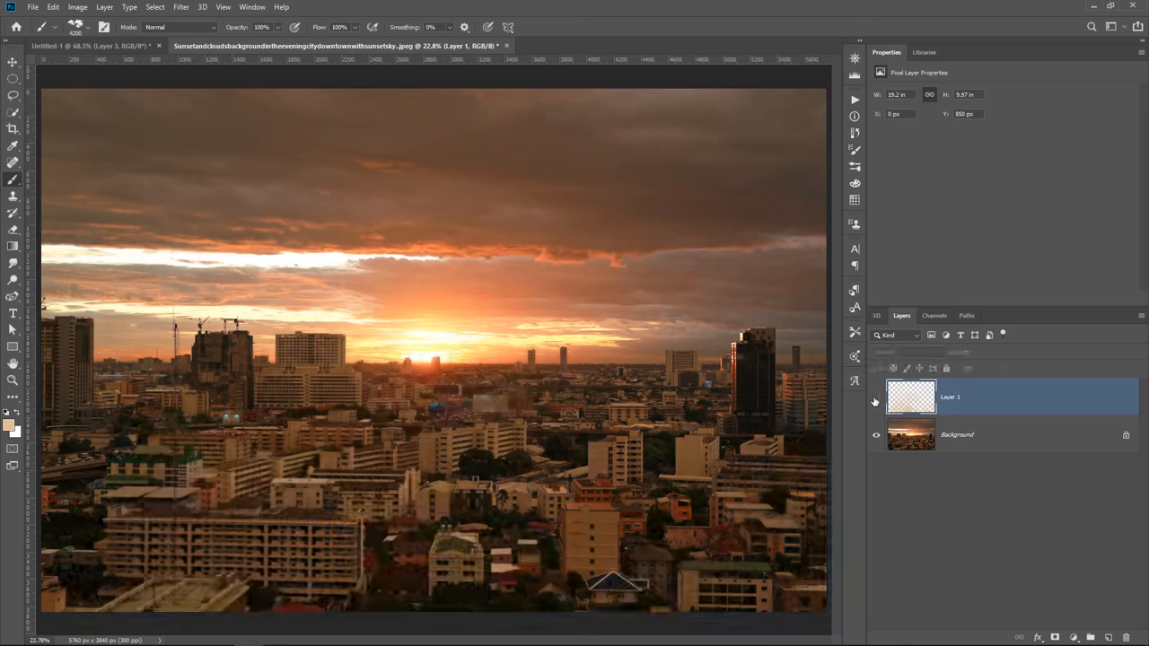
left_click(875, 397)
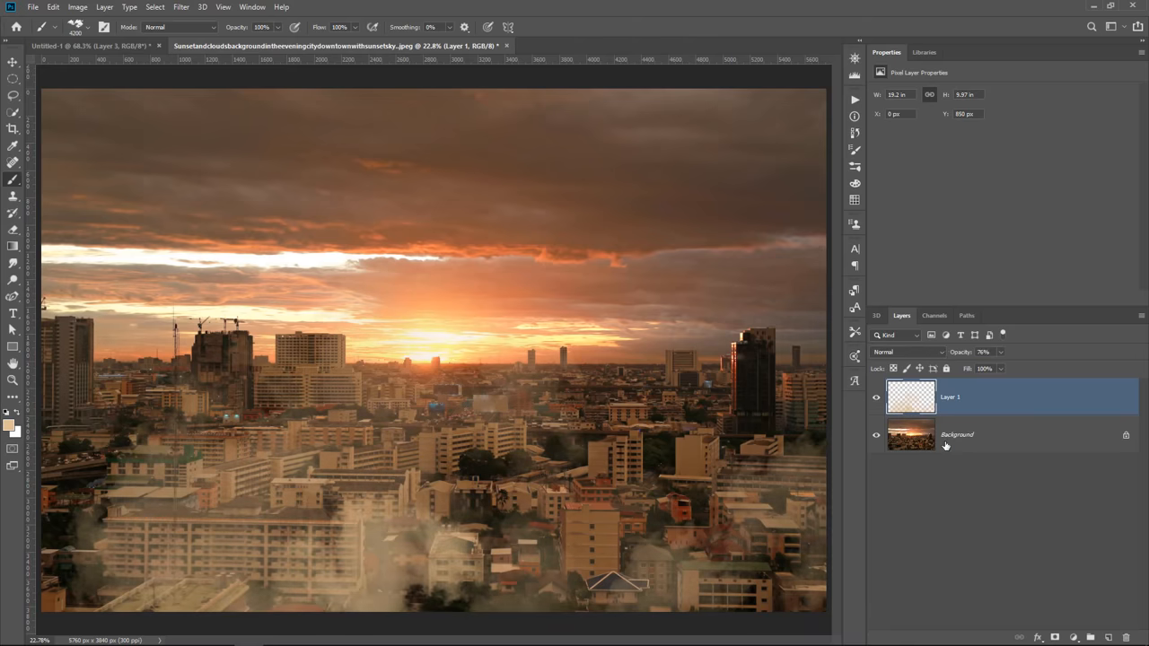
mouse_move(1070, 610)
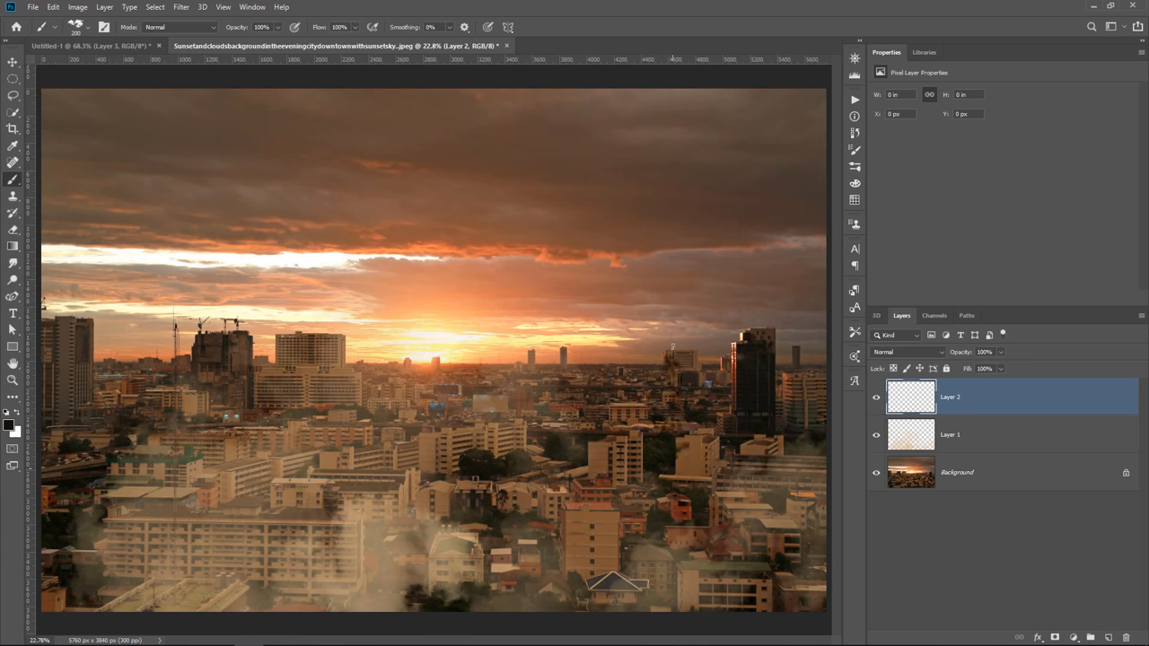
Paint a thin dark smoke column on the right, then undo two bad strokes.
left_click_drag(674, 359, 664, 233)
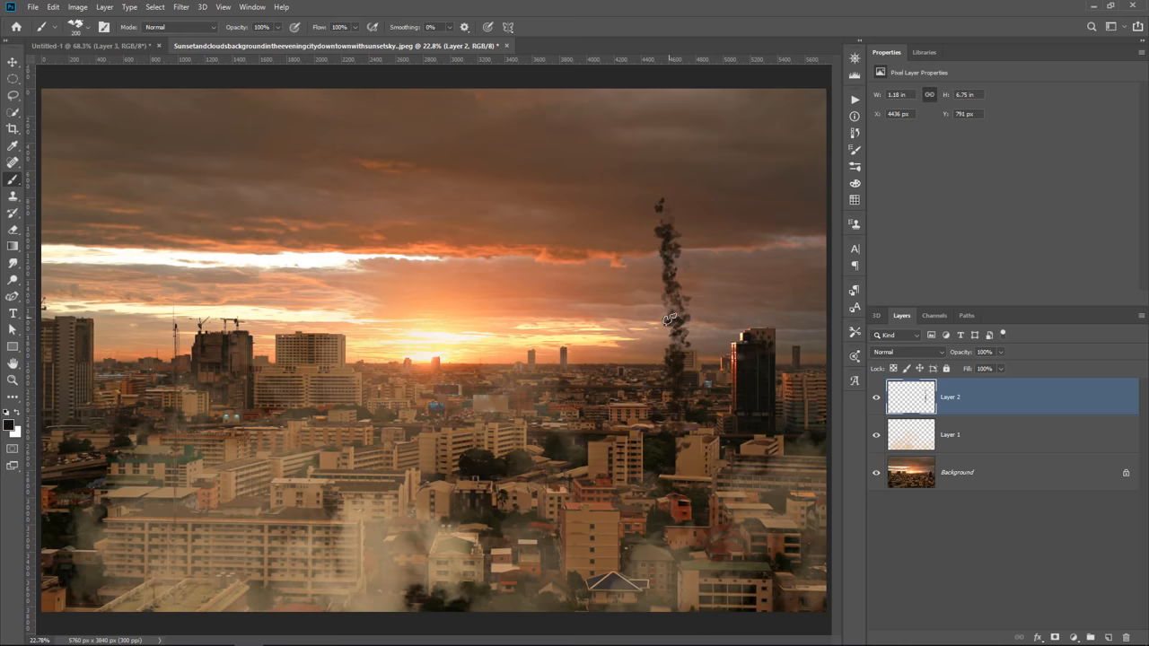
key("ctrl+z")
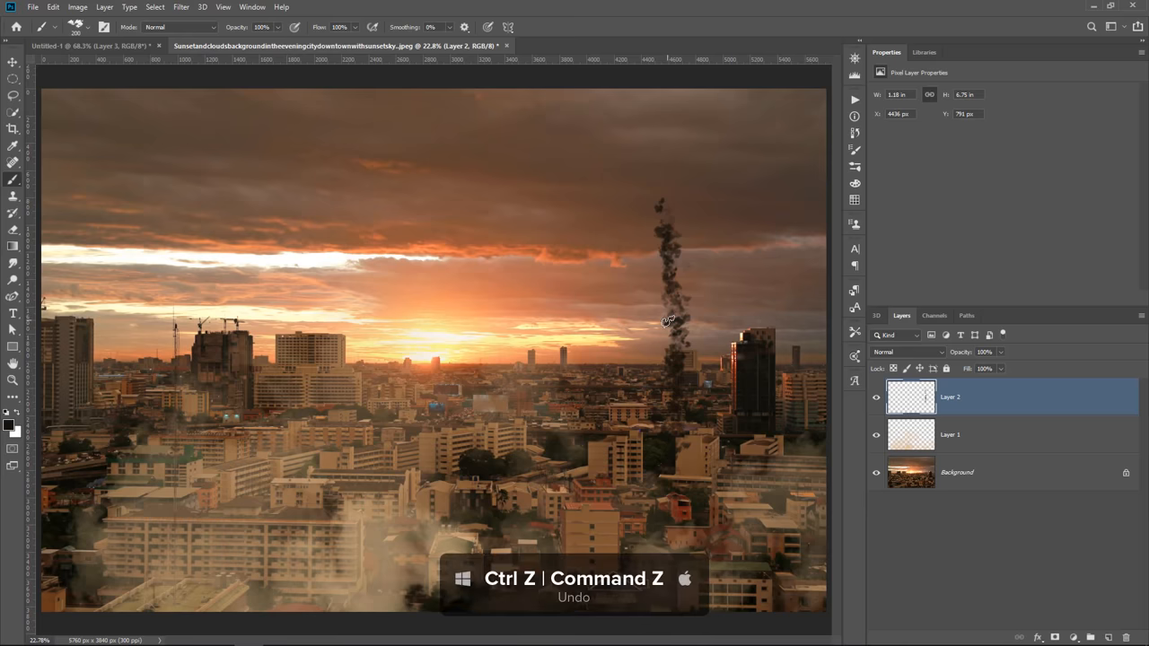
key("ctrl+z")
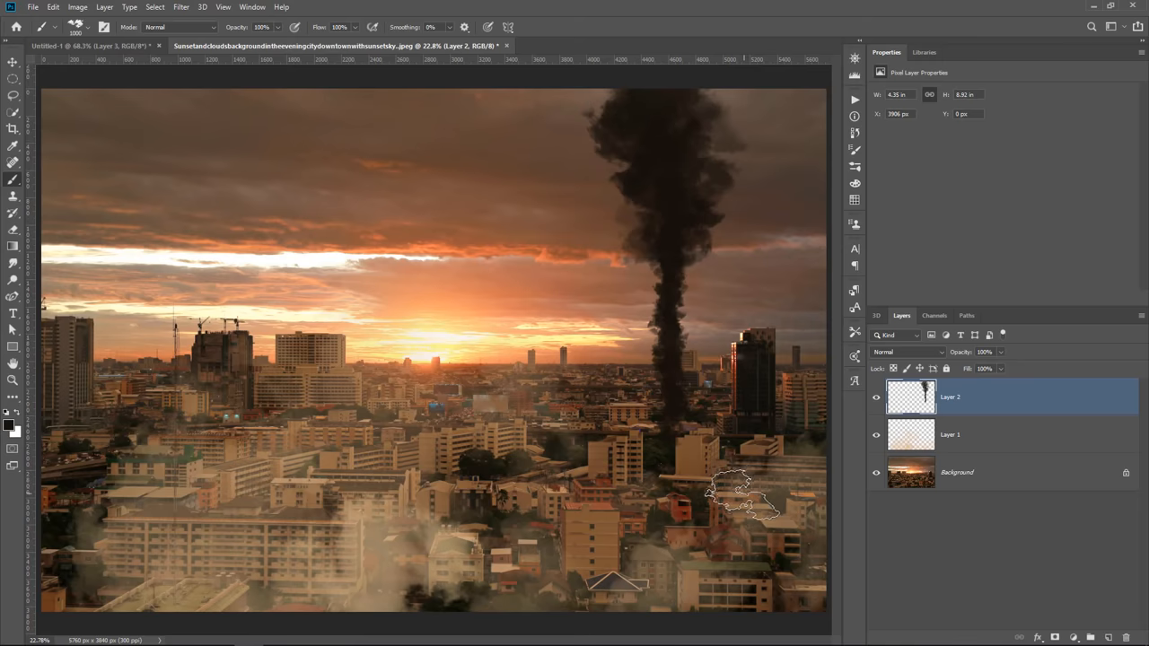
Lock Layer 2's transparent pixels and paint a brown tint across the plume's top.
left_click(876, 397)
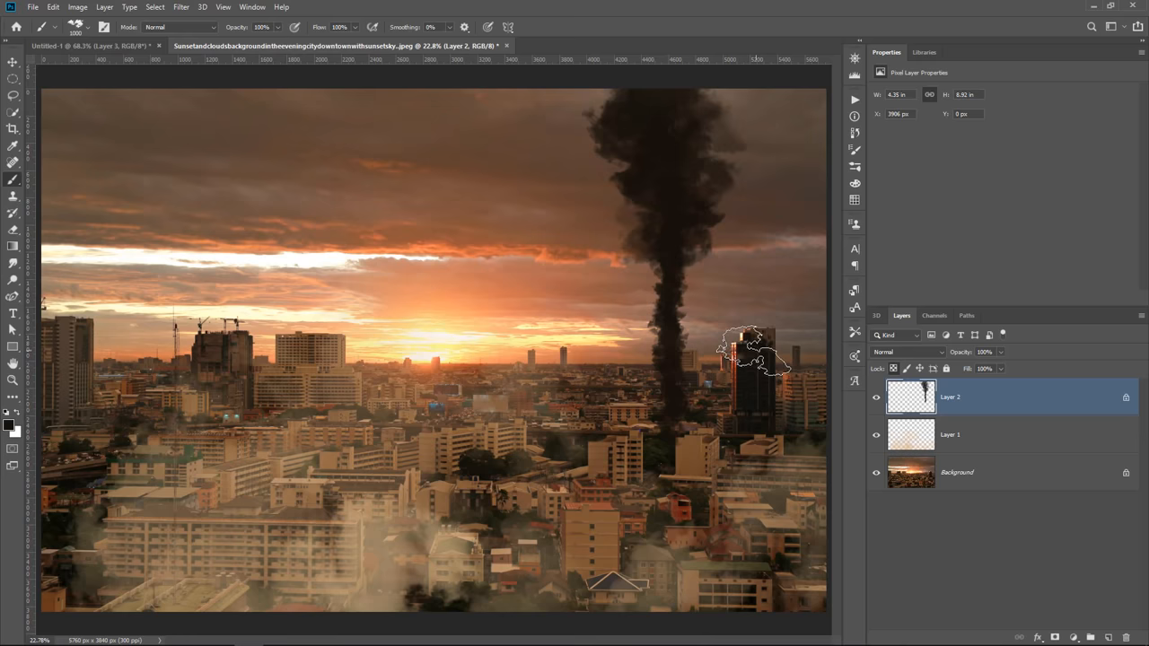
key("alt")
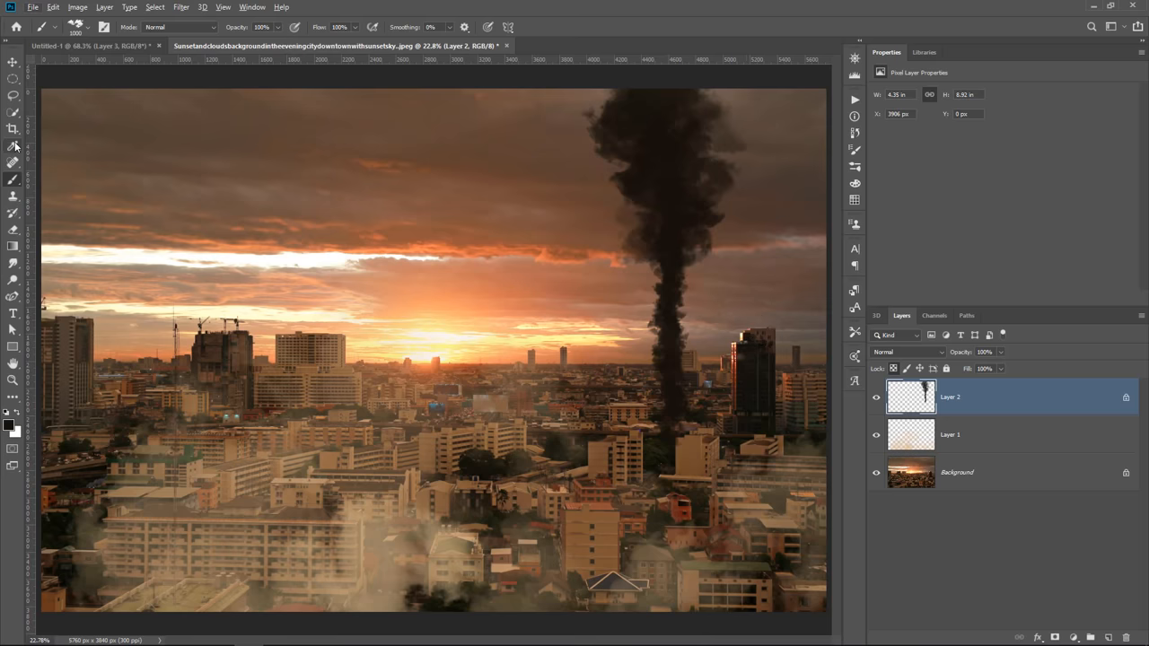
mouse_move(13, 179)
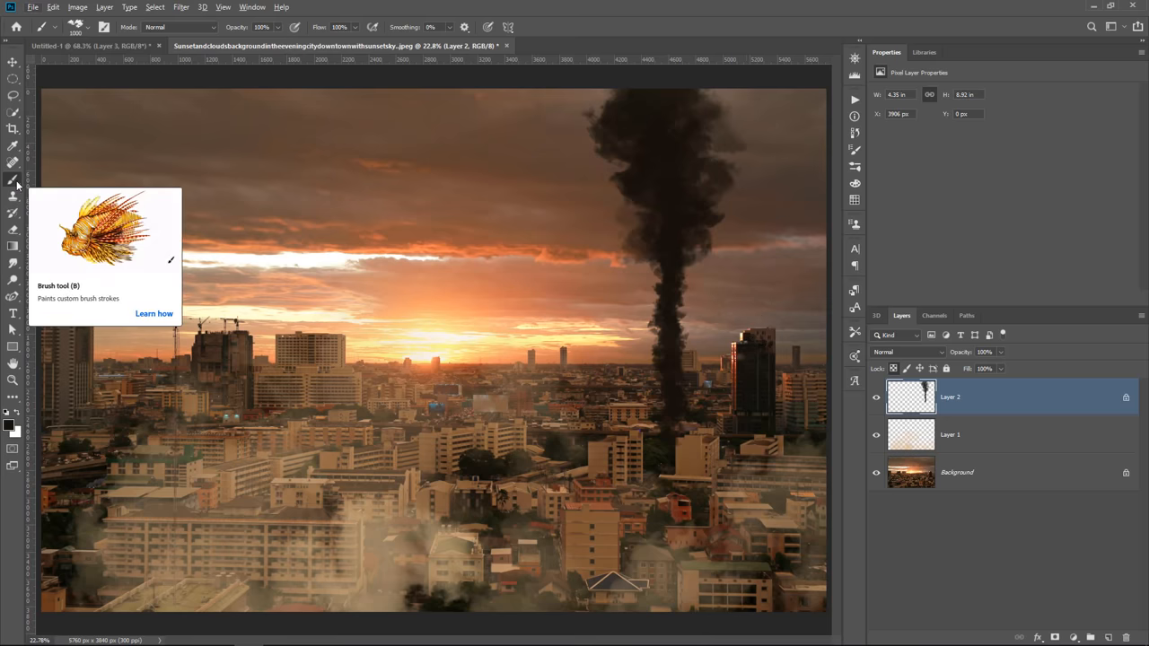
key("alt")
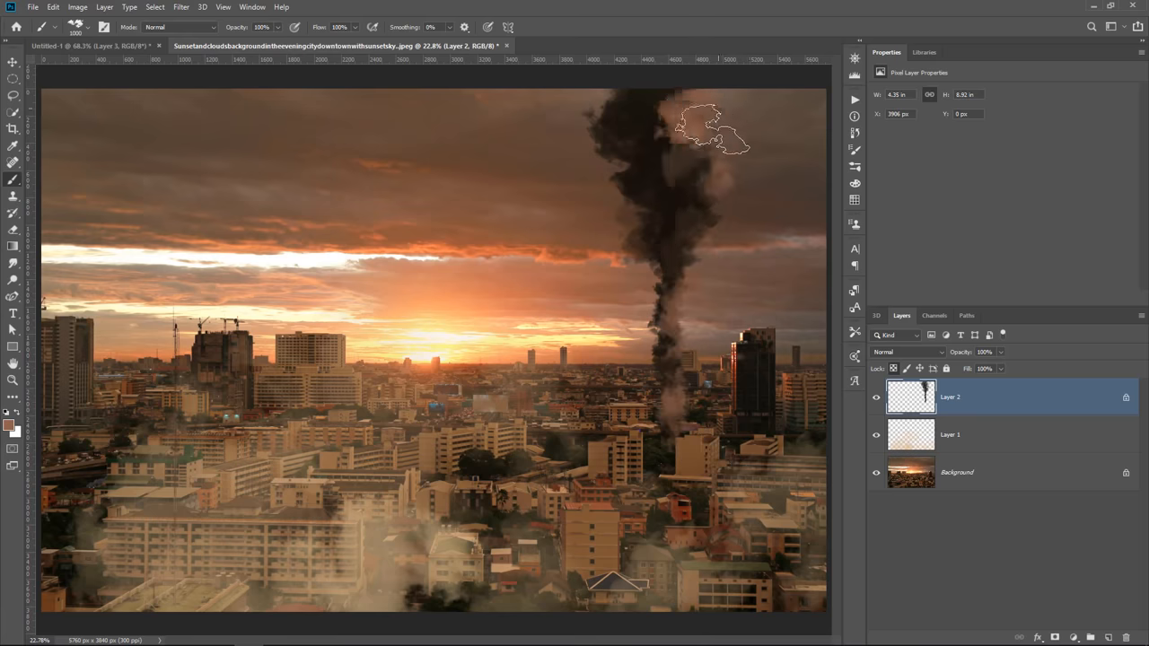
left_click_drag(714, 130, 182, 139)
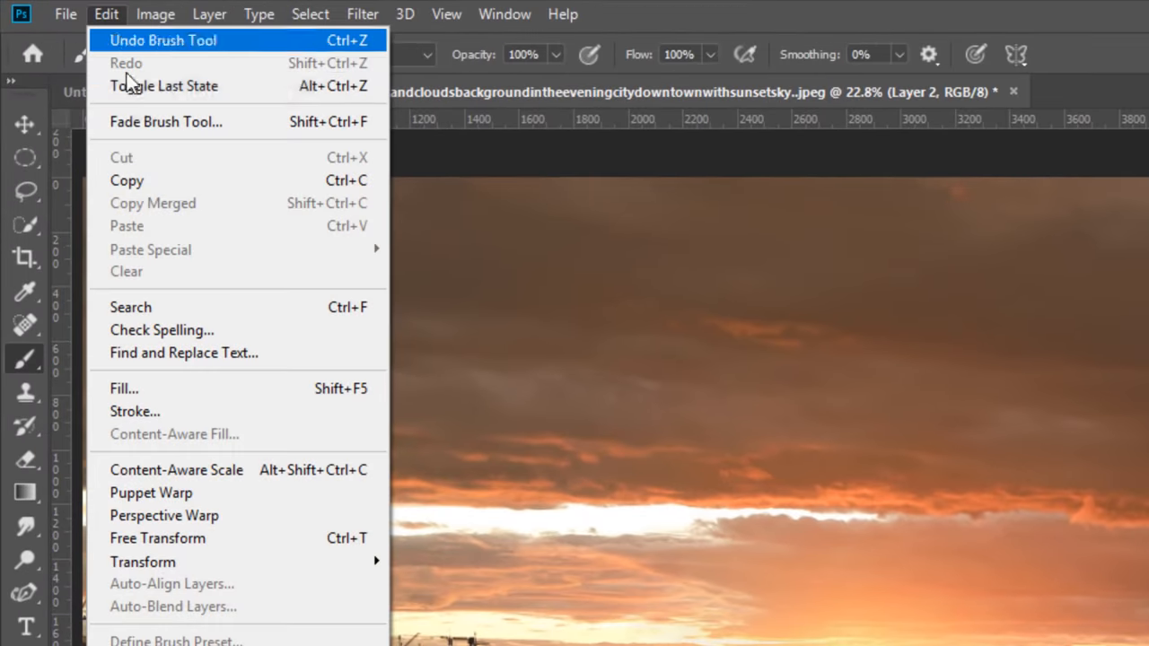
mouse_move(147, 121)
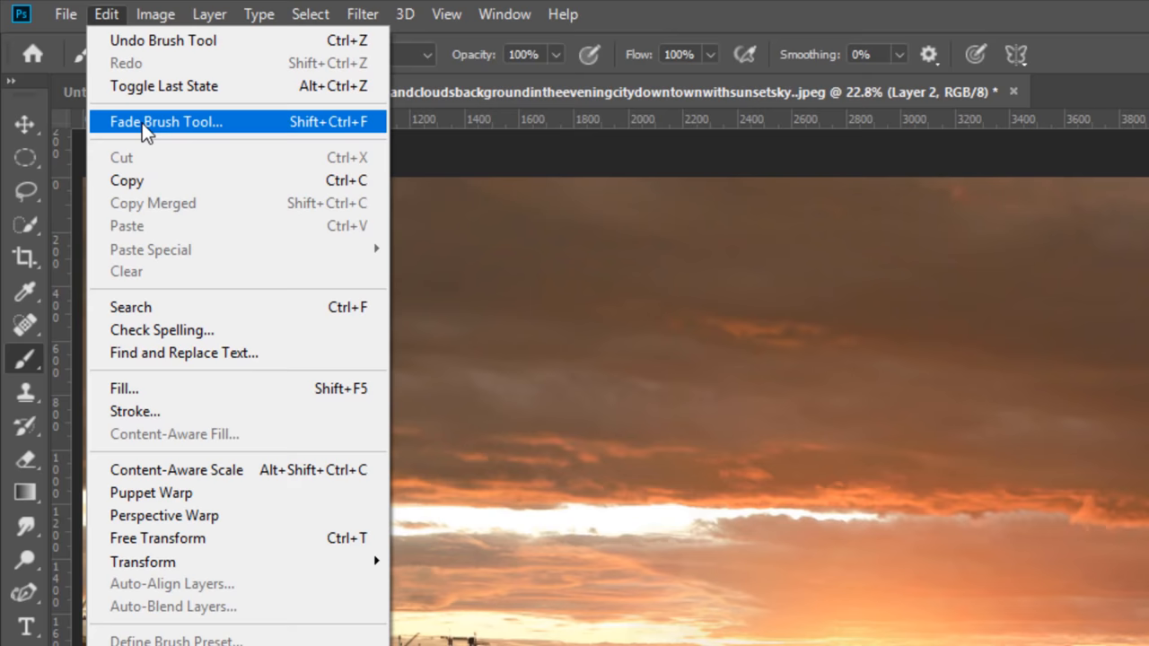
Fade the brown tint stroke to 37% opacity in the Fade dialog.
left_click(165, 121)
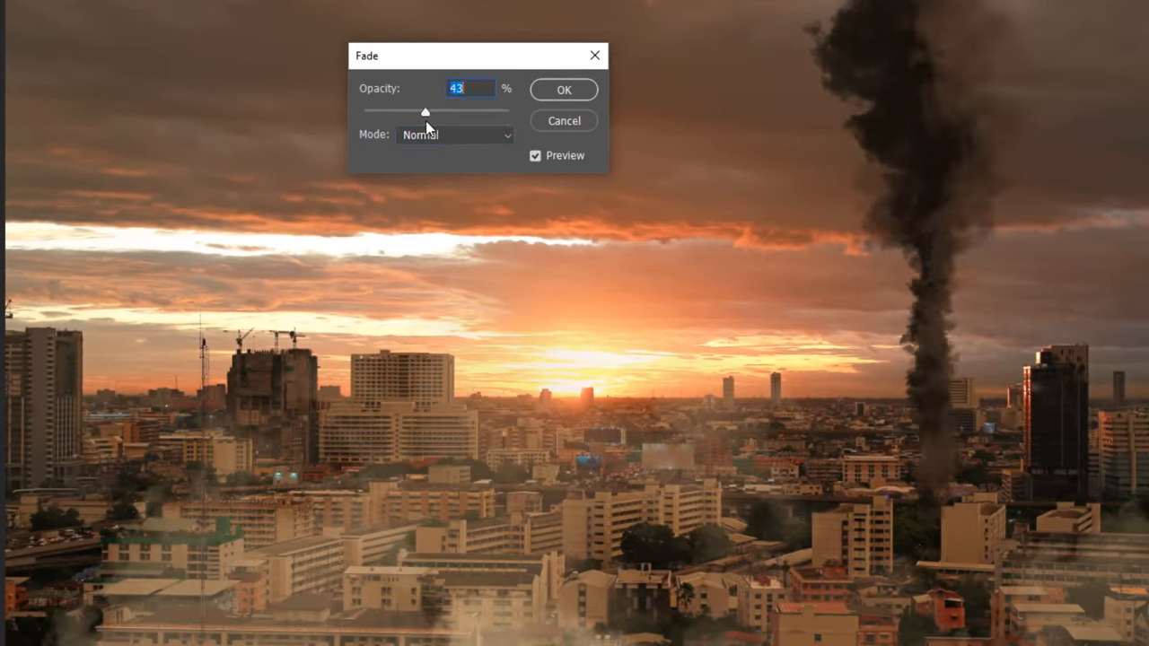
left_click_drag(425, 112, 362, 111)
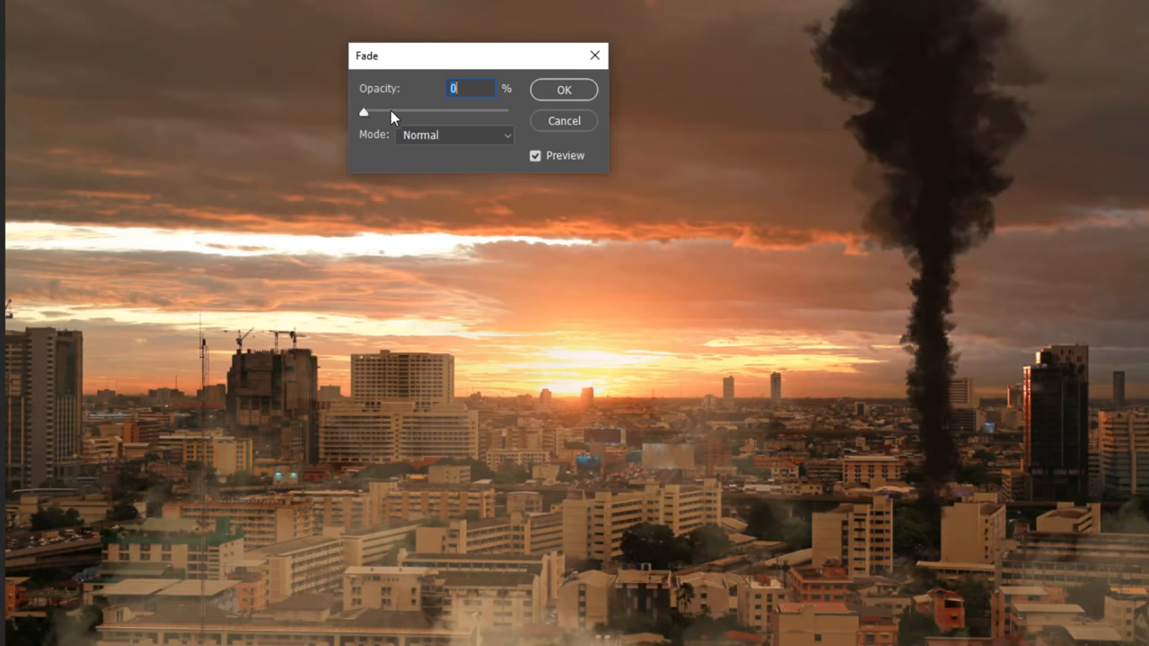
left_click_drag(362, 111, 399, 112)
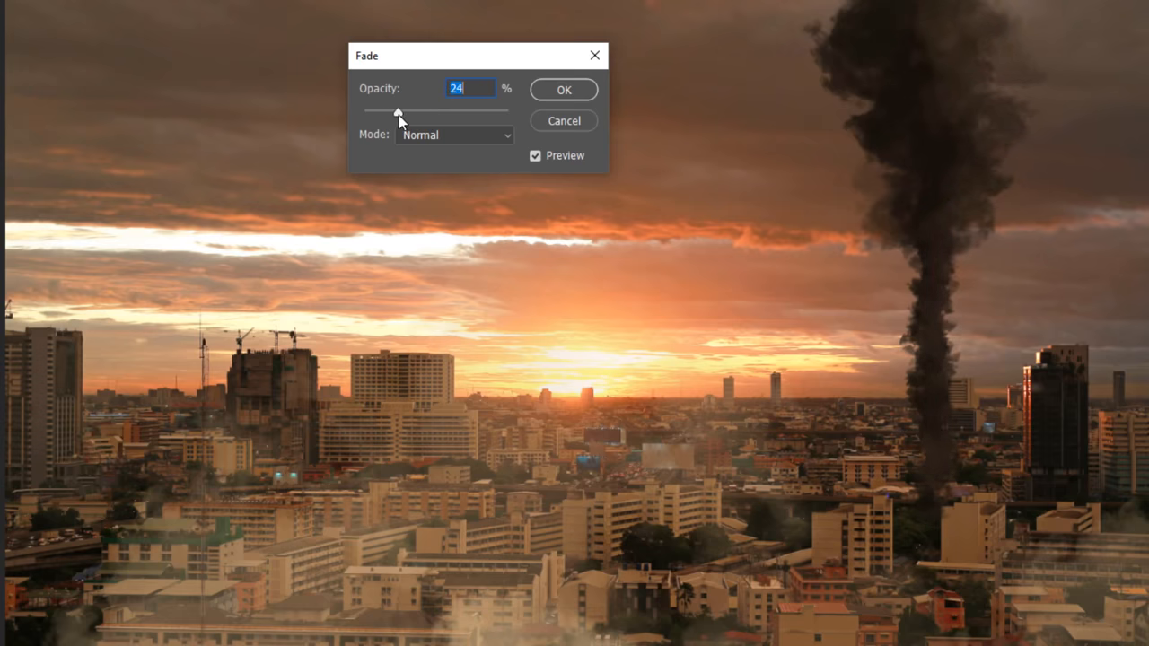
left_click_drag(399, 111, 416, 110)
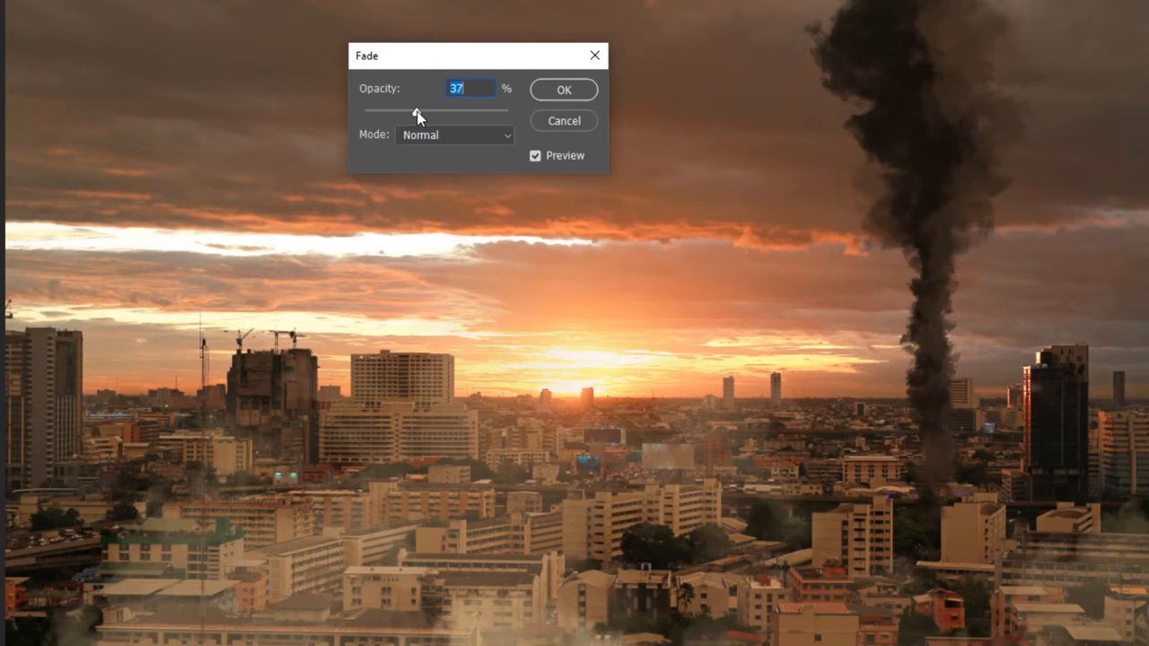
mouse_move(415, 121)
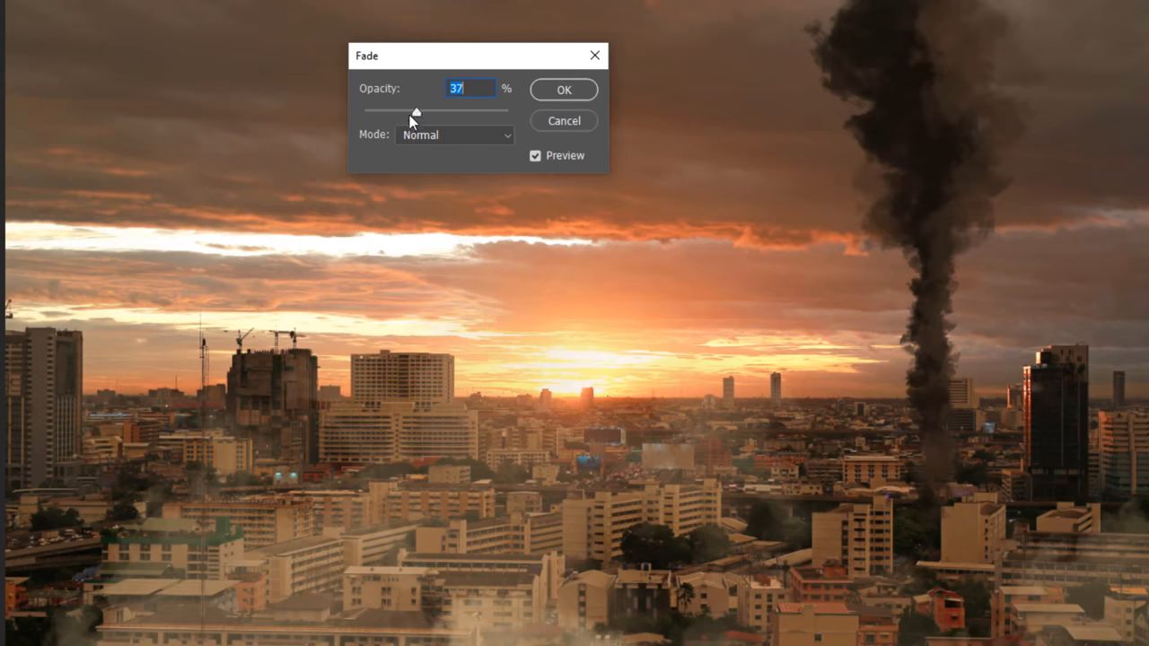
left_click(563, 89)
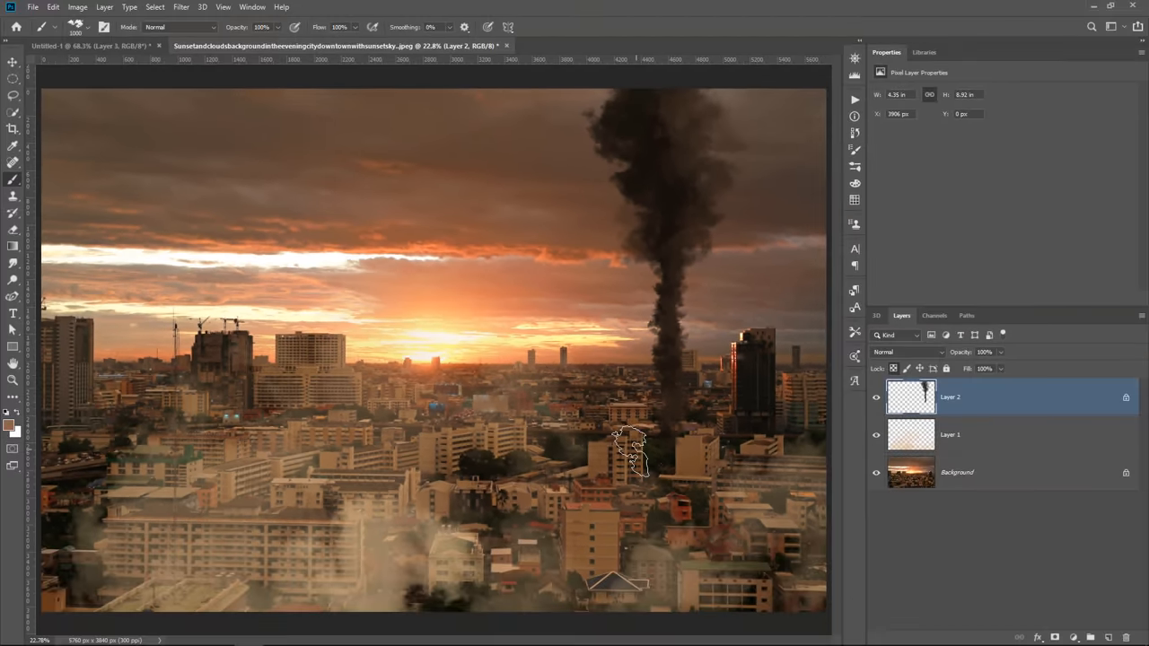